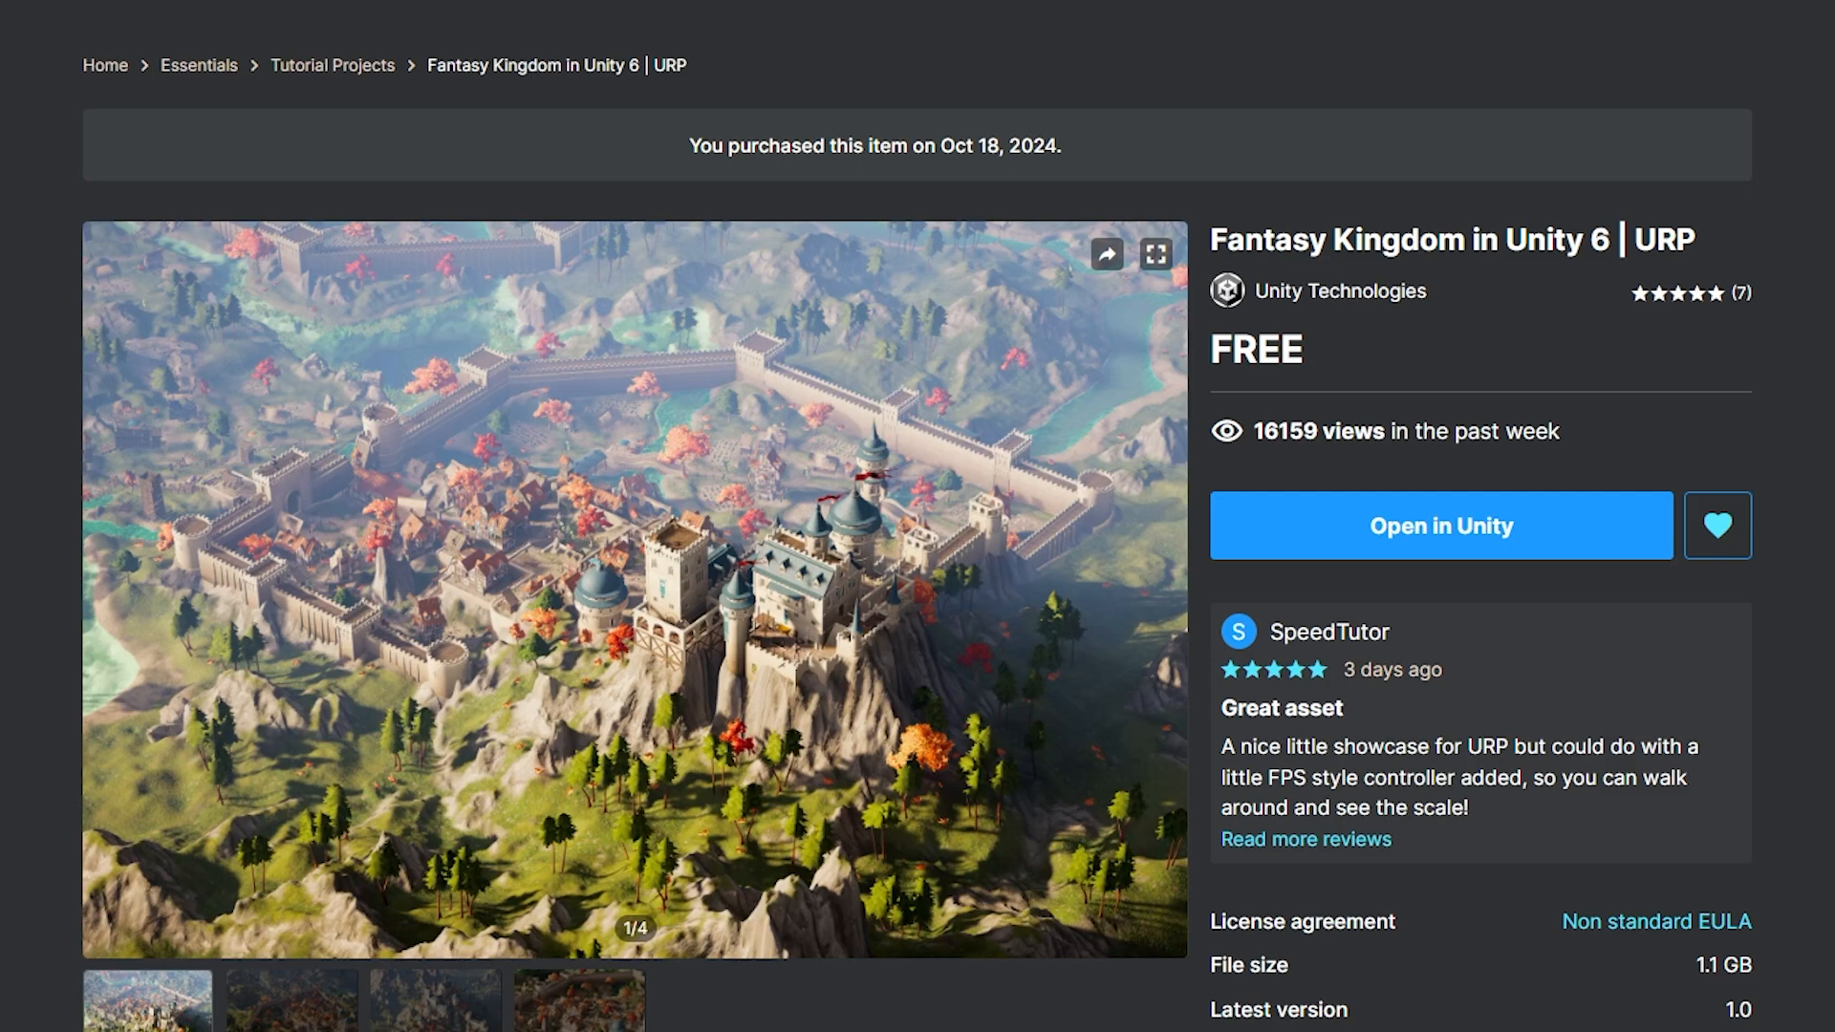
mouse_move(1797, 250)
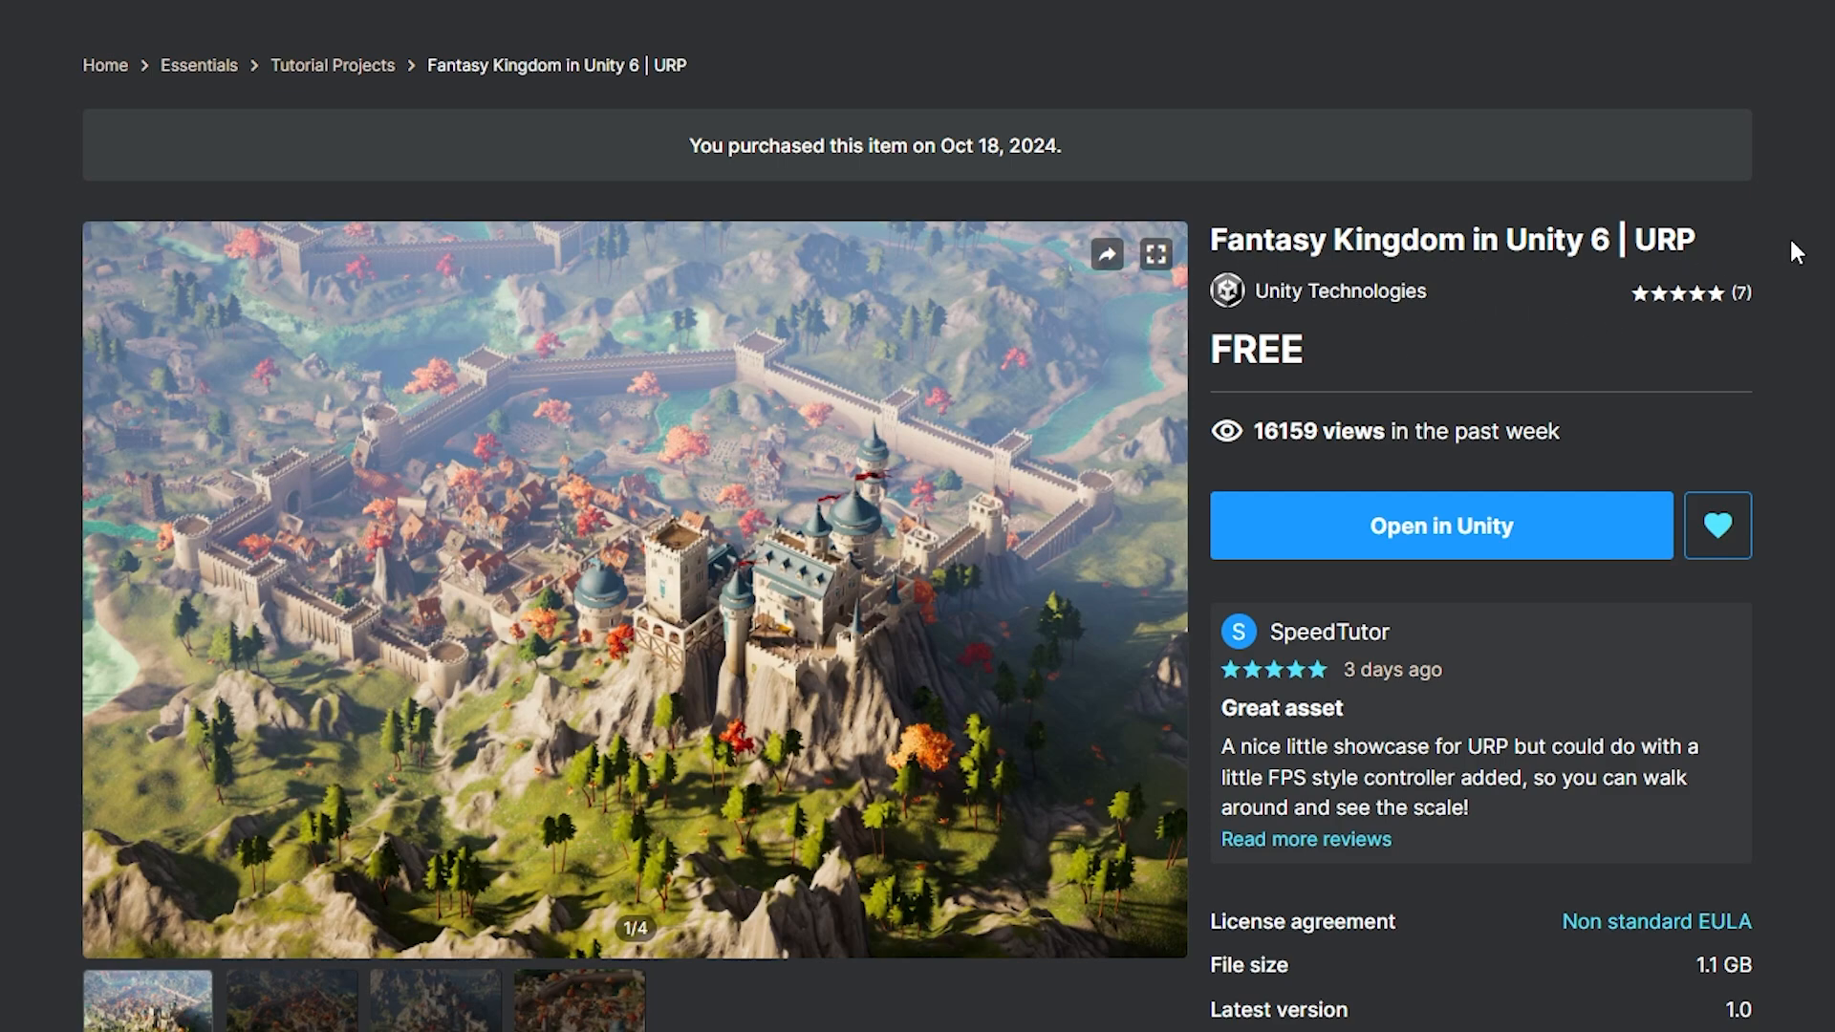
Step: Invoke Load Demo Scenes from the Fantasy Kingdom menu
scroll(down, 3)
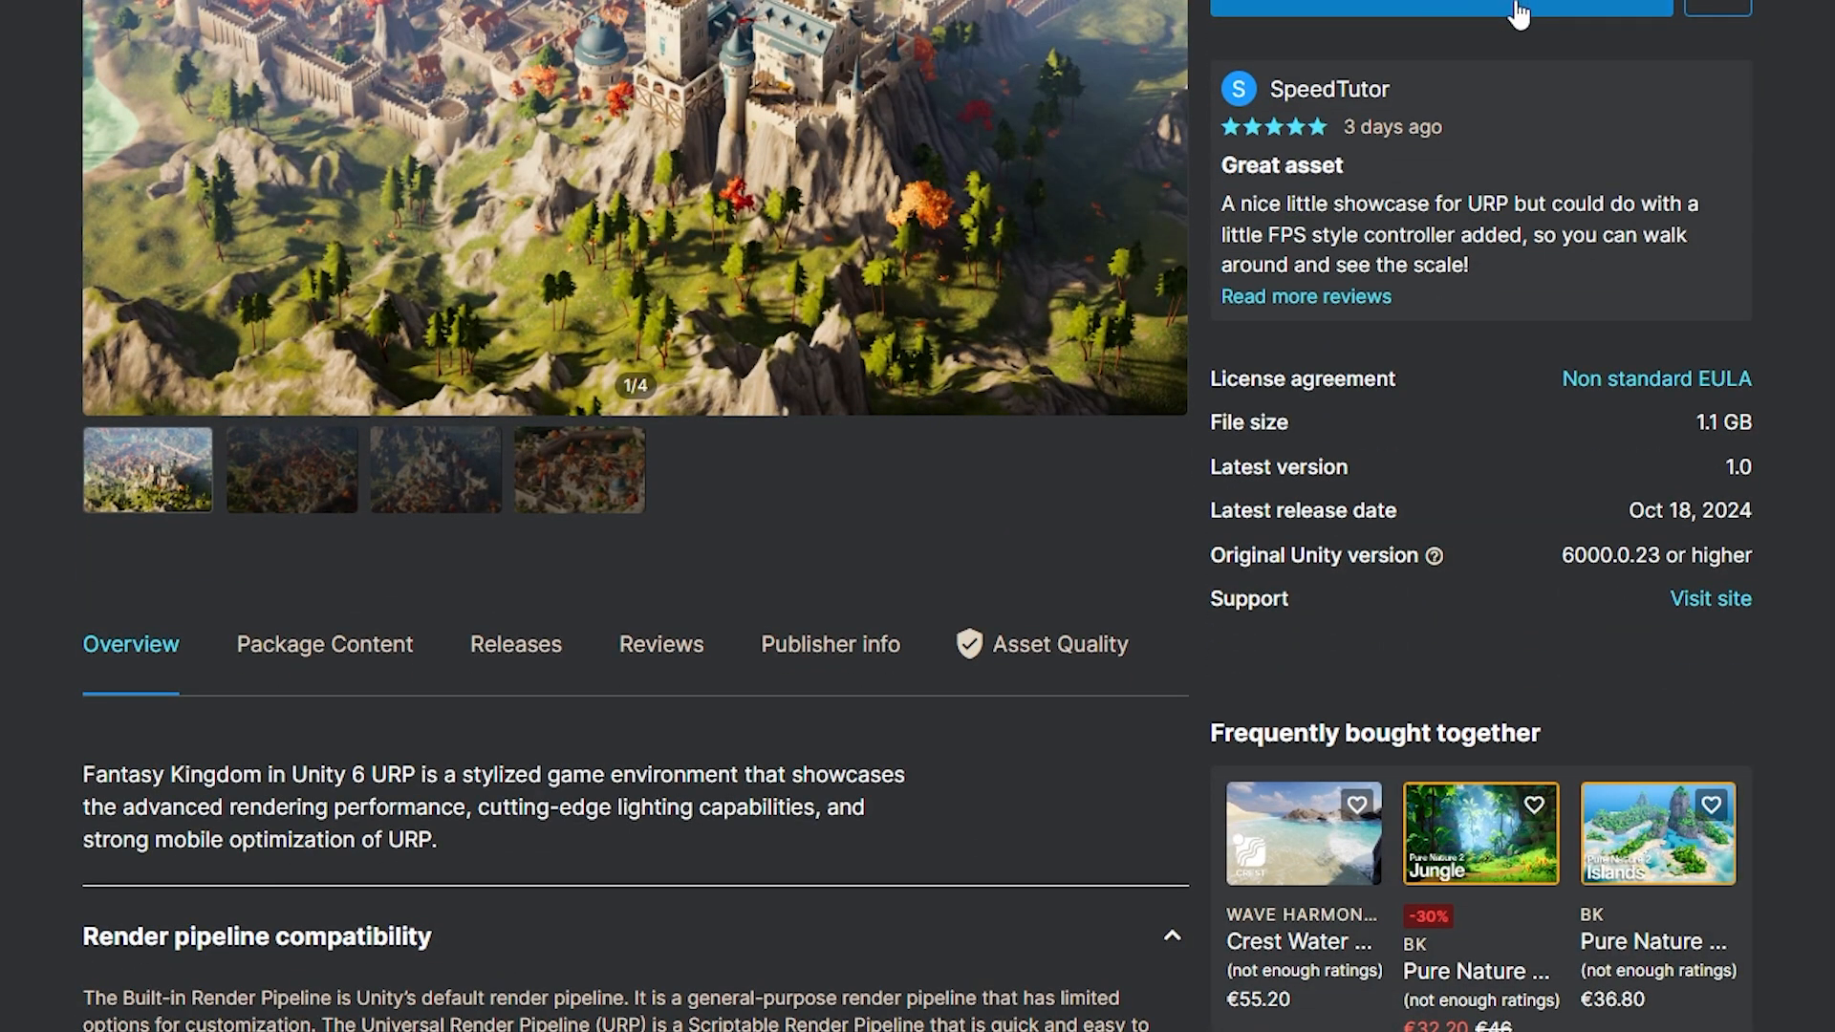
scroll(down, 3)
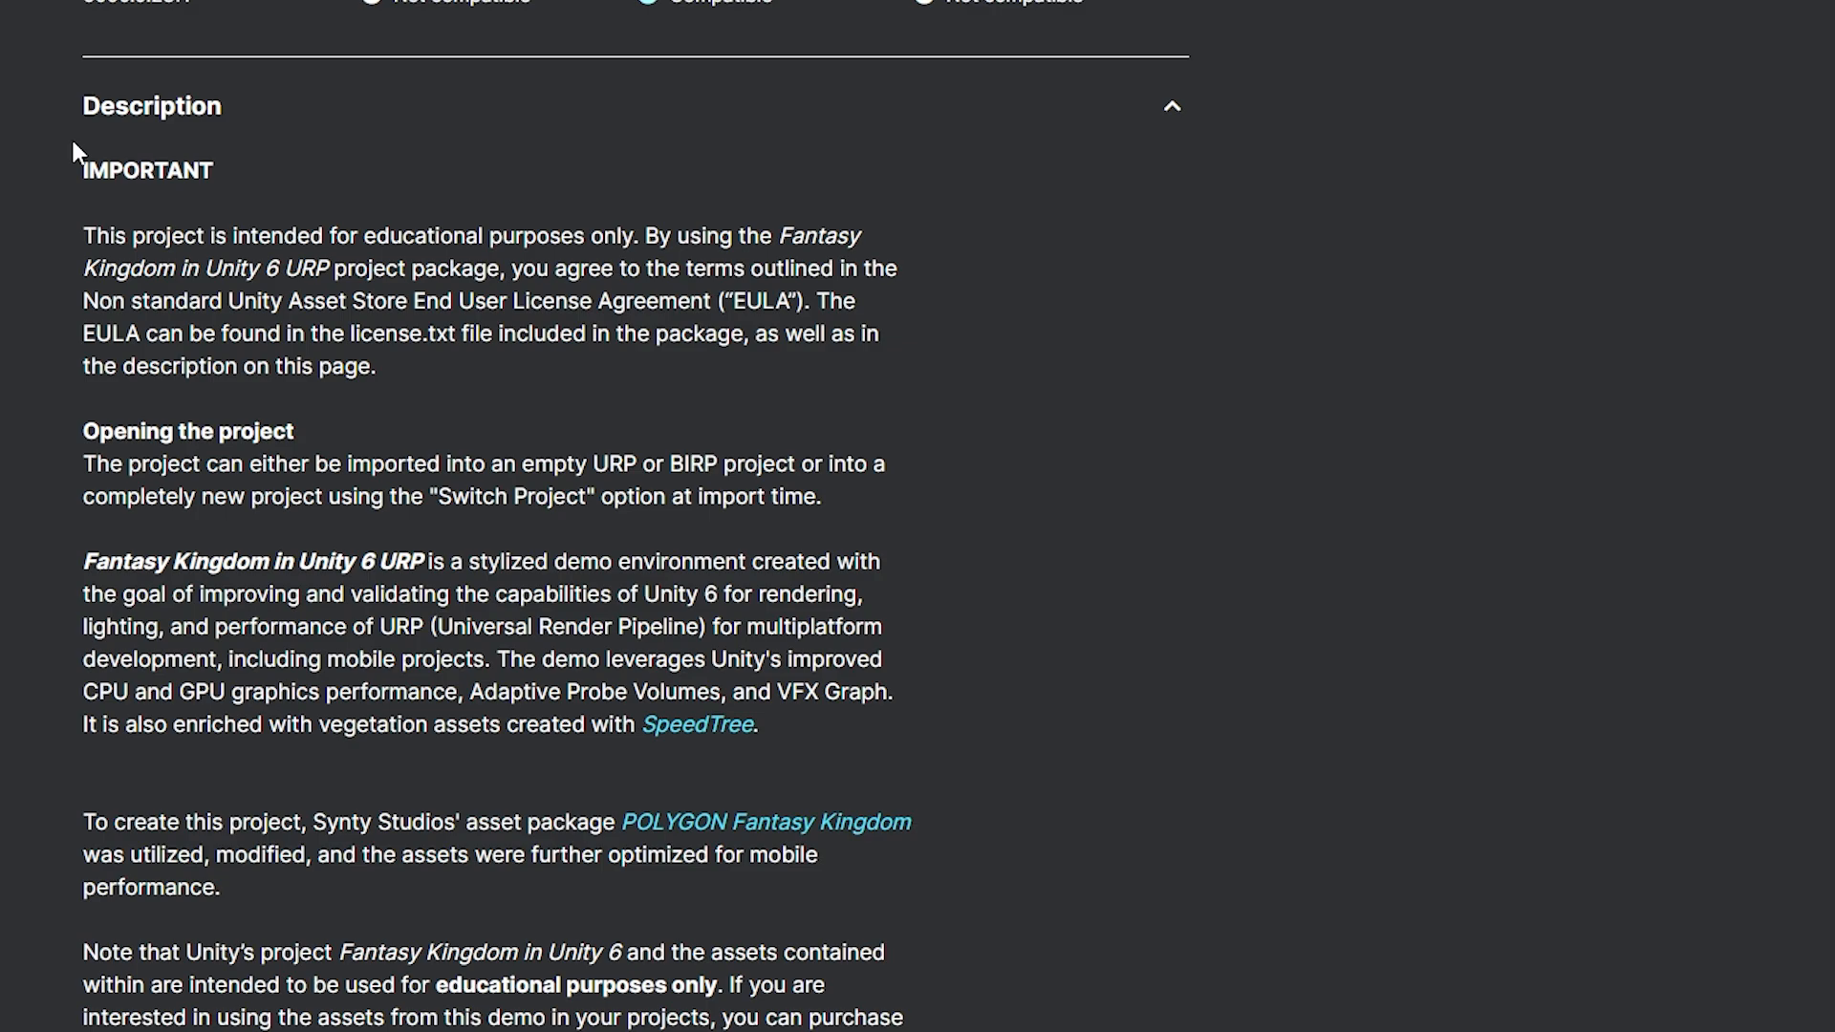
scroll(up, 3)
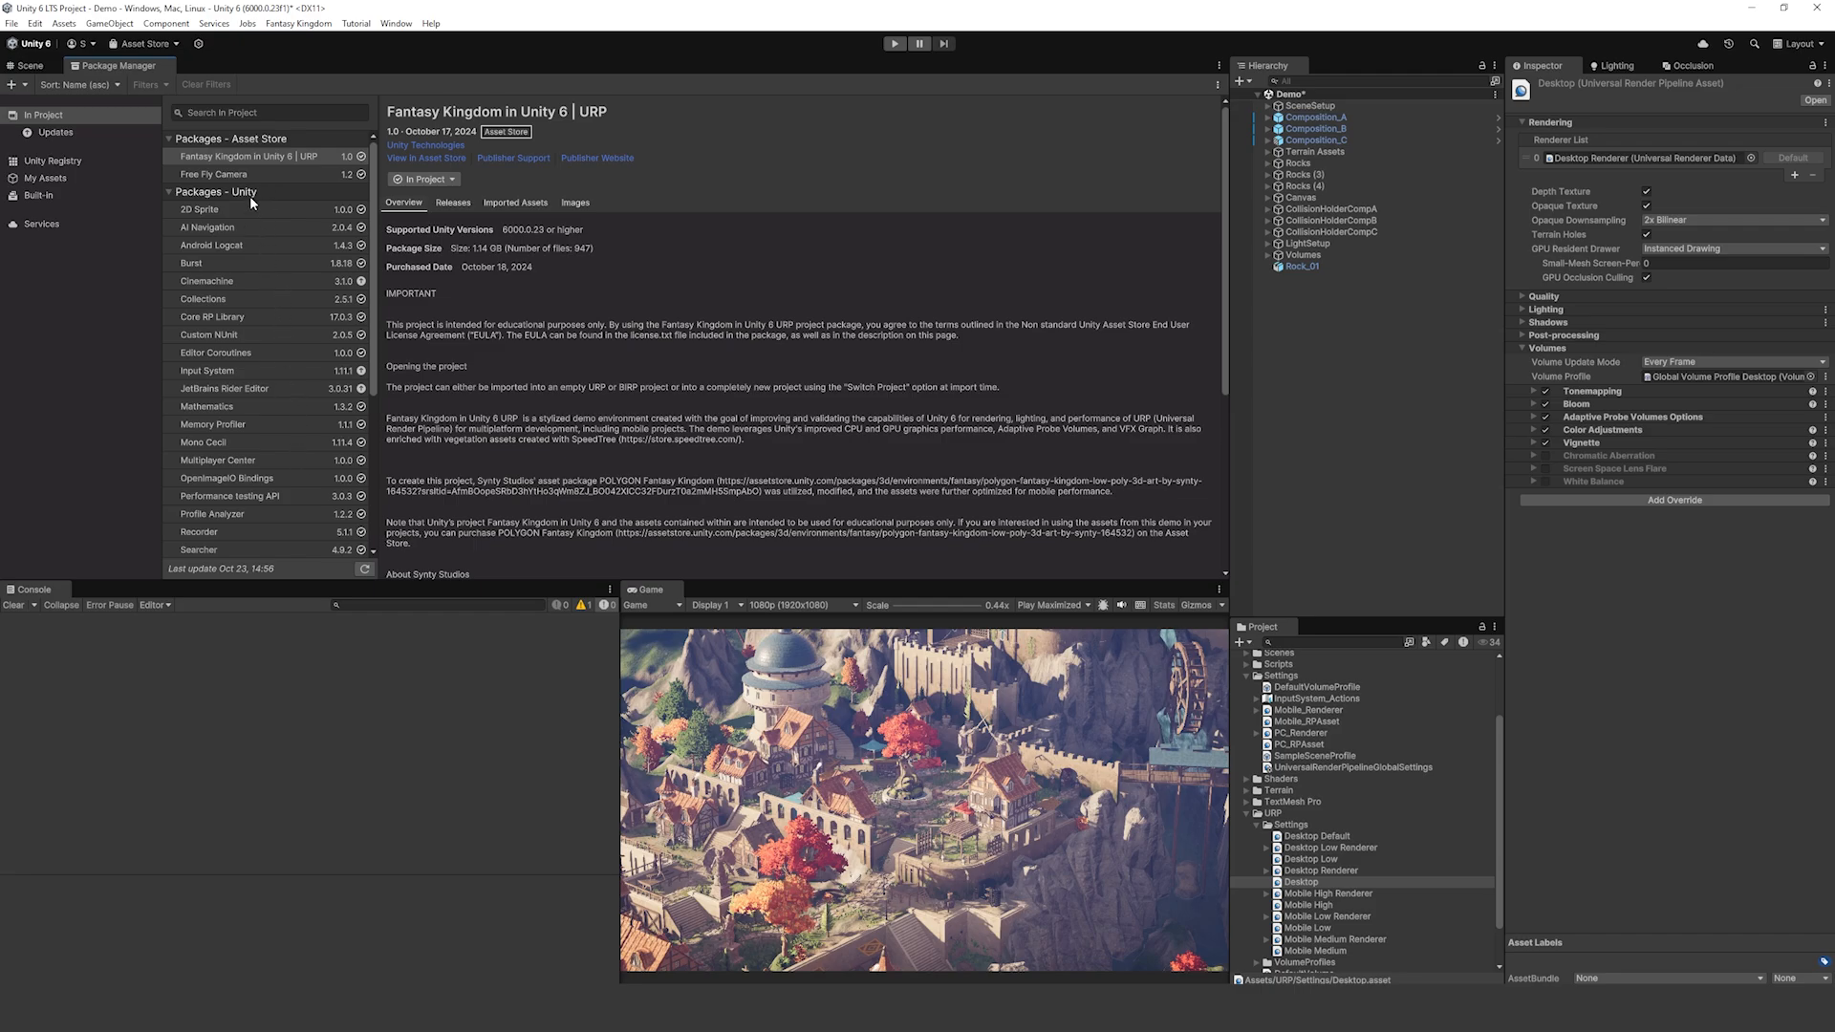
mouse_move(1145, 240)
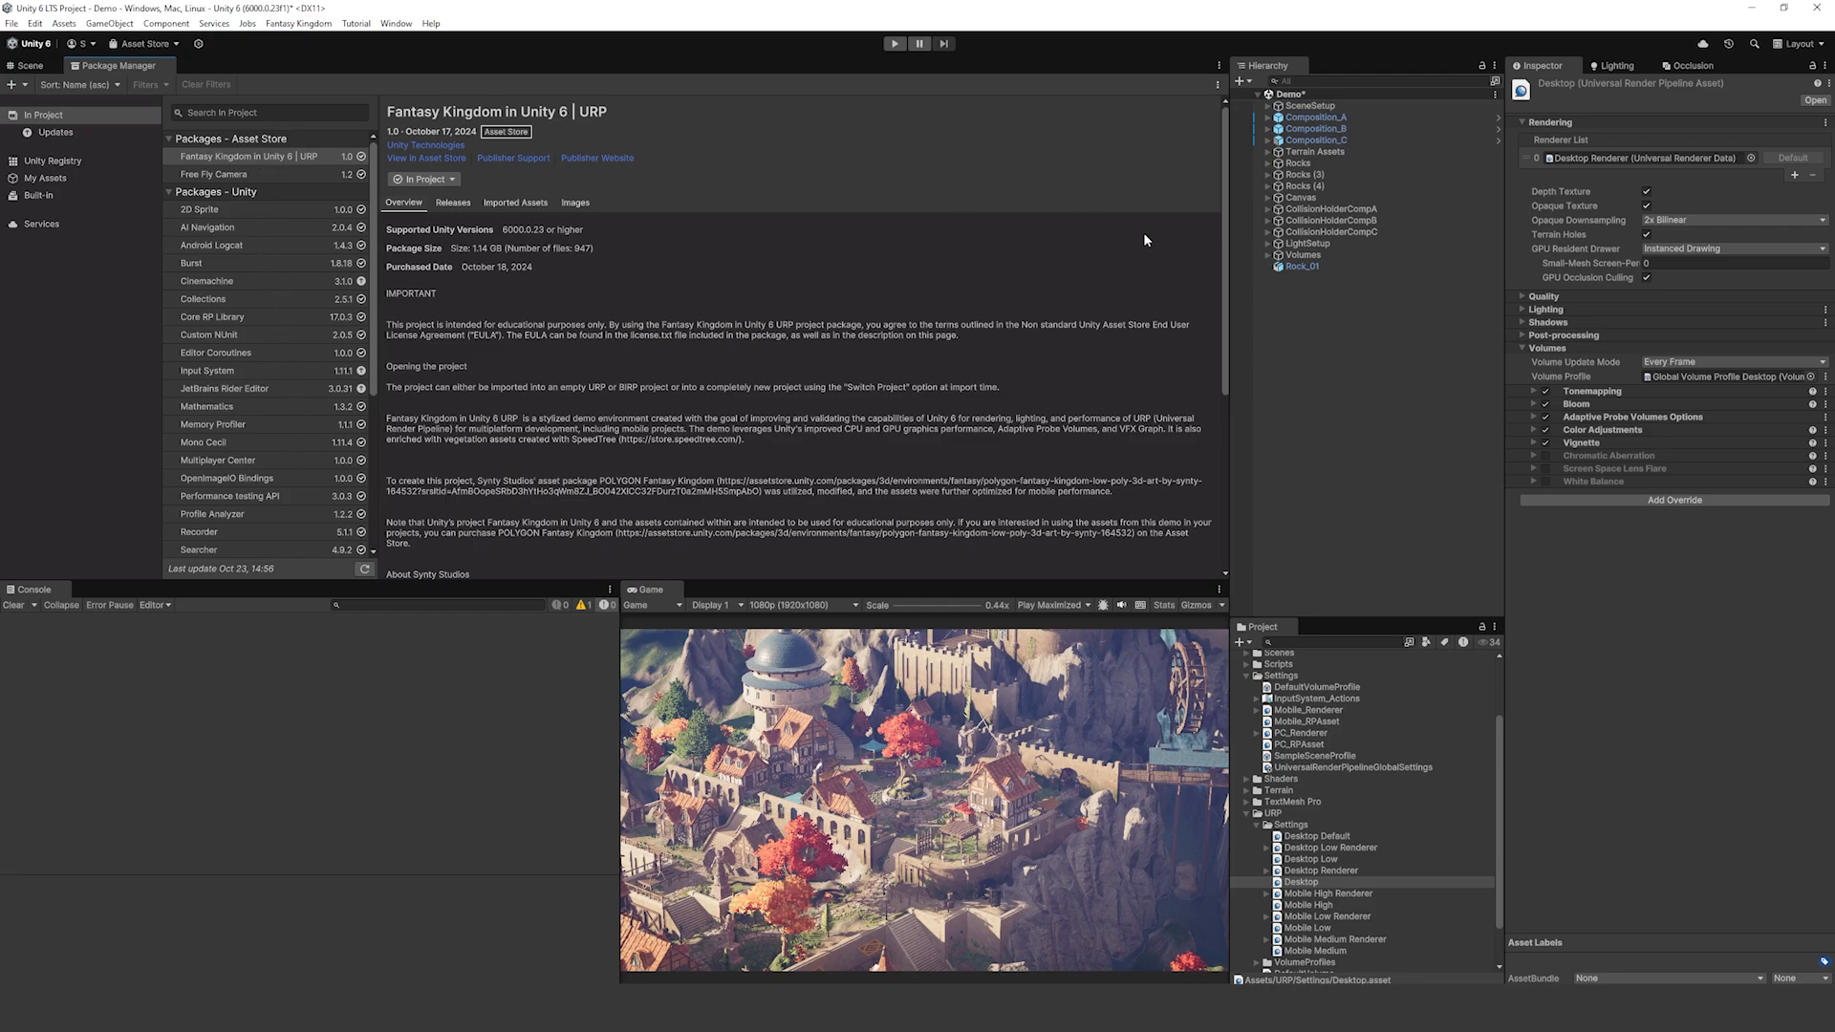
click(424, 178)
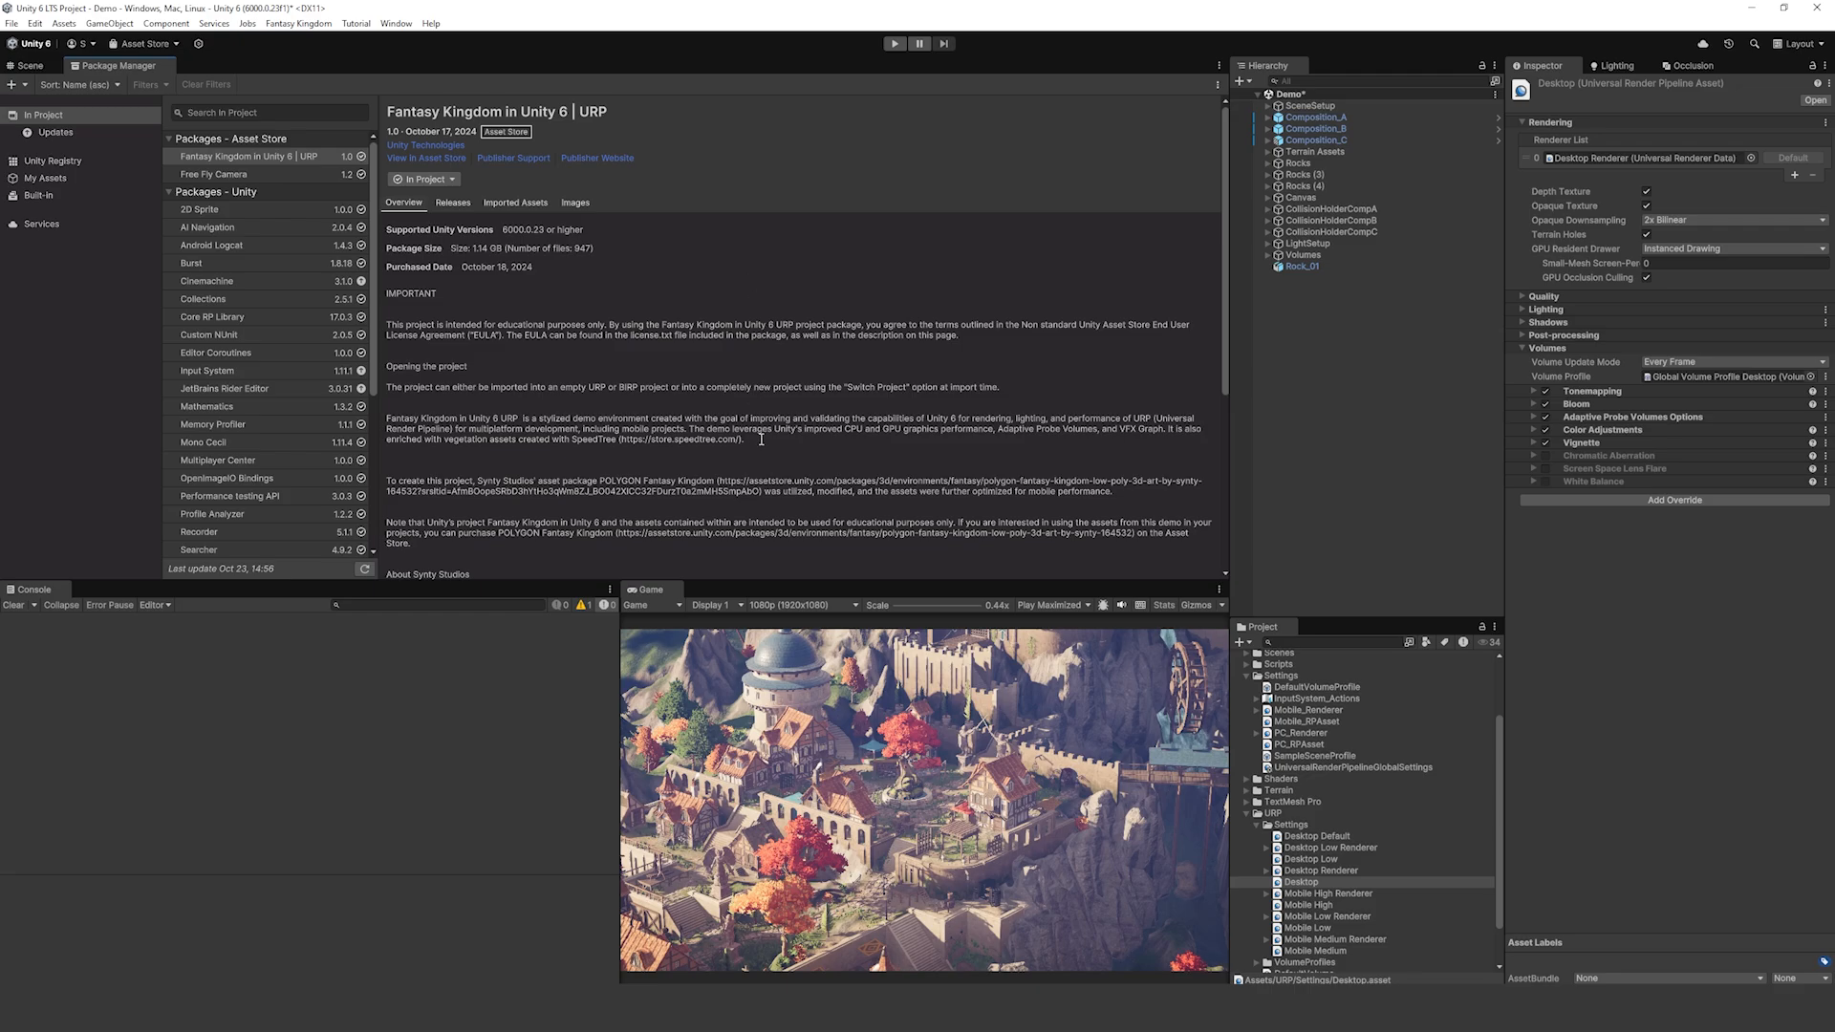
mouse_move(722, 457)
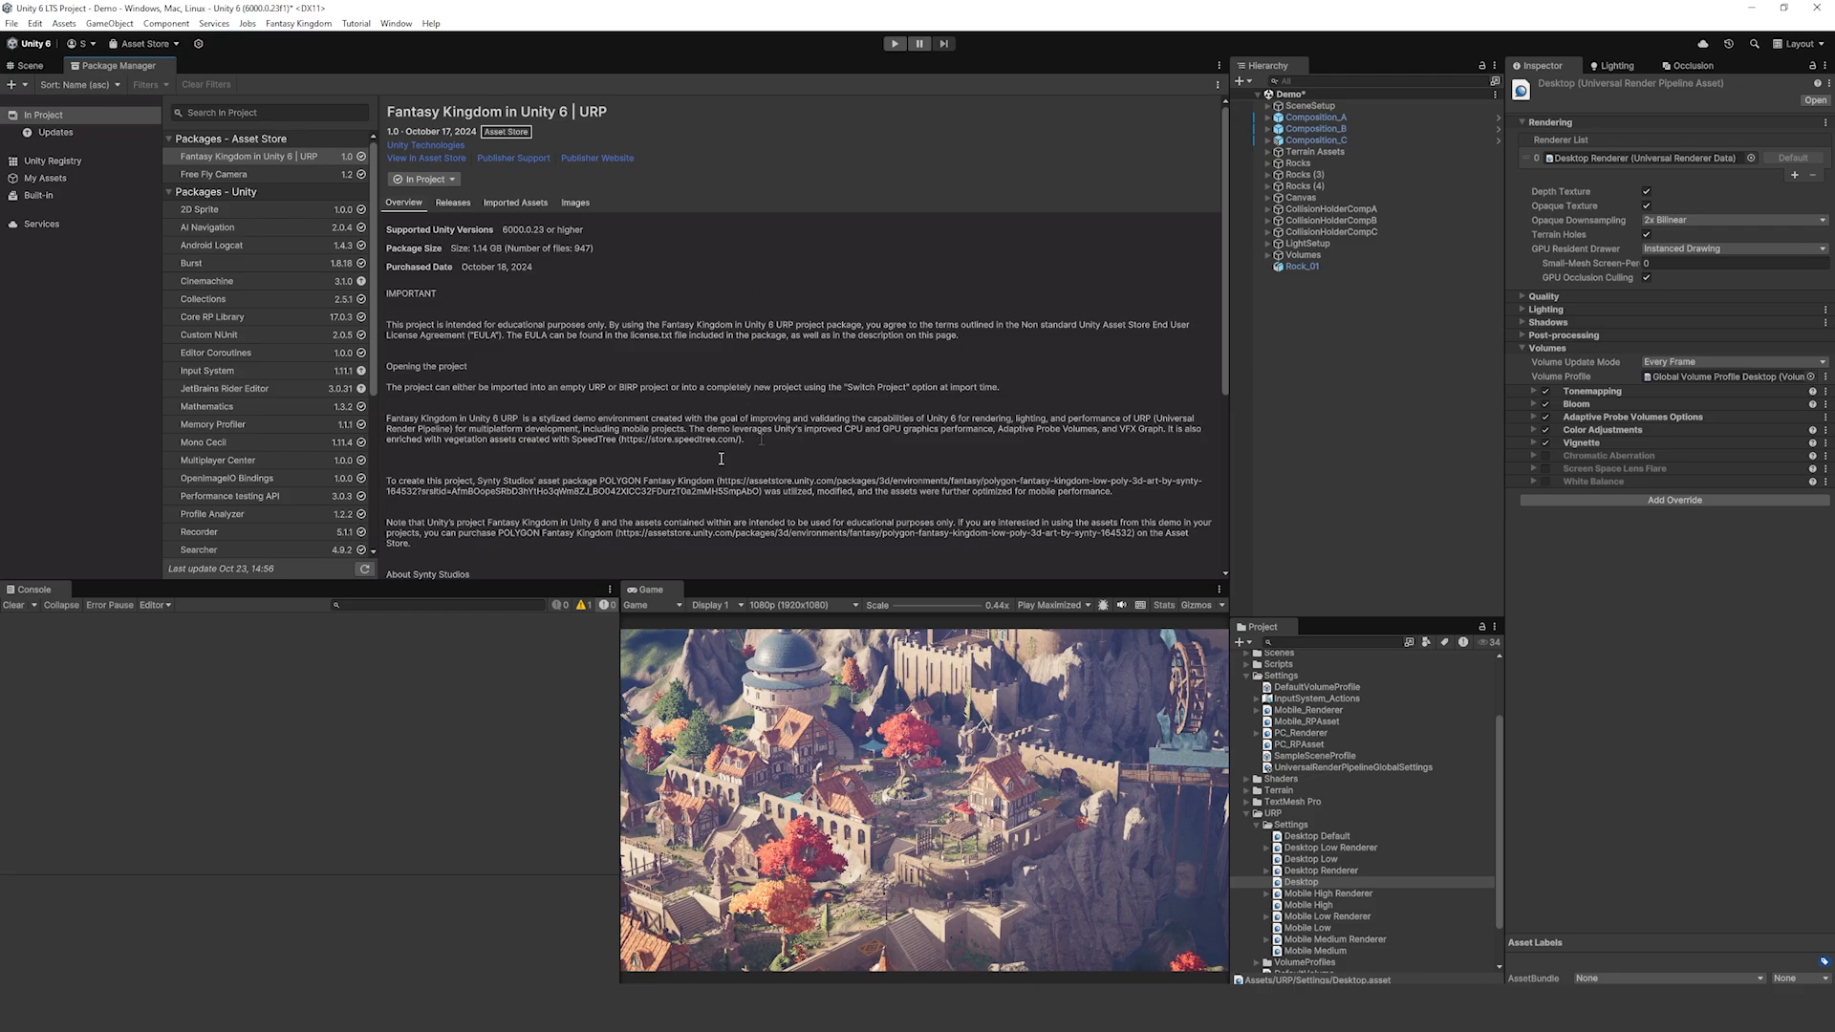
click(32, 65)
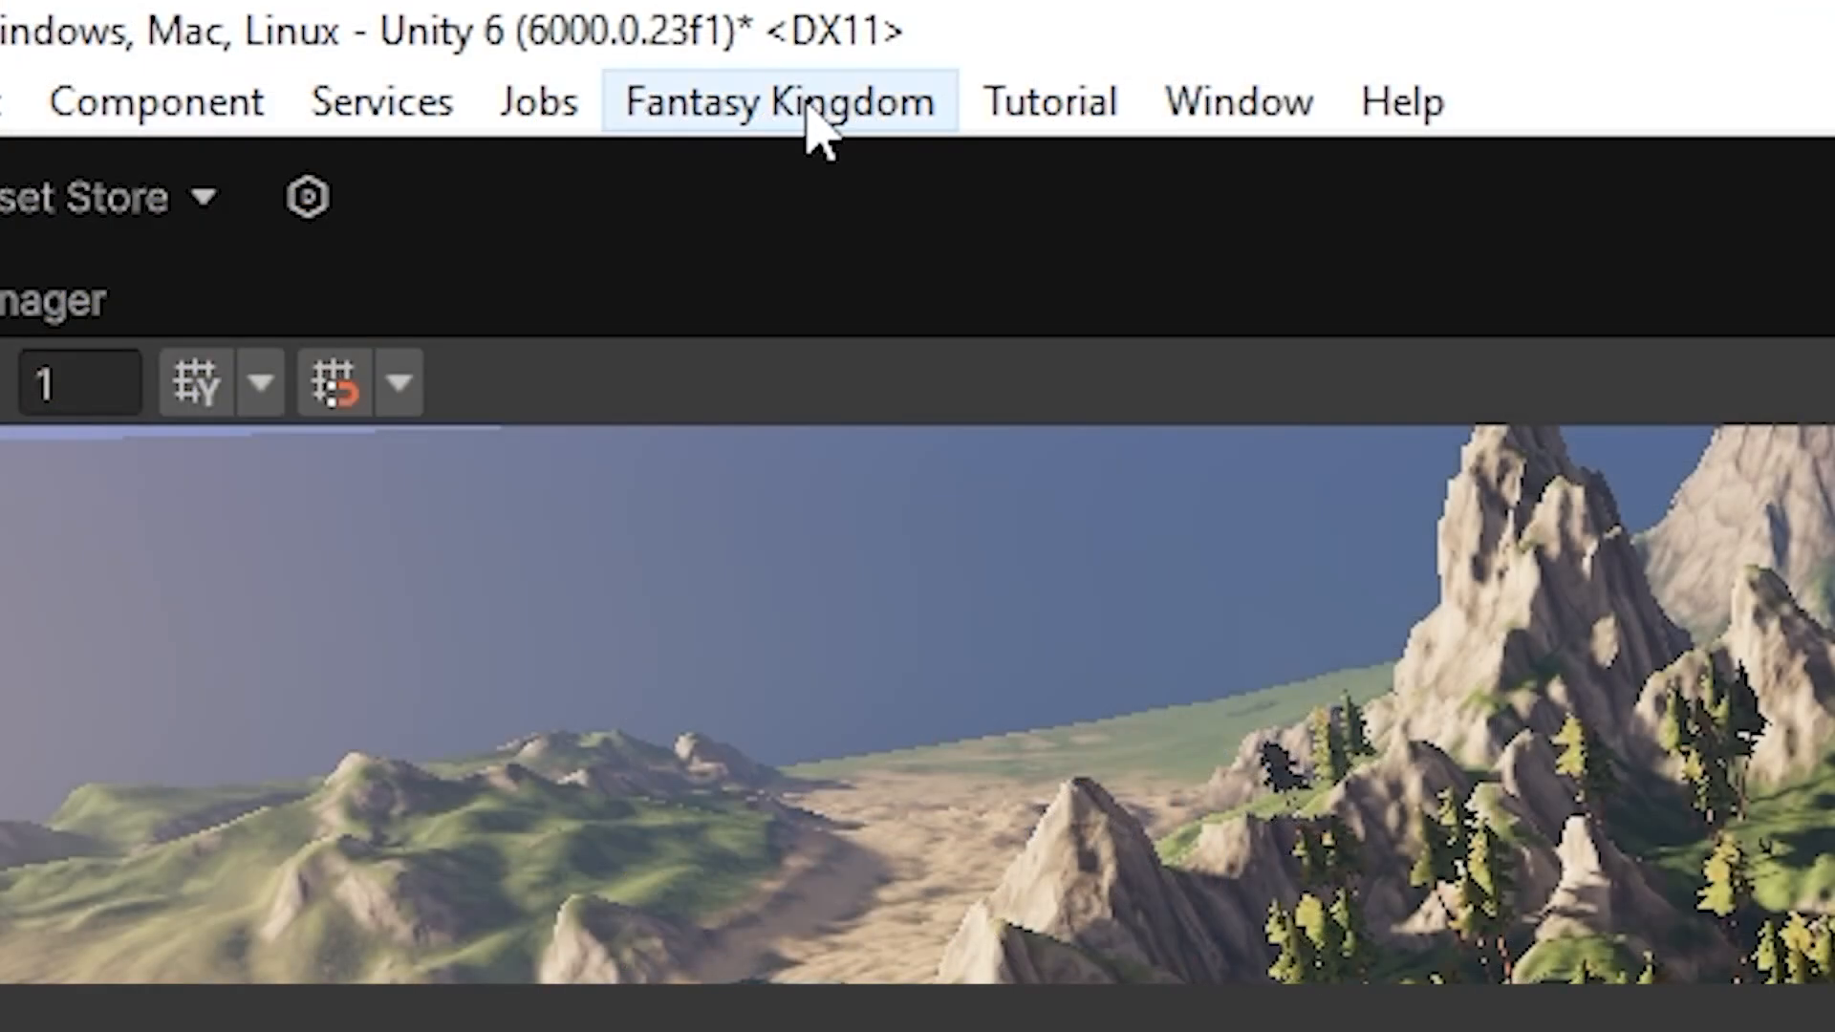
click(776, 102)
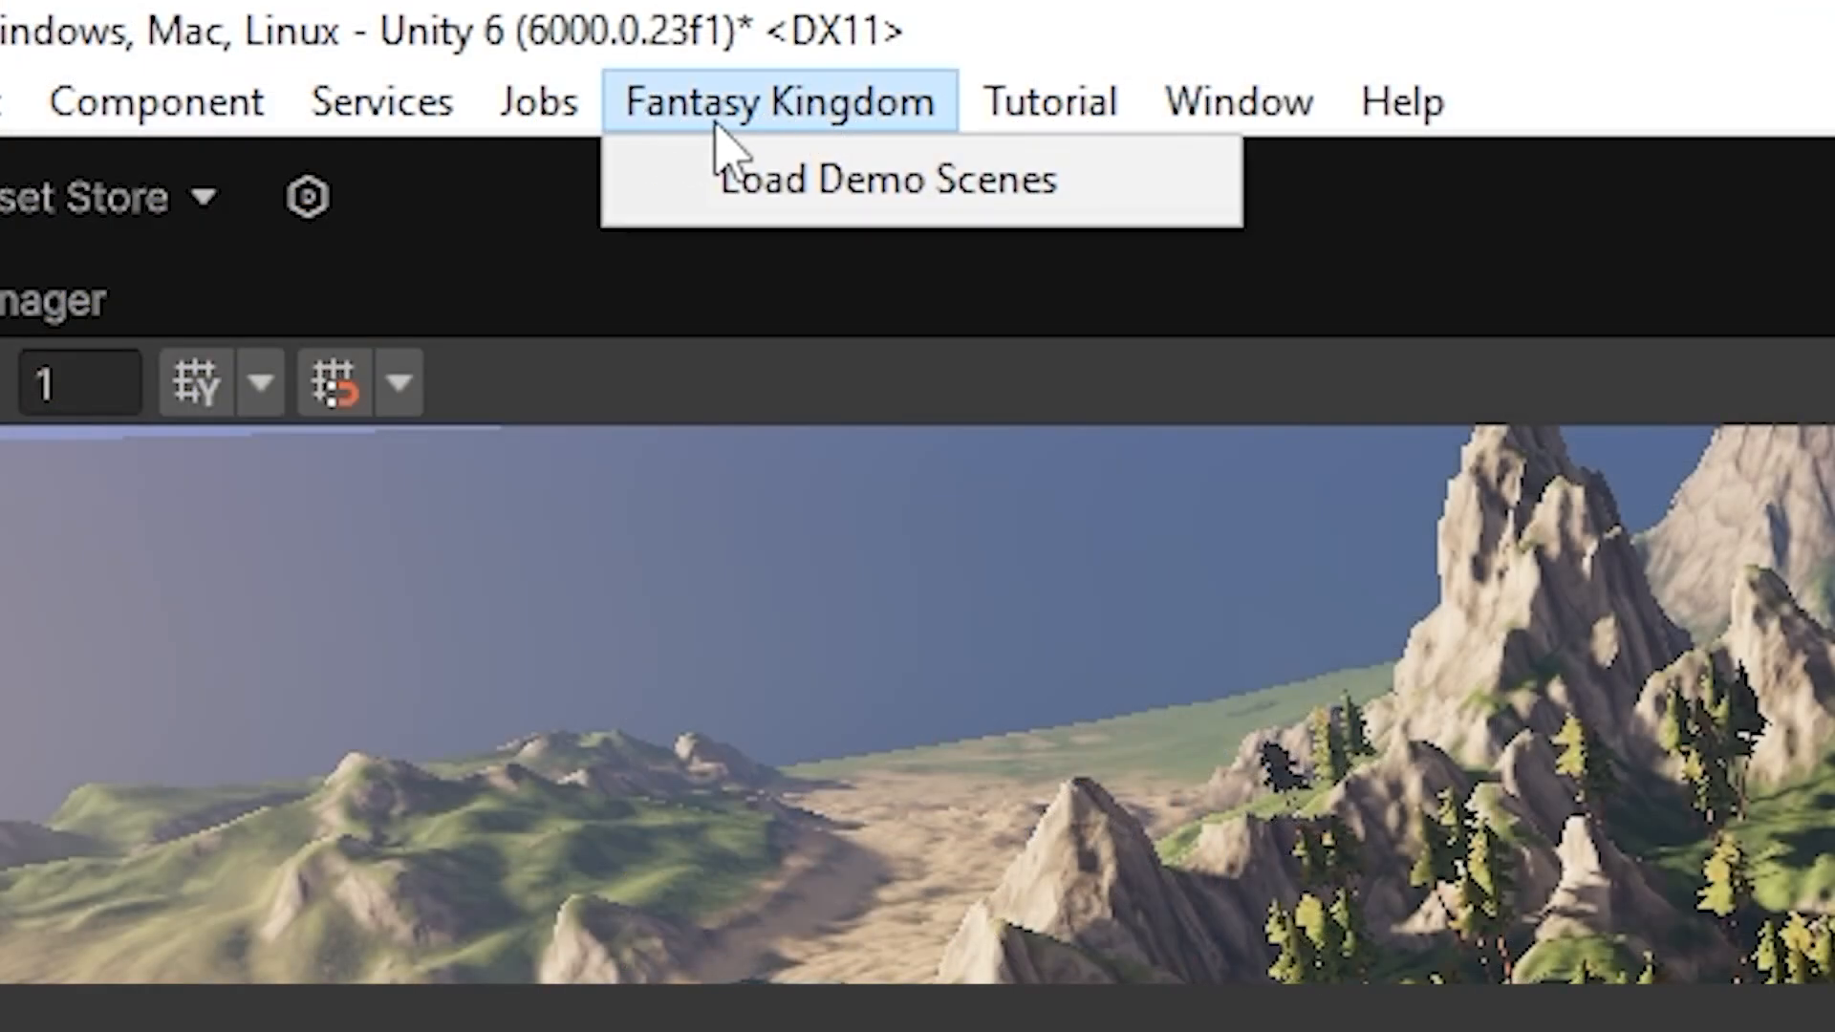
click(778, 102)
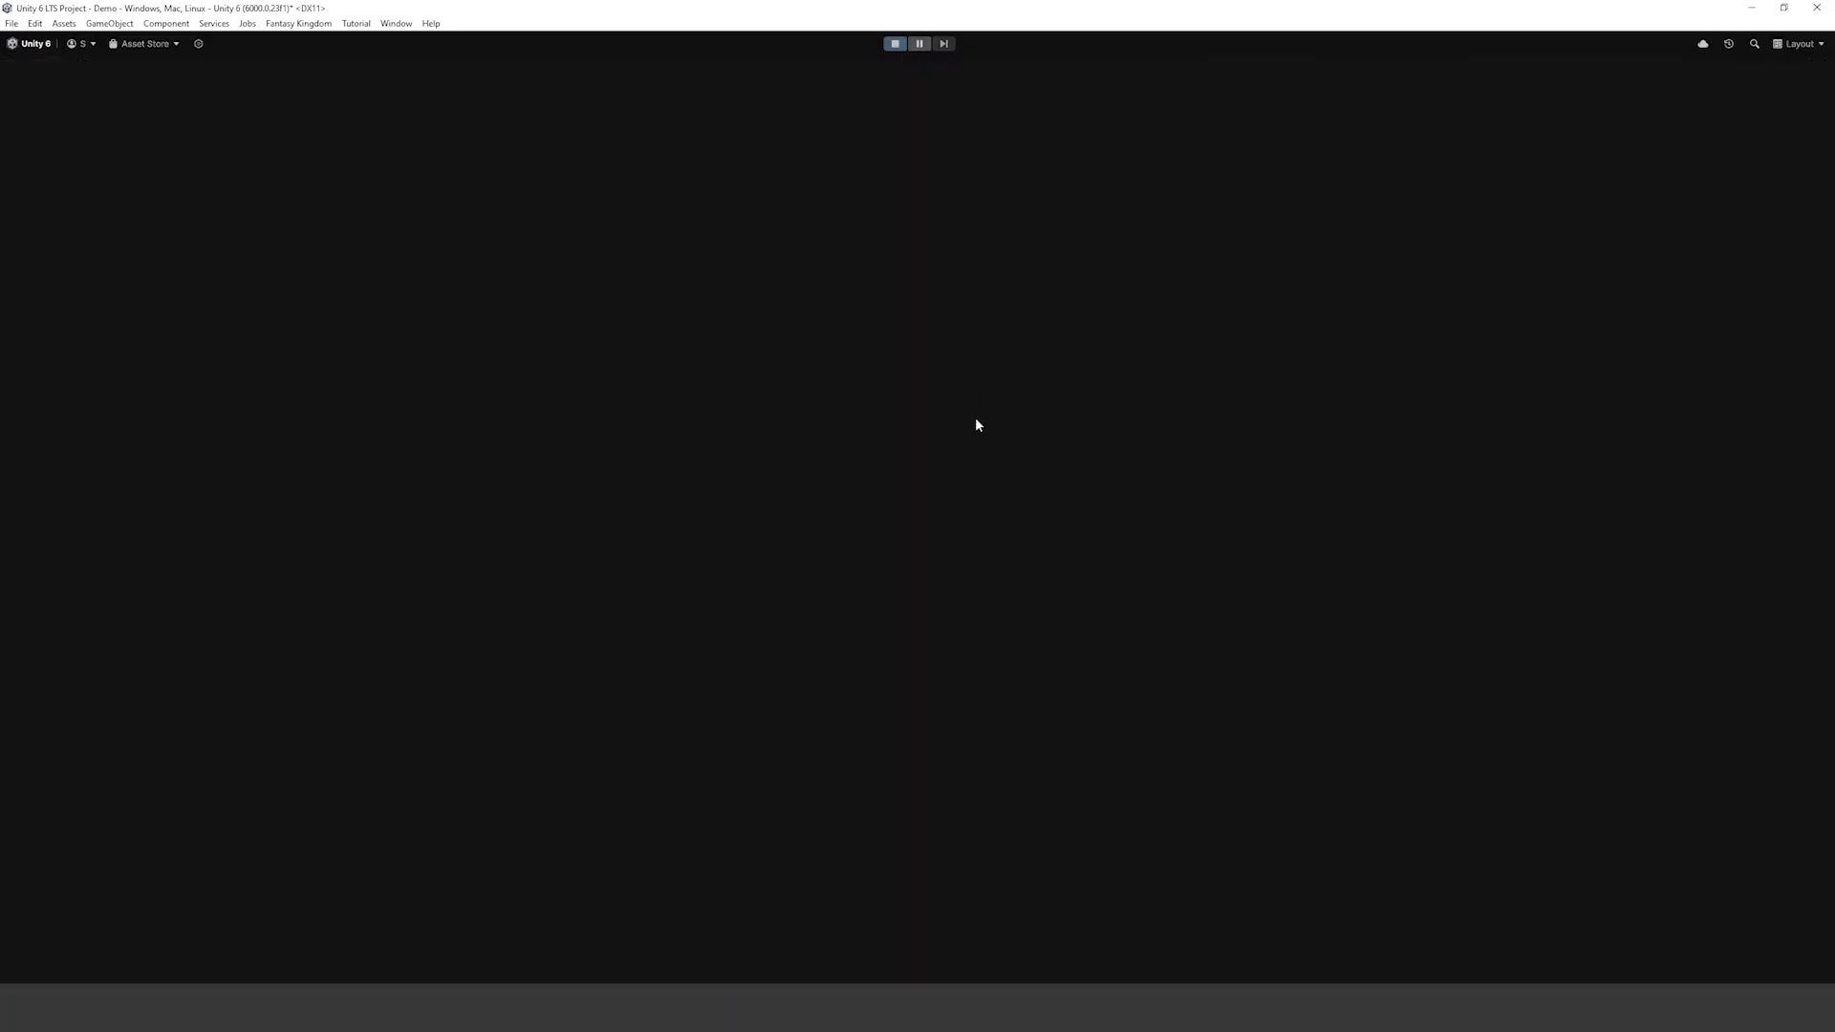
Step: Let the demo scene load and show its Game view rendering statistics
click(894, 44)
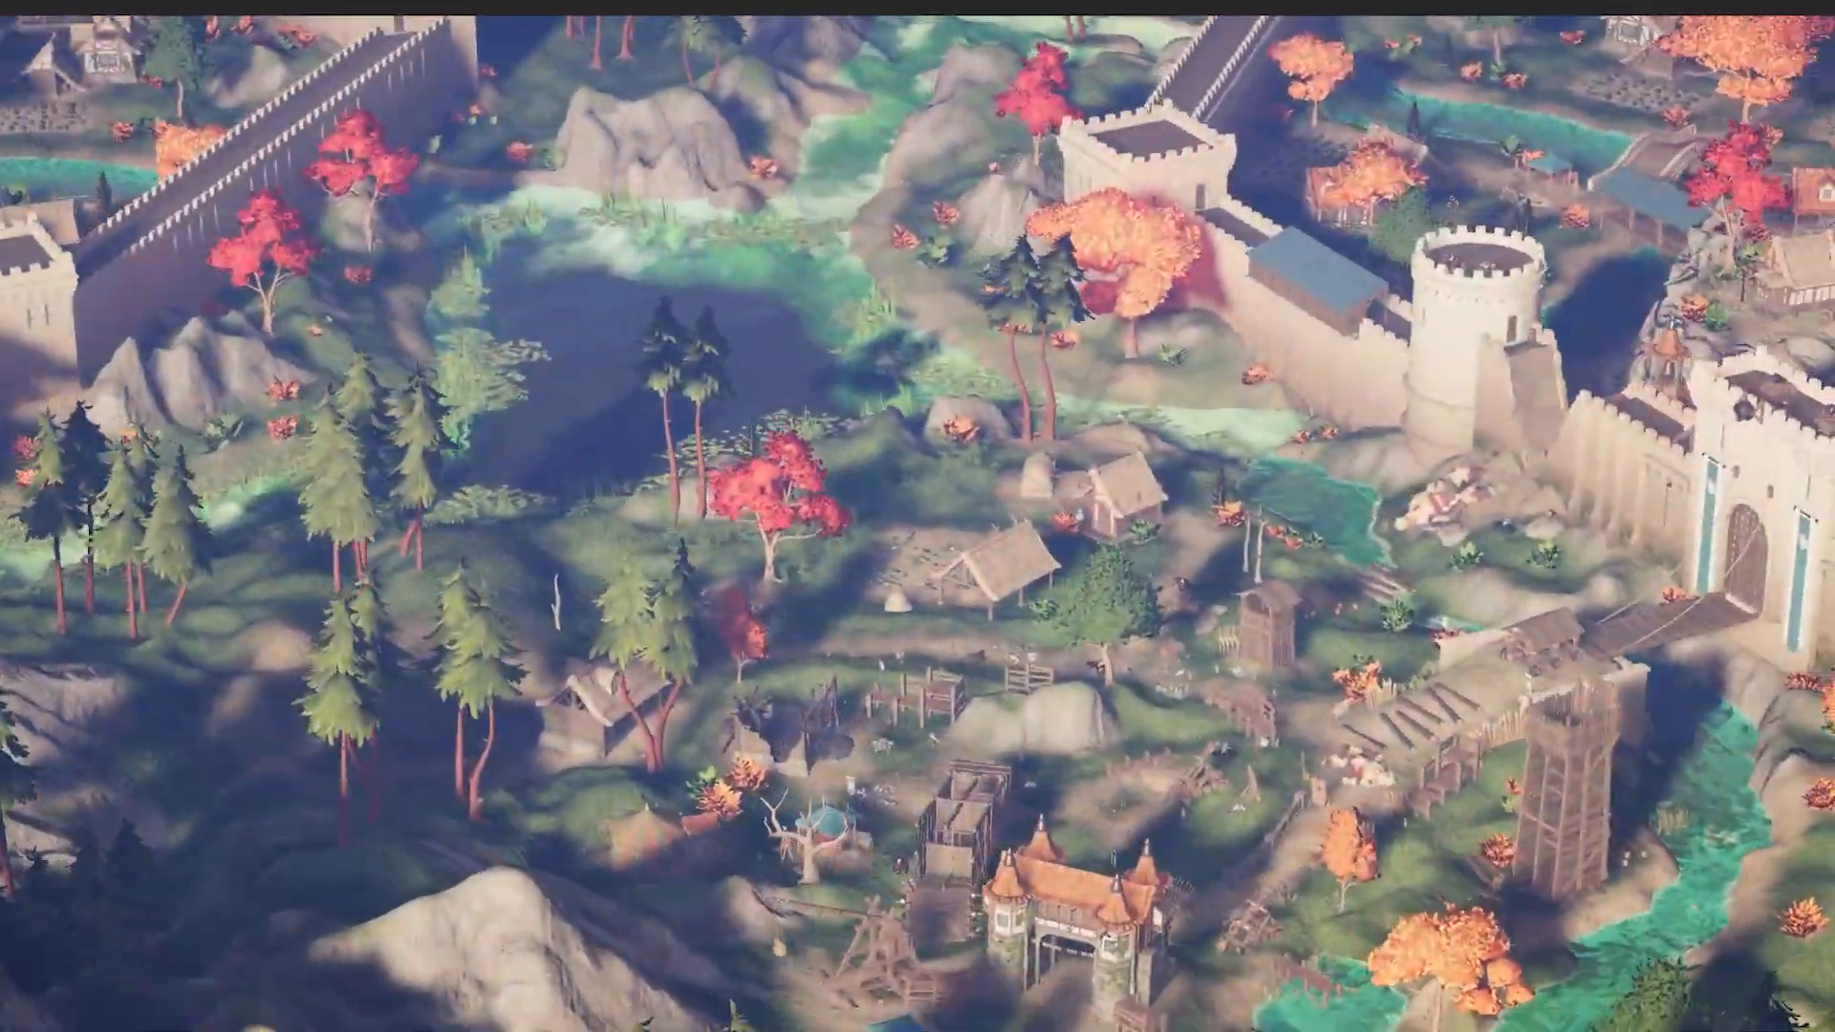
scroll(down, 3)
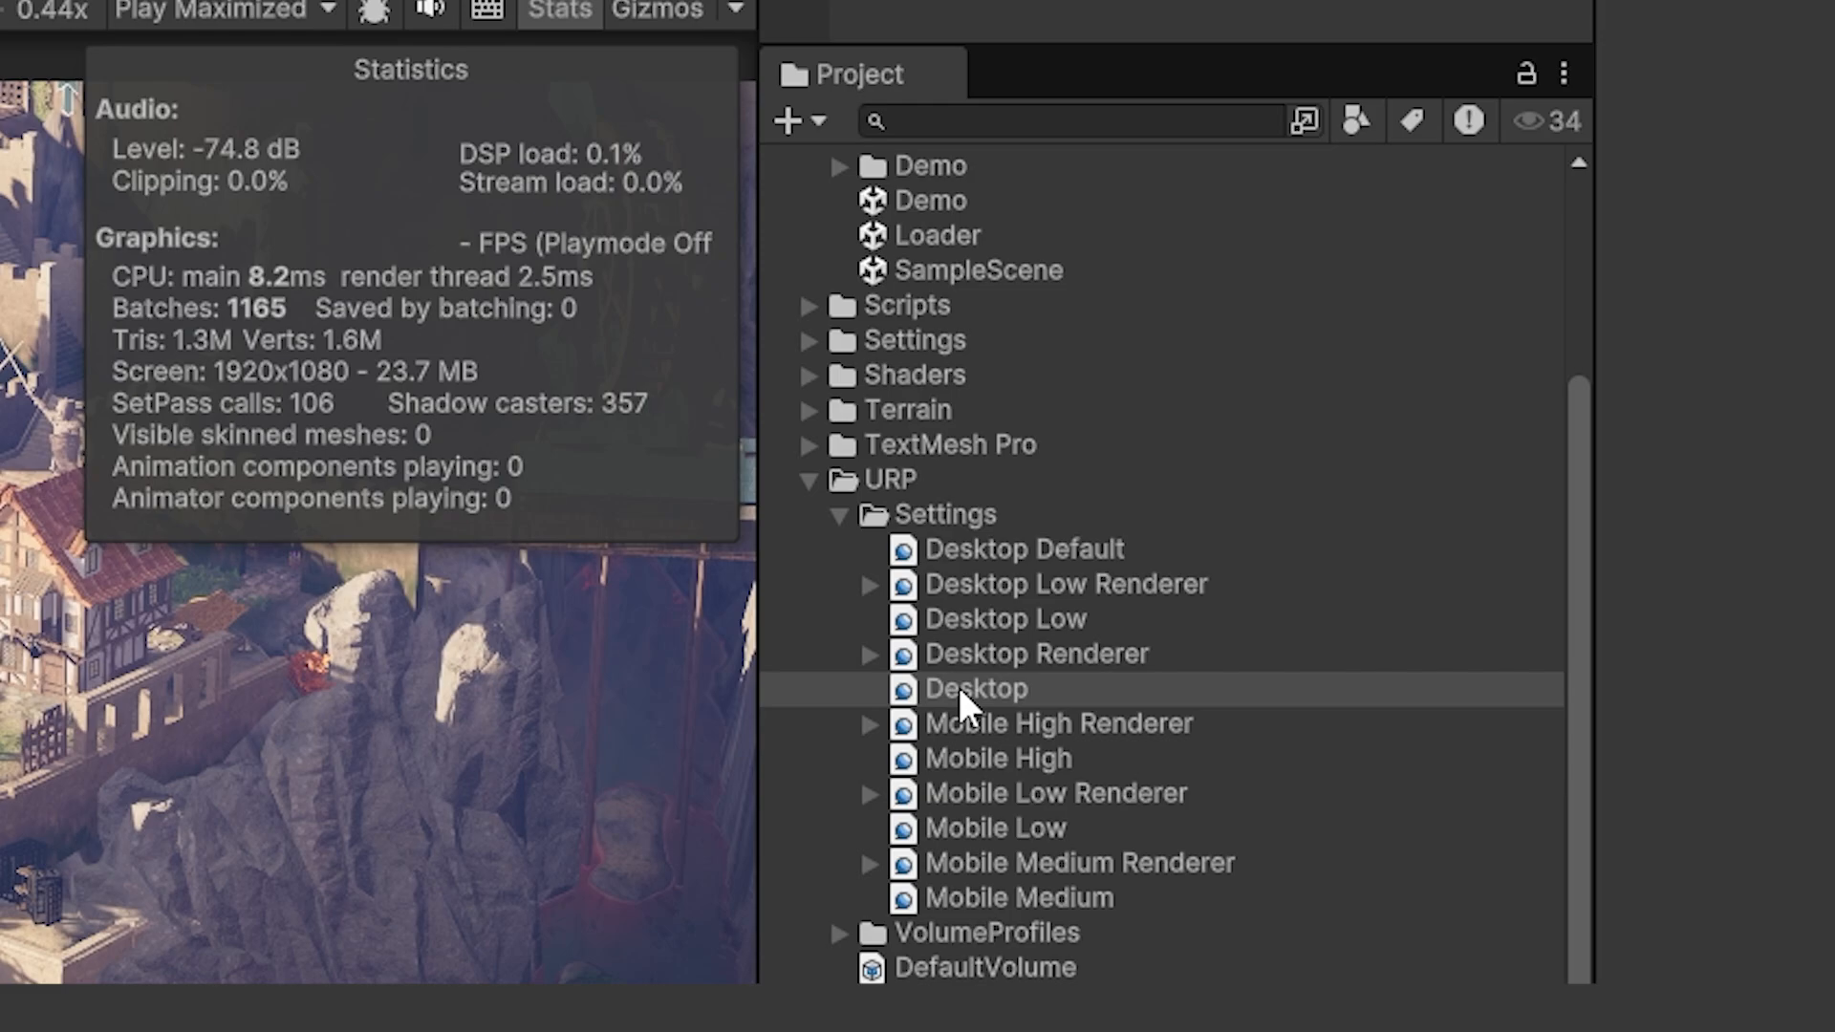
mouse_move(1028, 701)
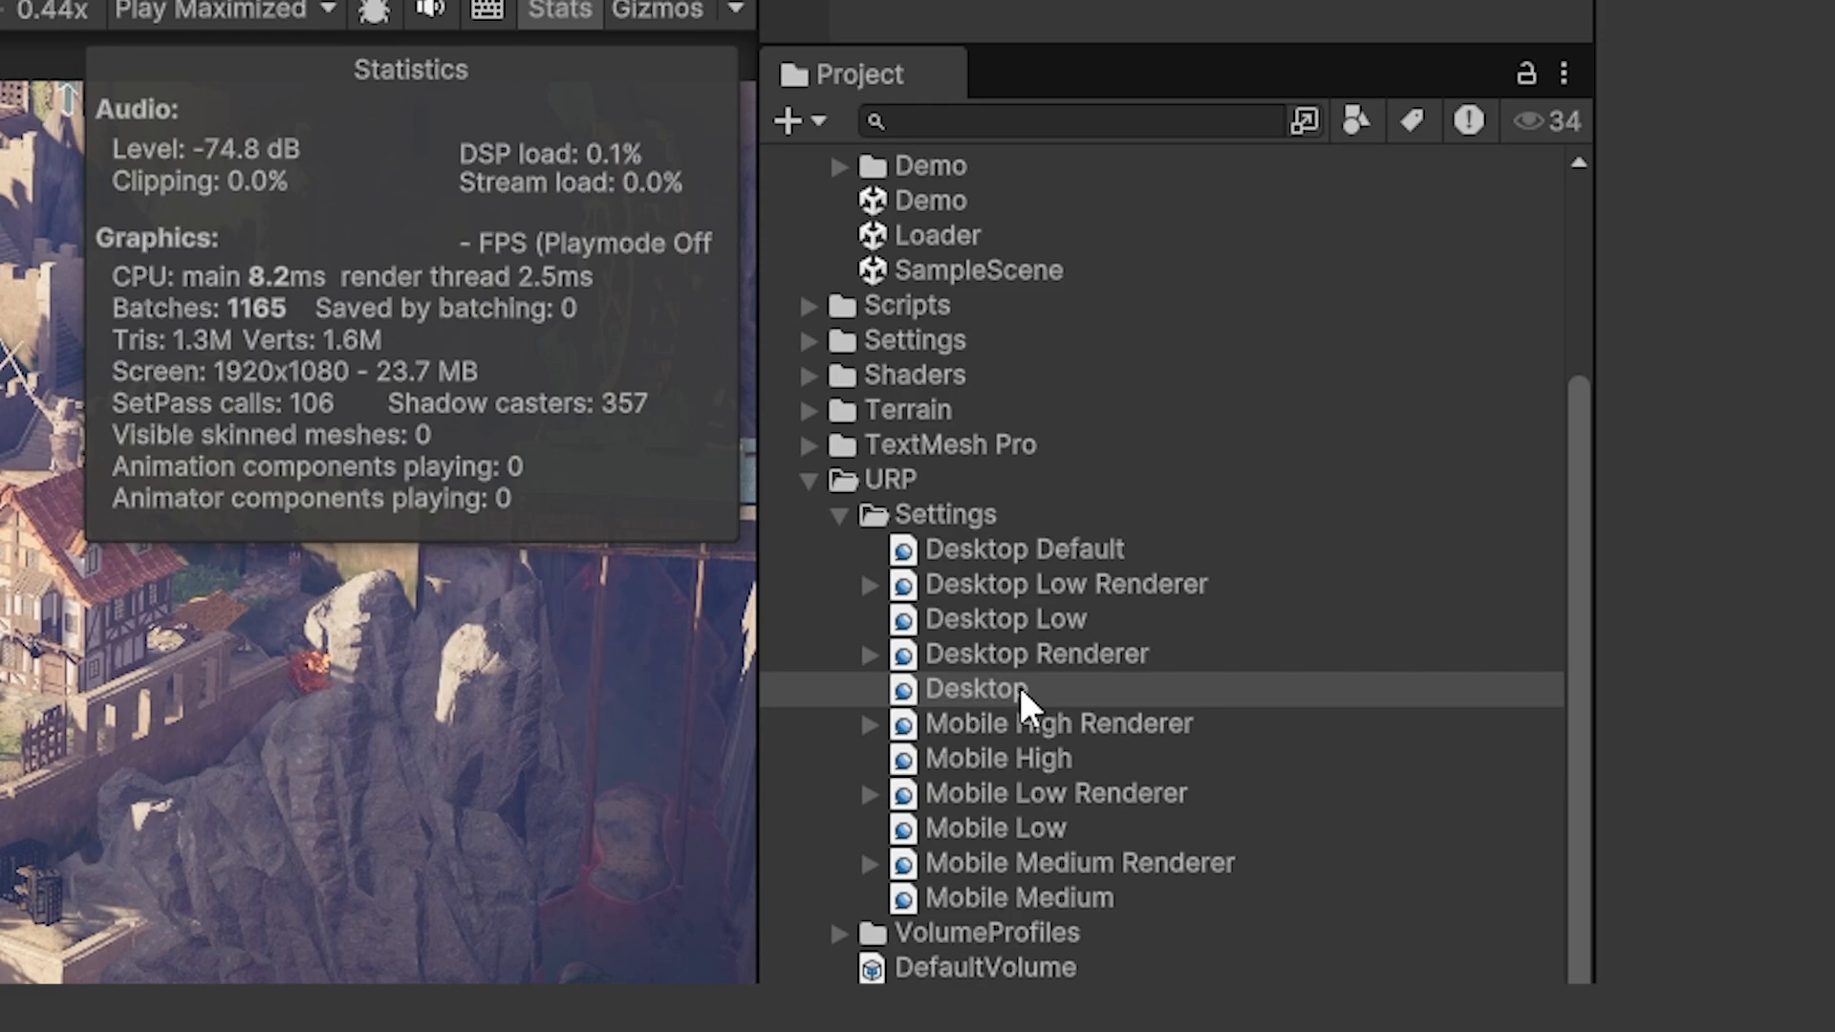
click(975, 688)
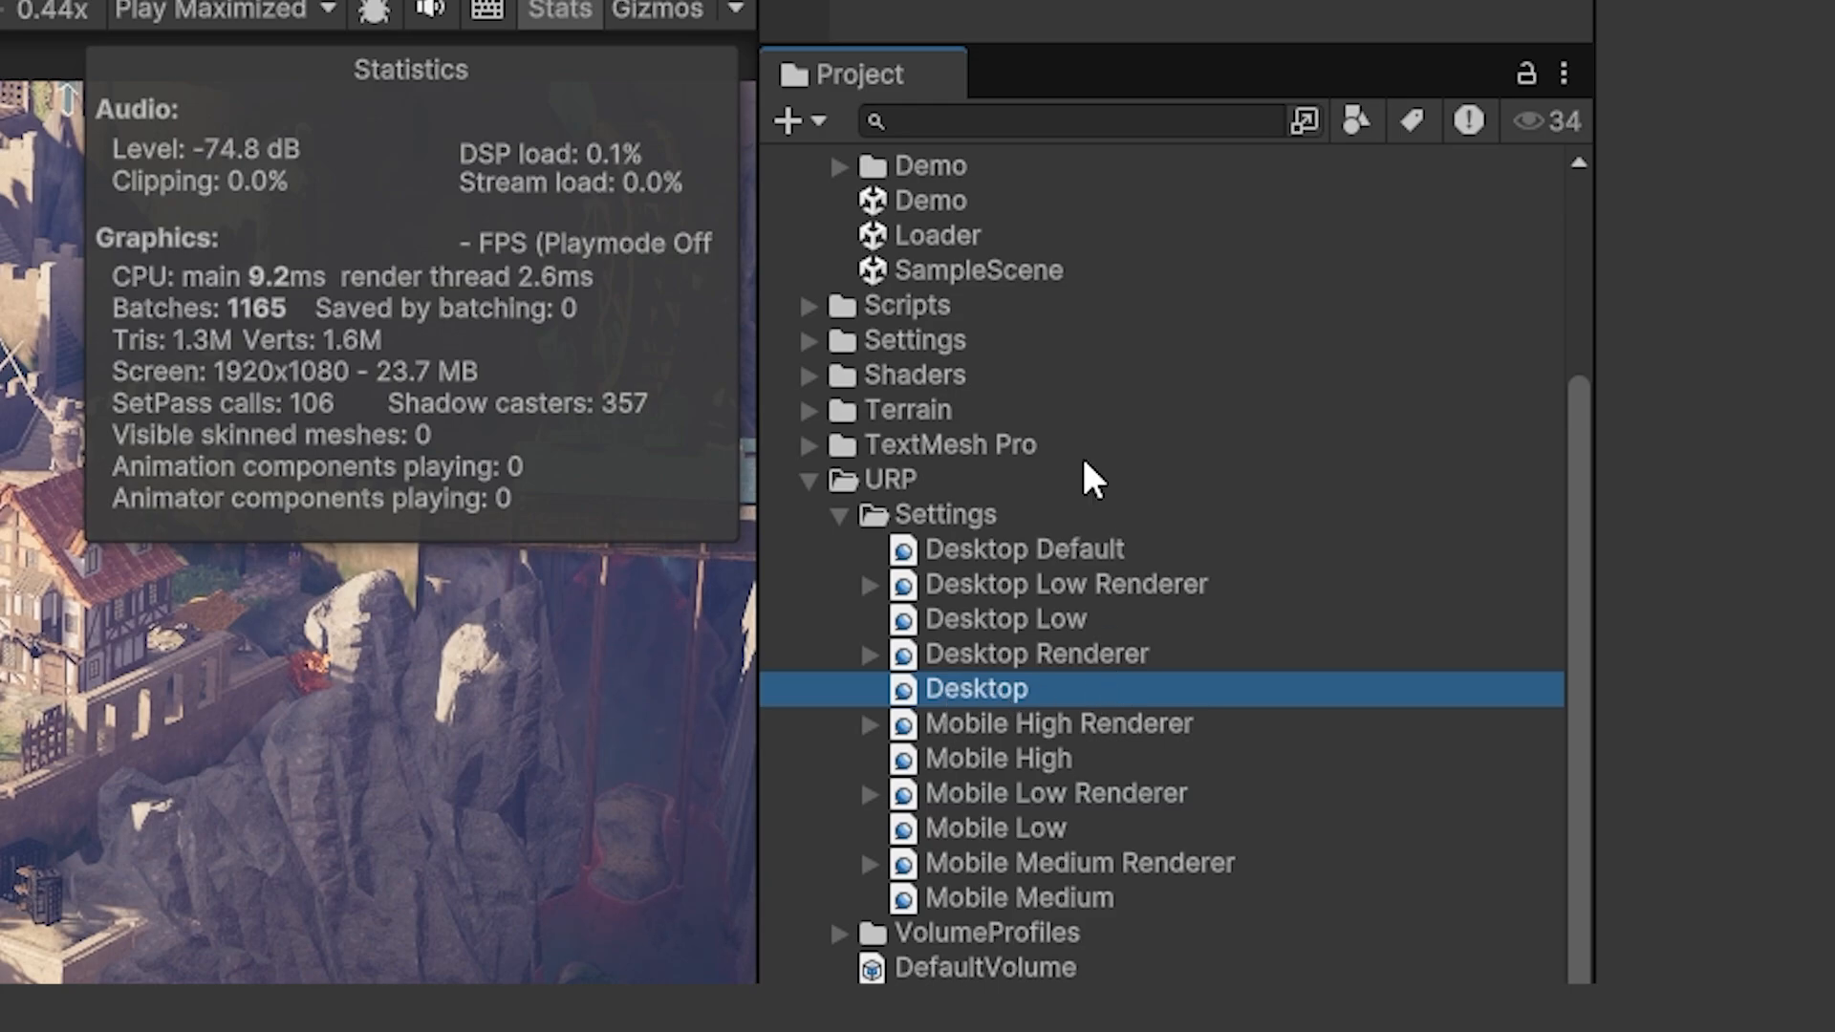
click(998, 756)
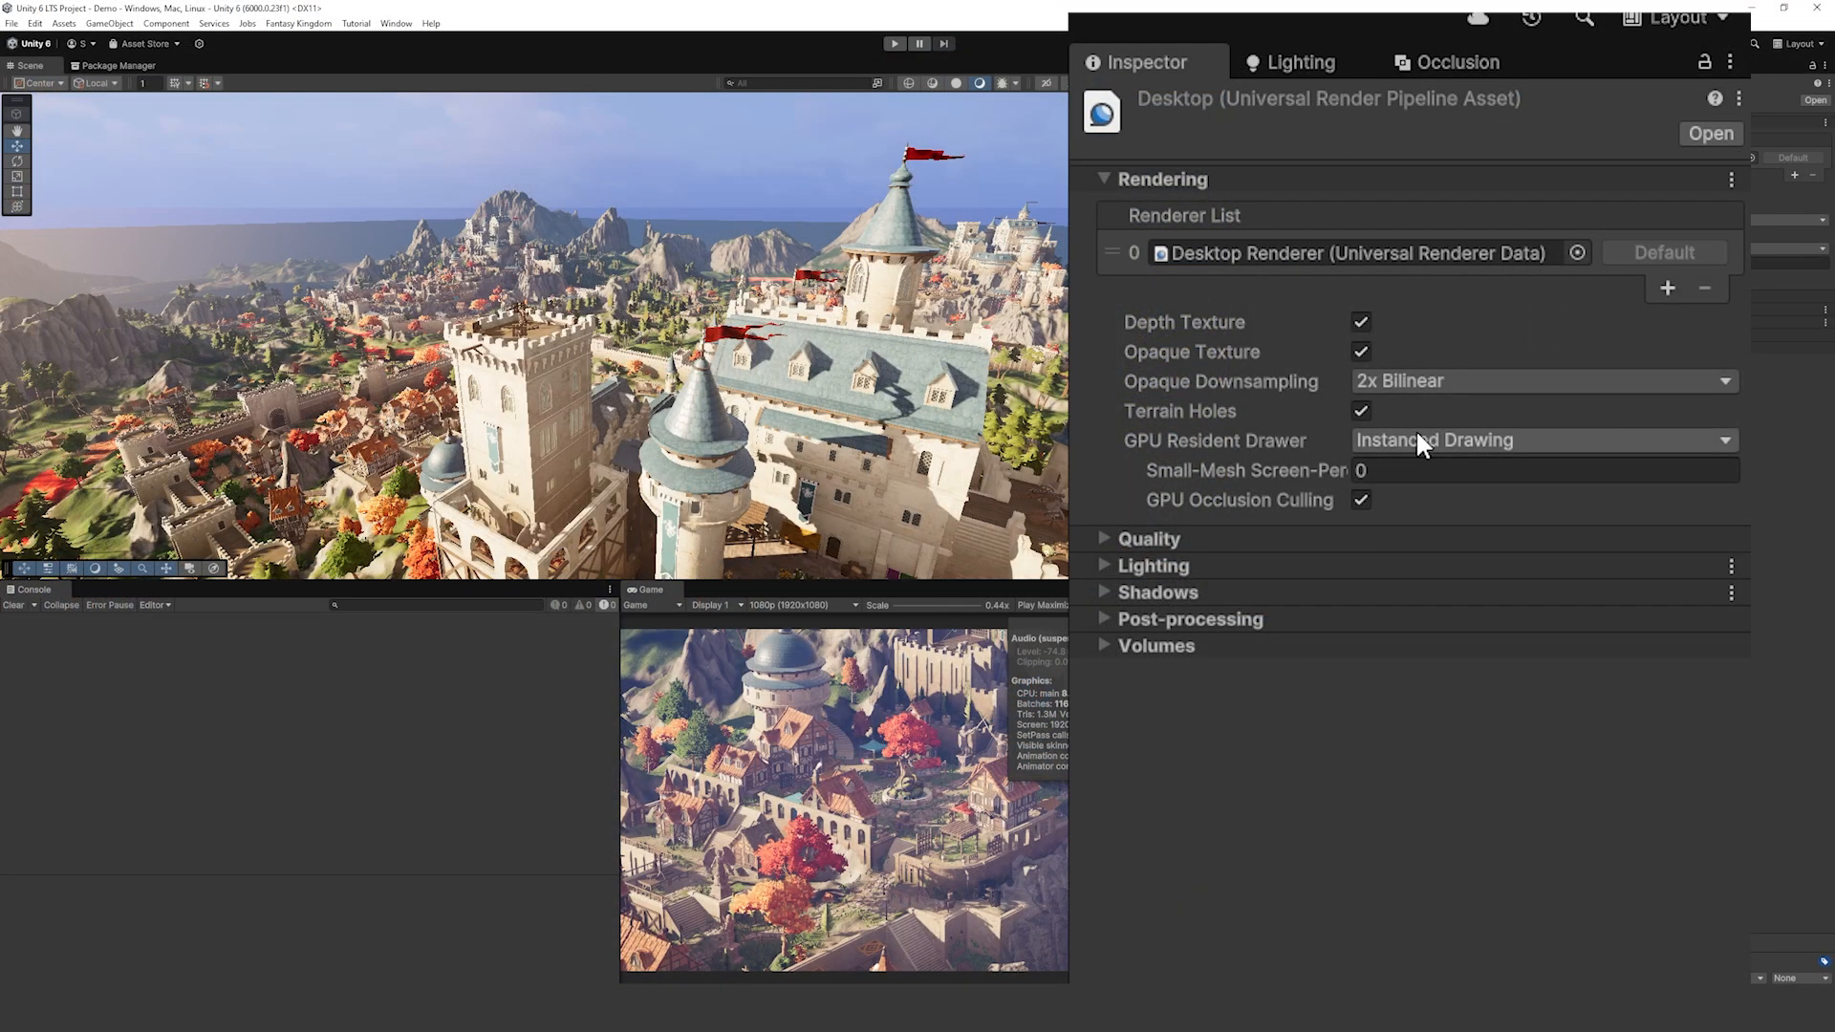
click(1540, 439)
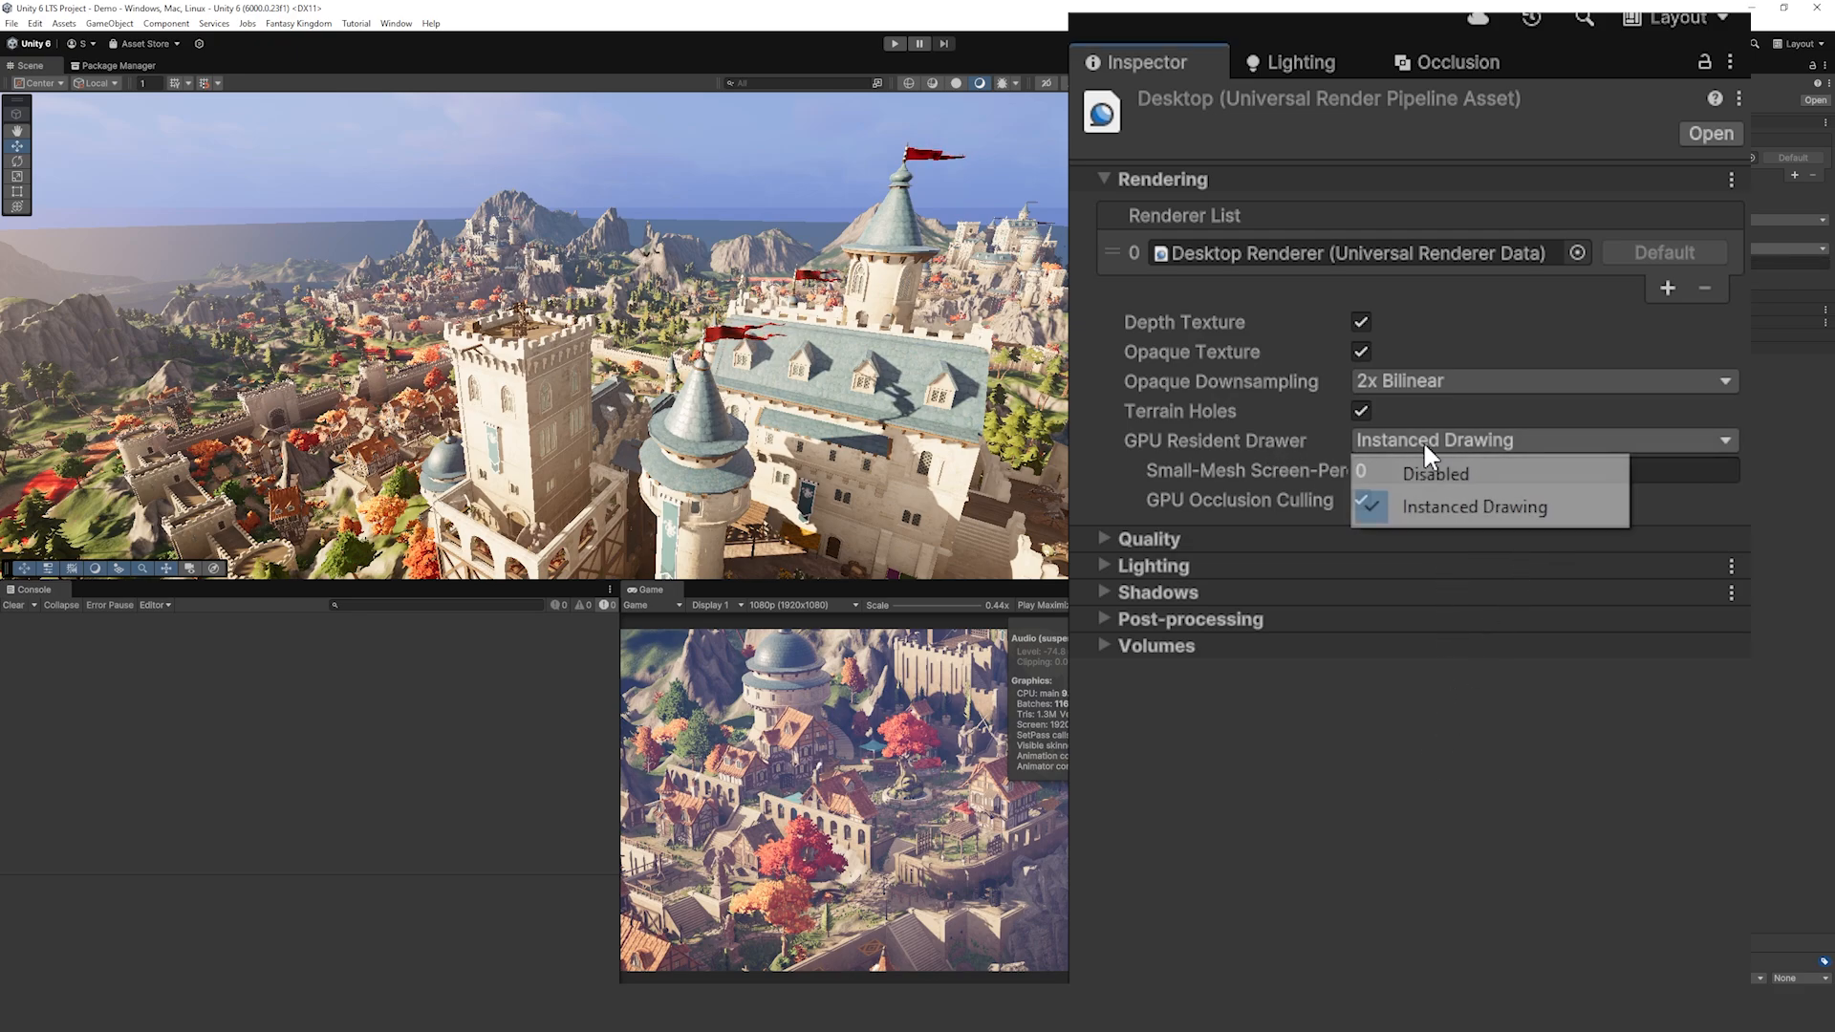
click(1473, 505)
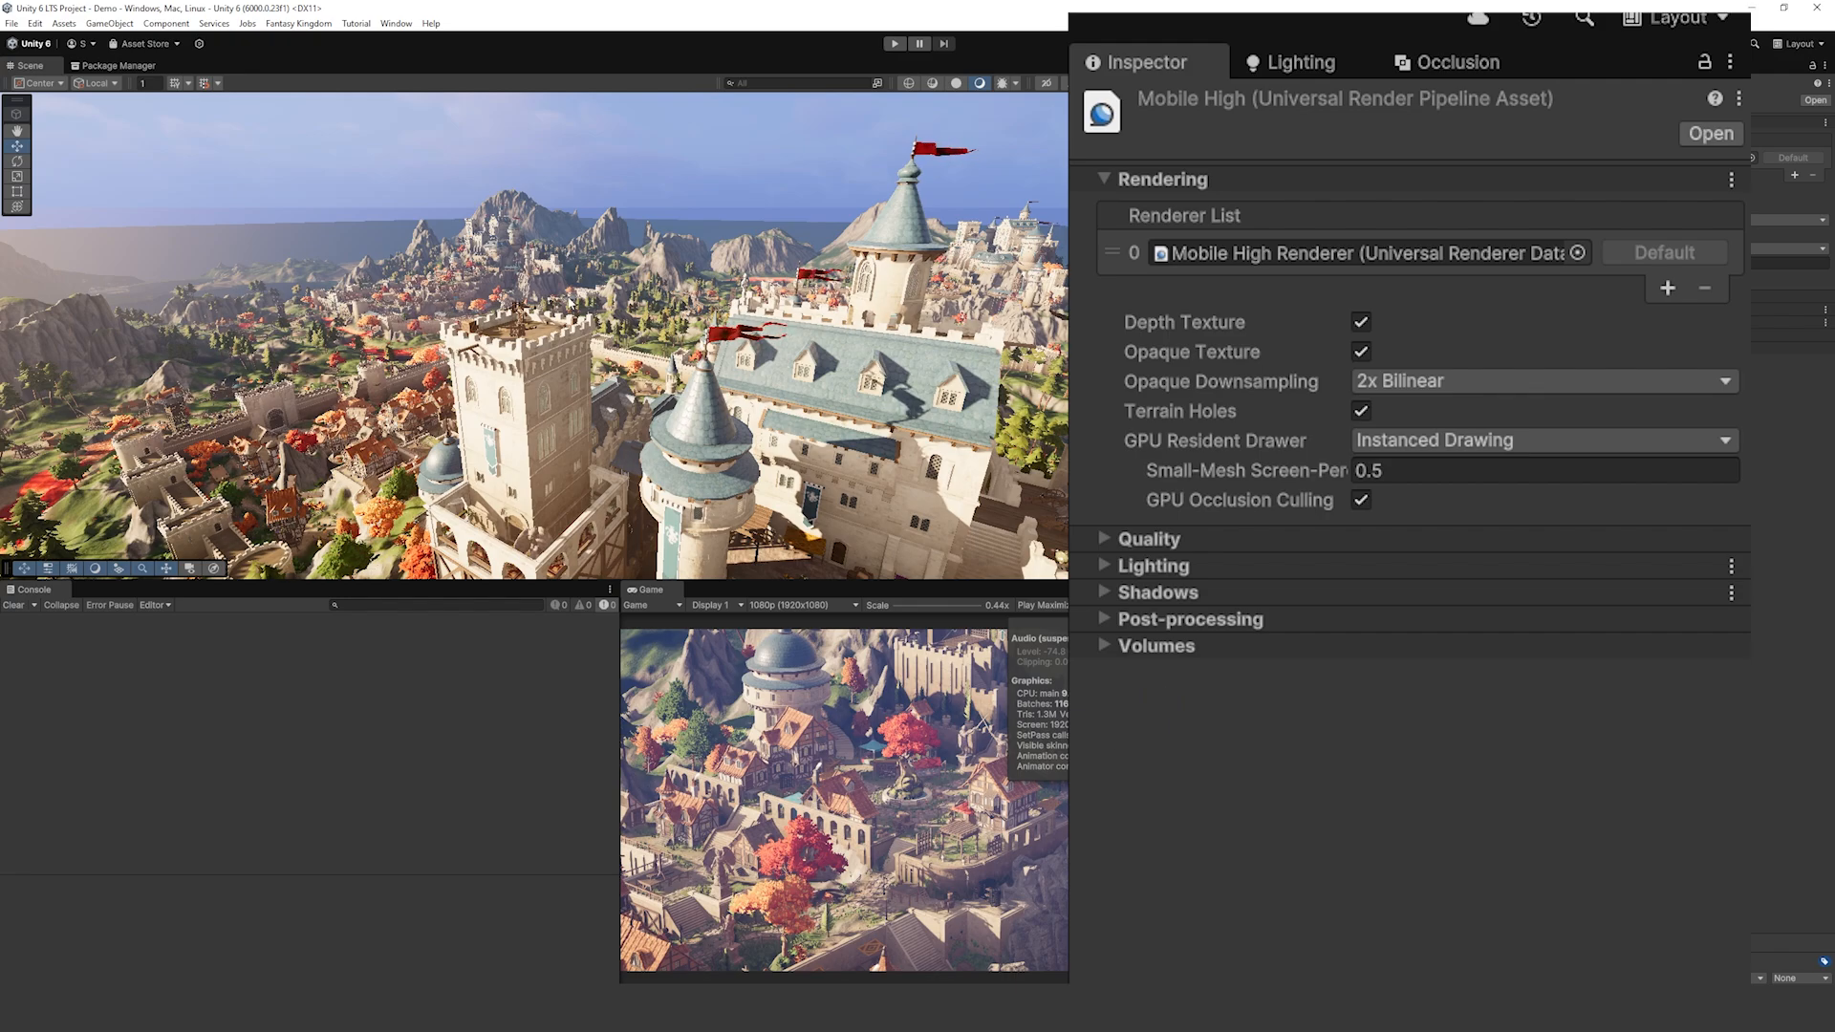
mouse_move(1261, 524)
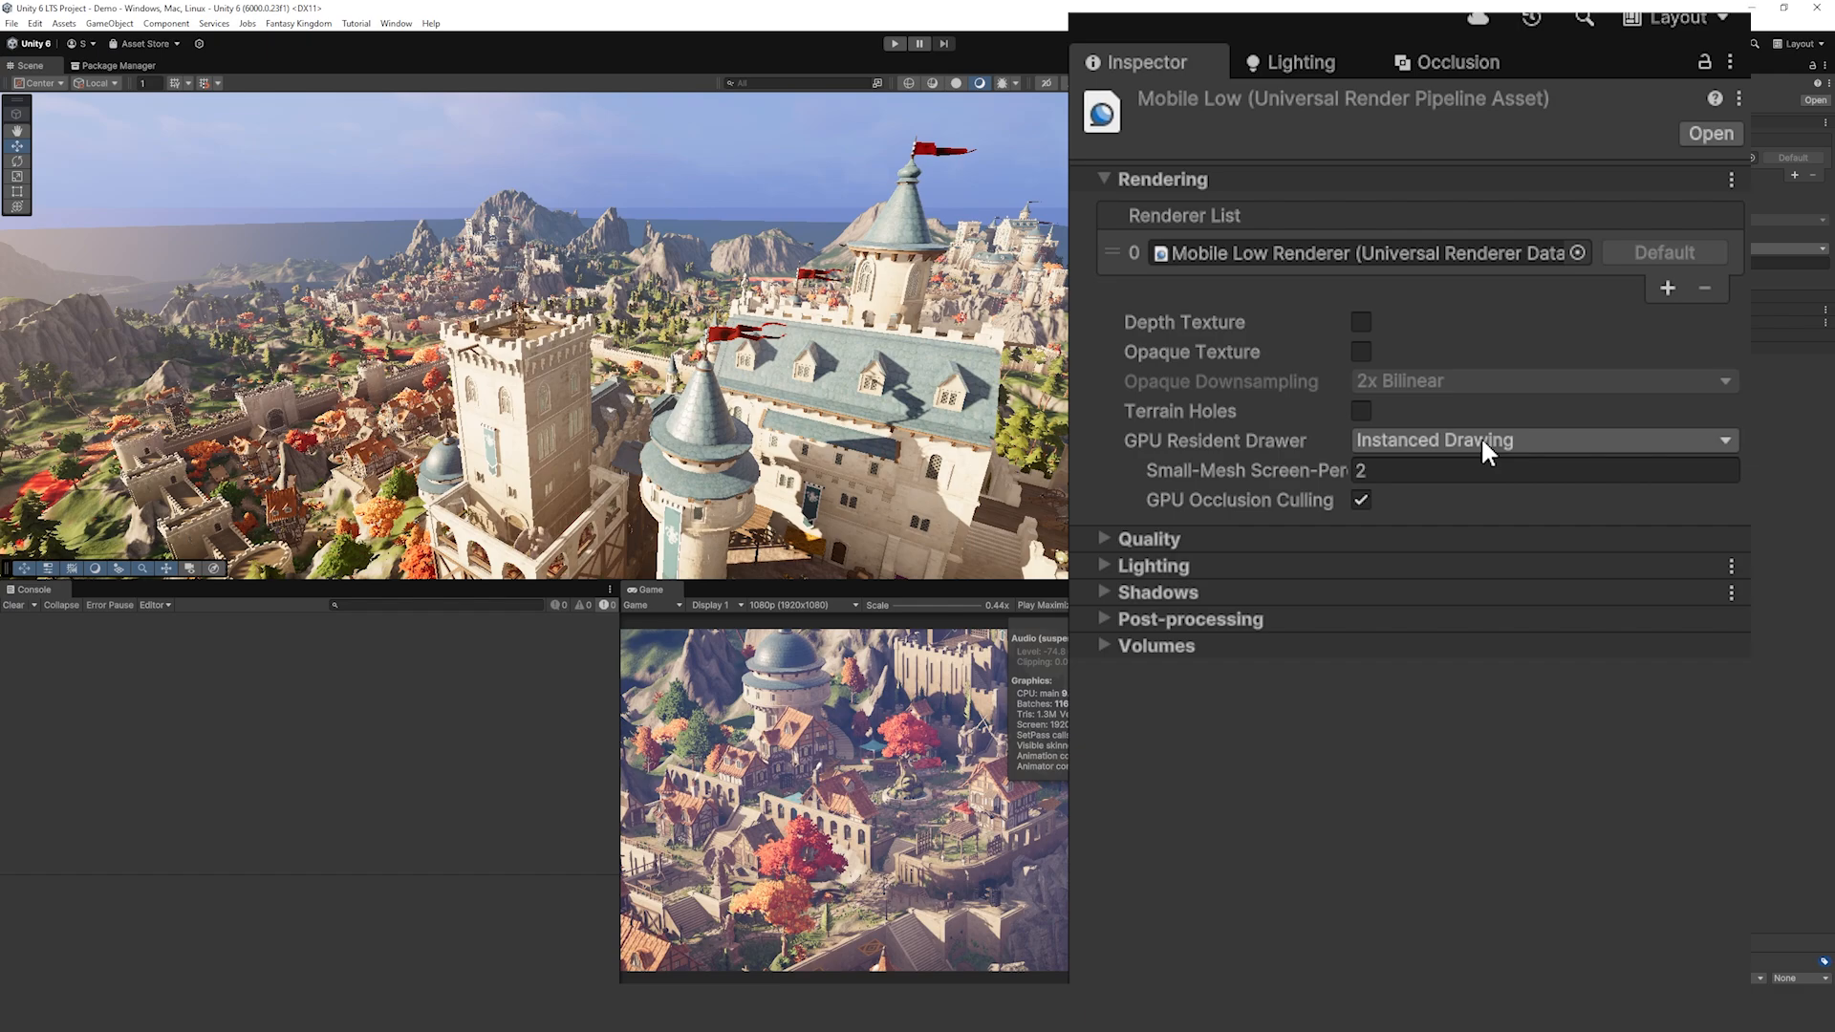
mouse_move(1340, 485)
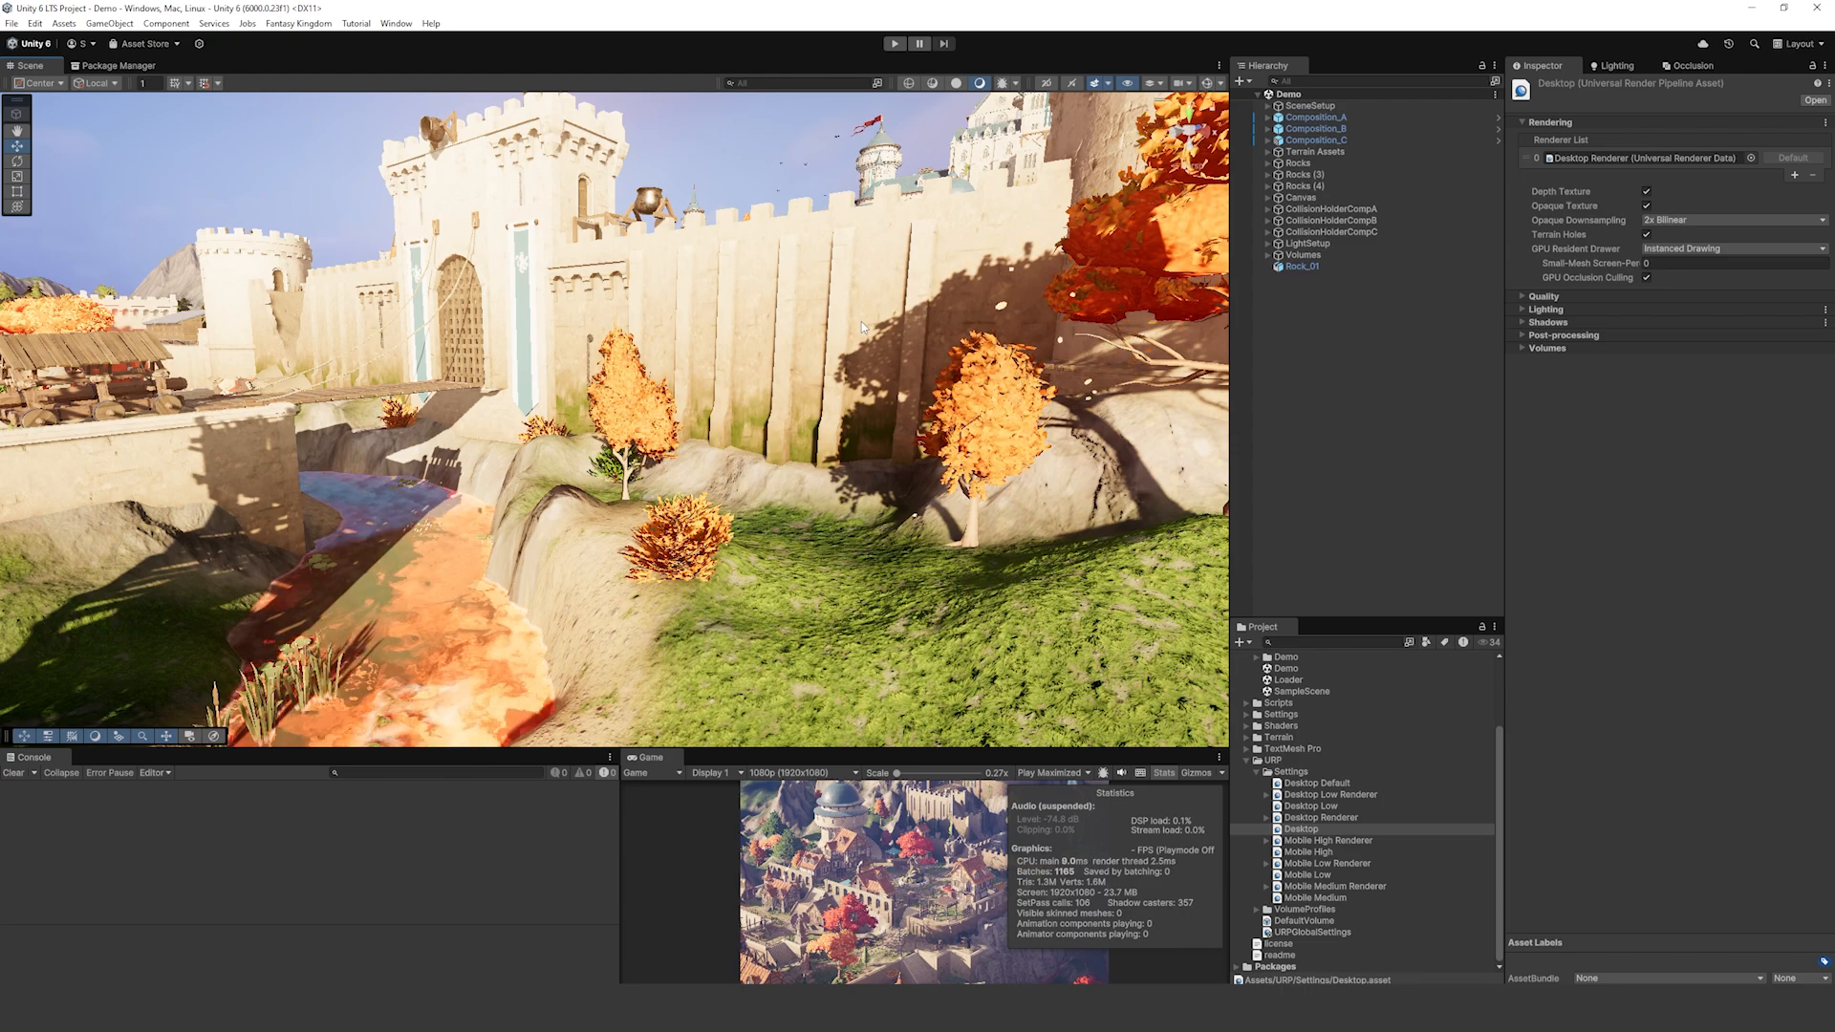
mouse_move(1614, 451)
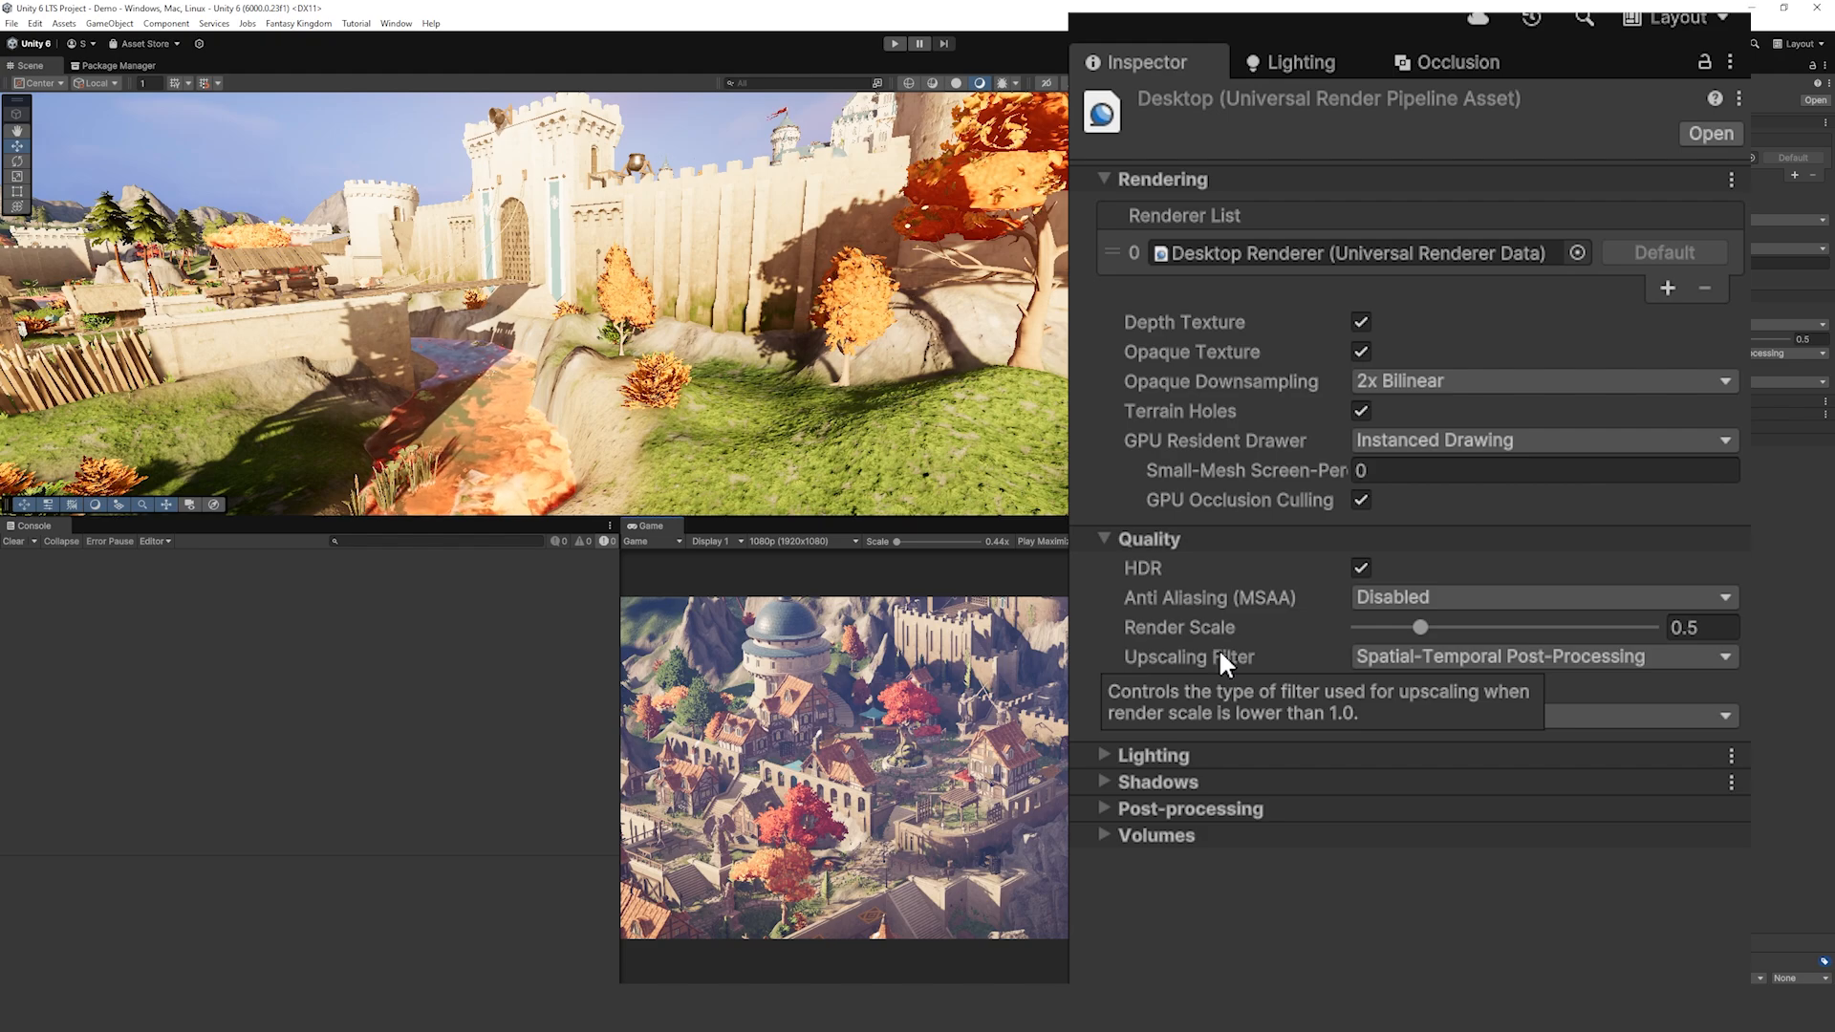
mouse_move(1347, 790)
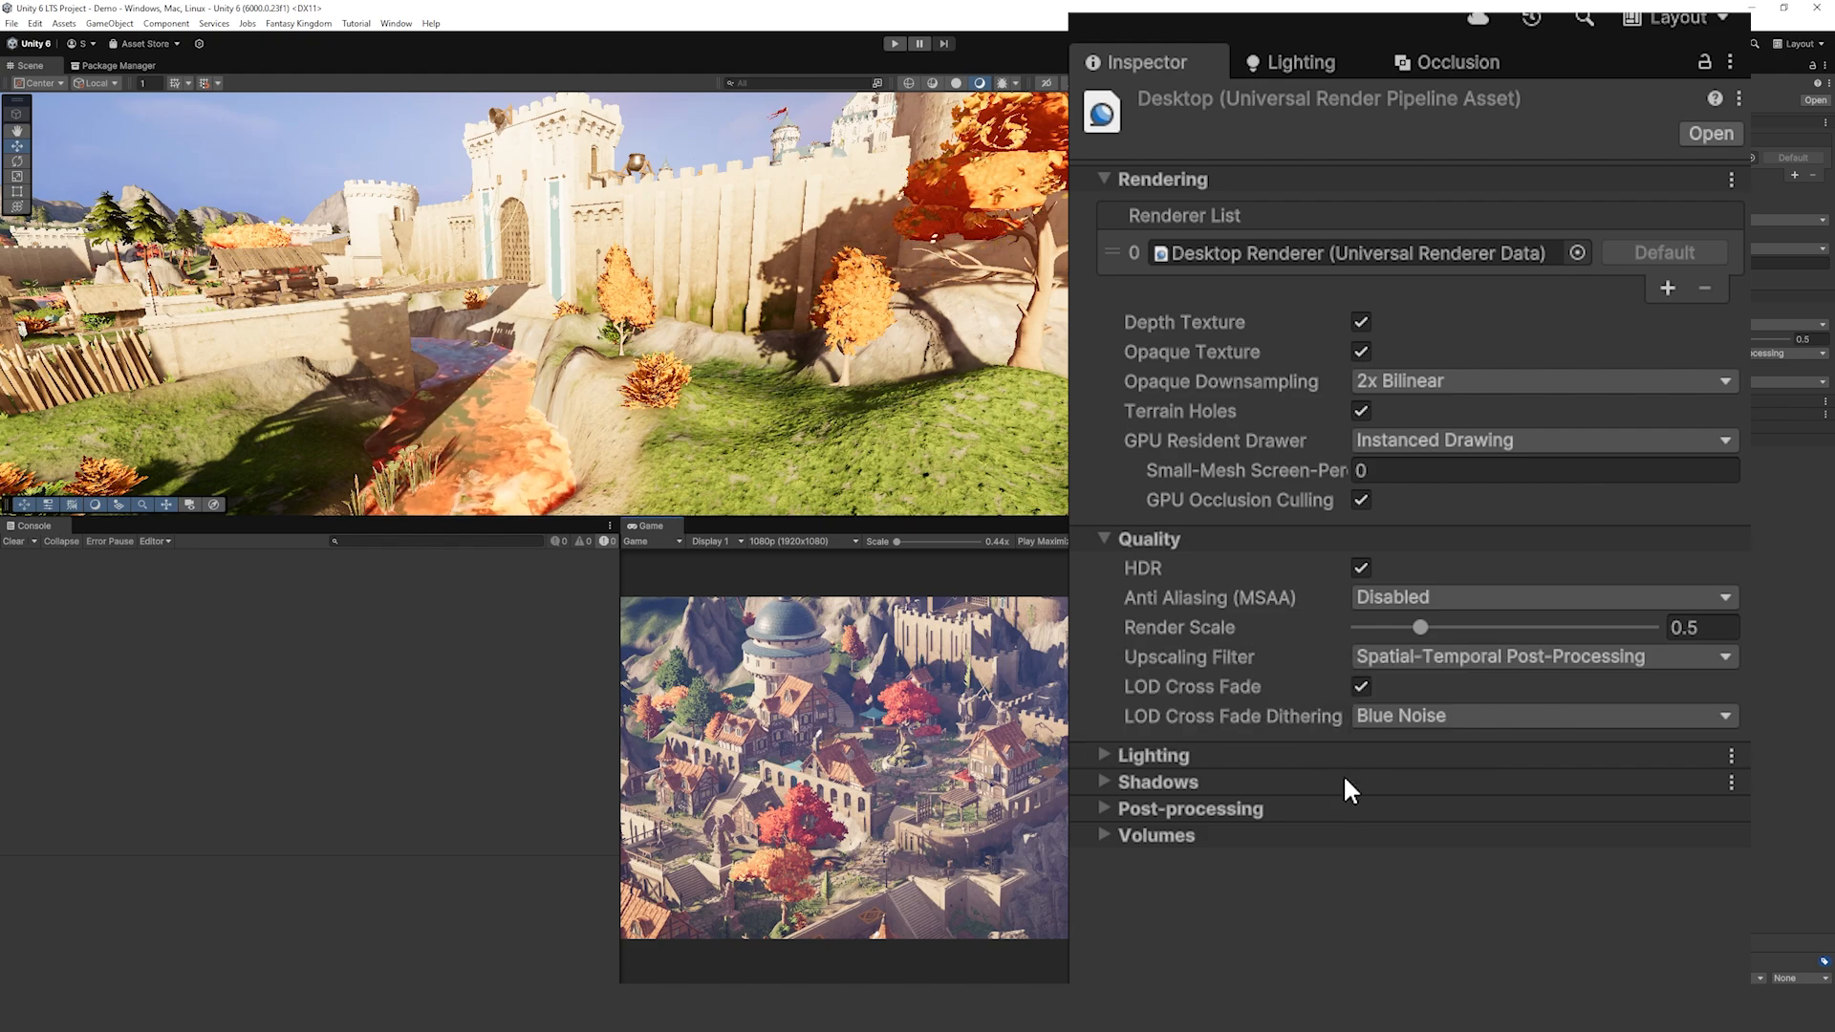
mouse_move(1327, 864)
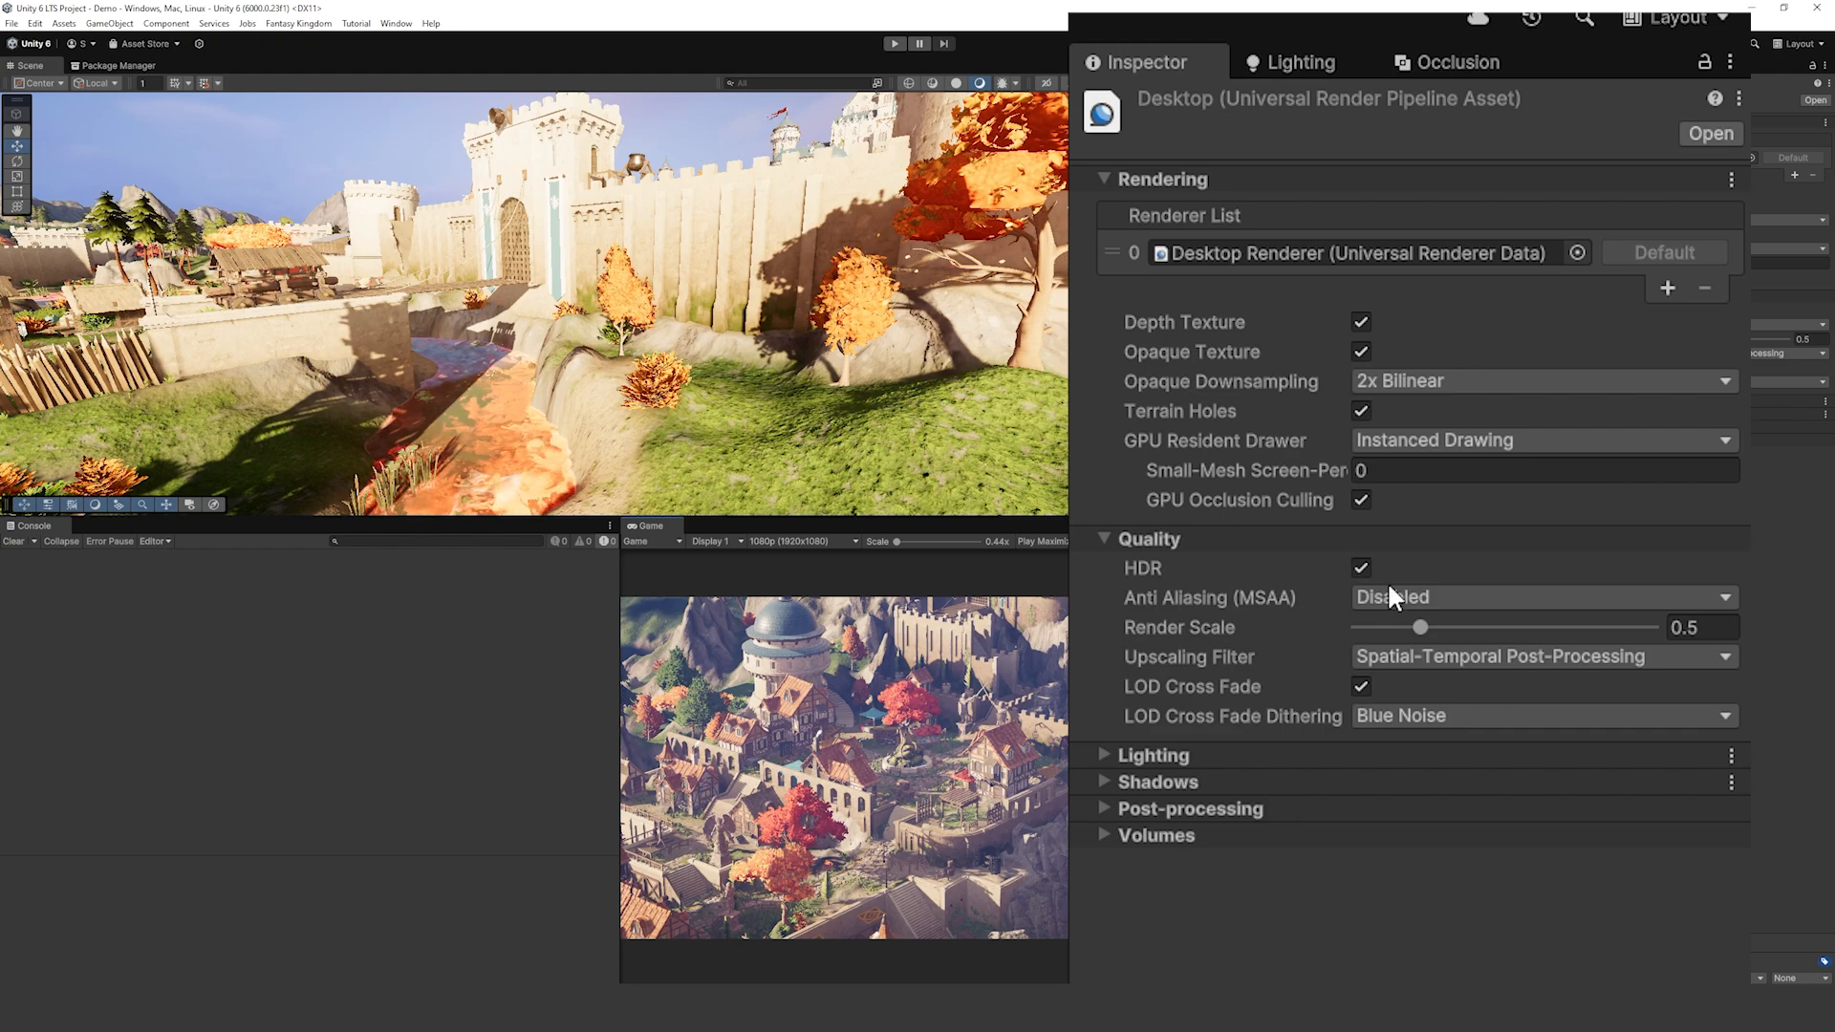
Step: Review the Light Probe System dropdown and keep Adaptive Probe Volumes selected
drag(1420, 626, 1410, 626)
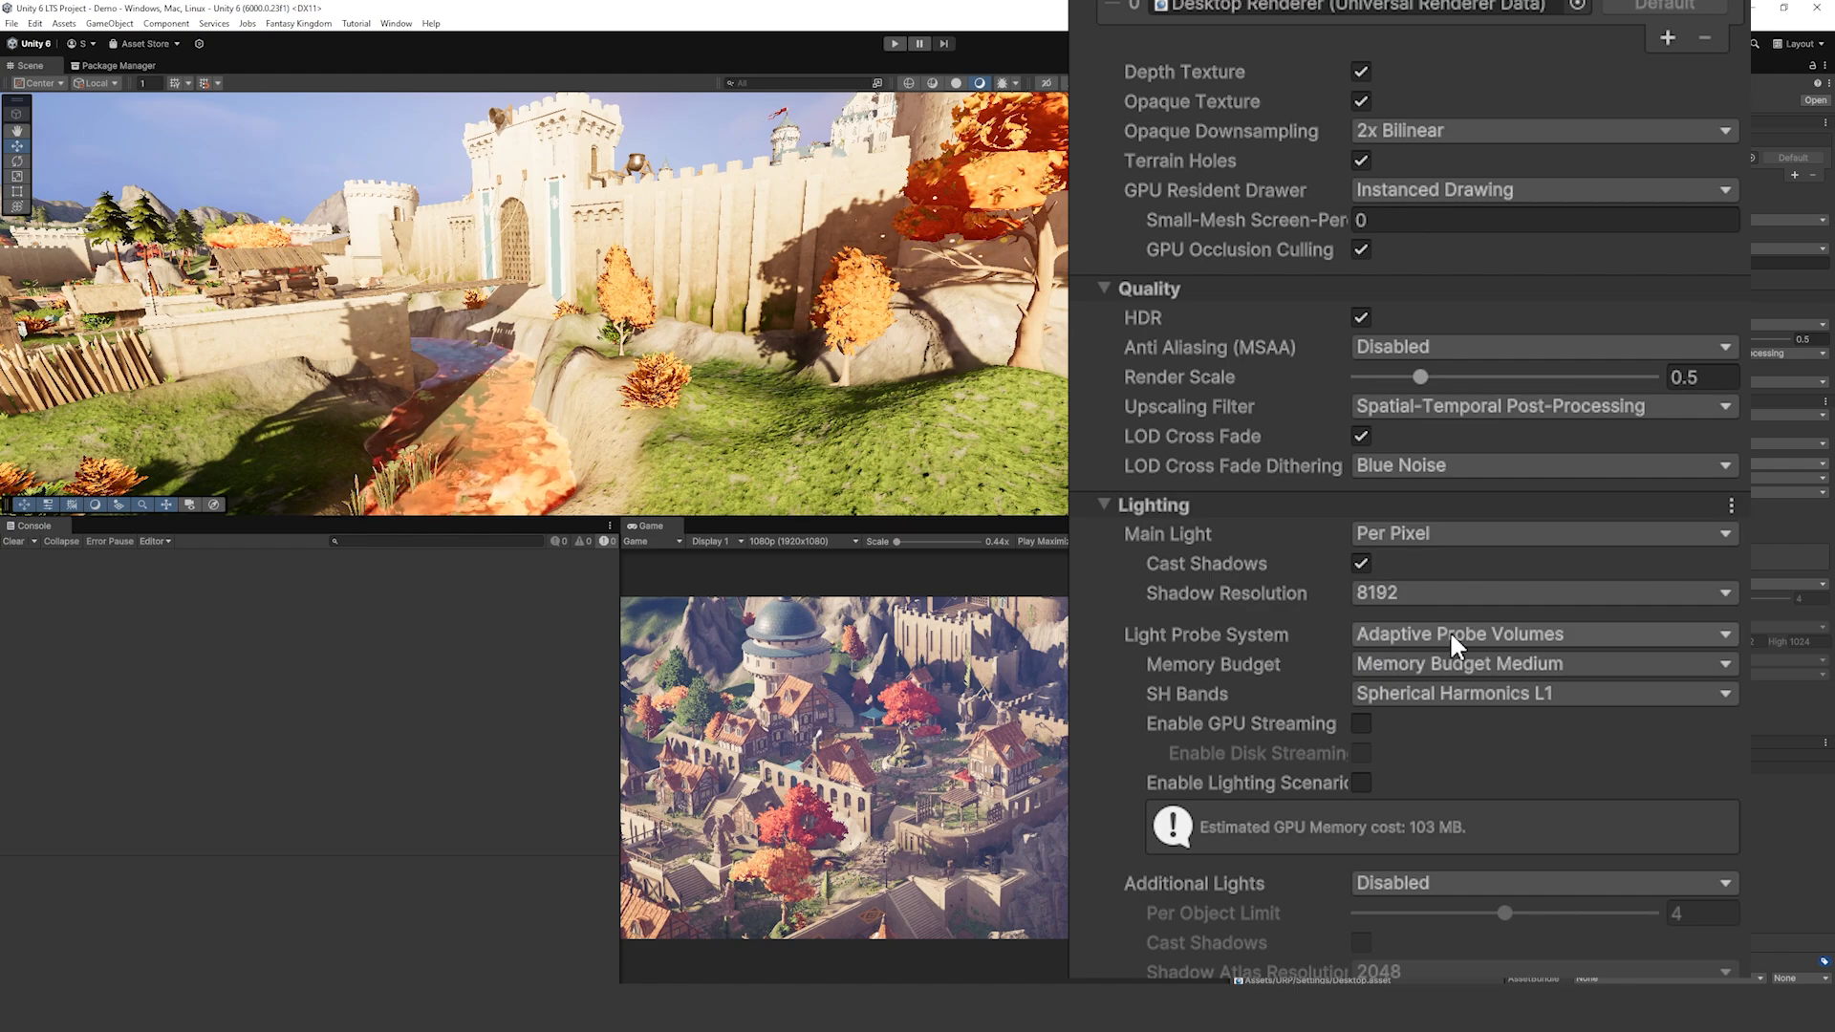
click(1540, 632)
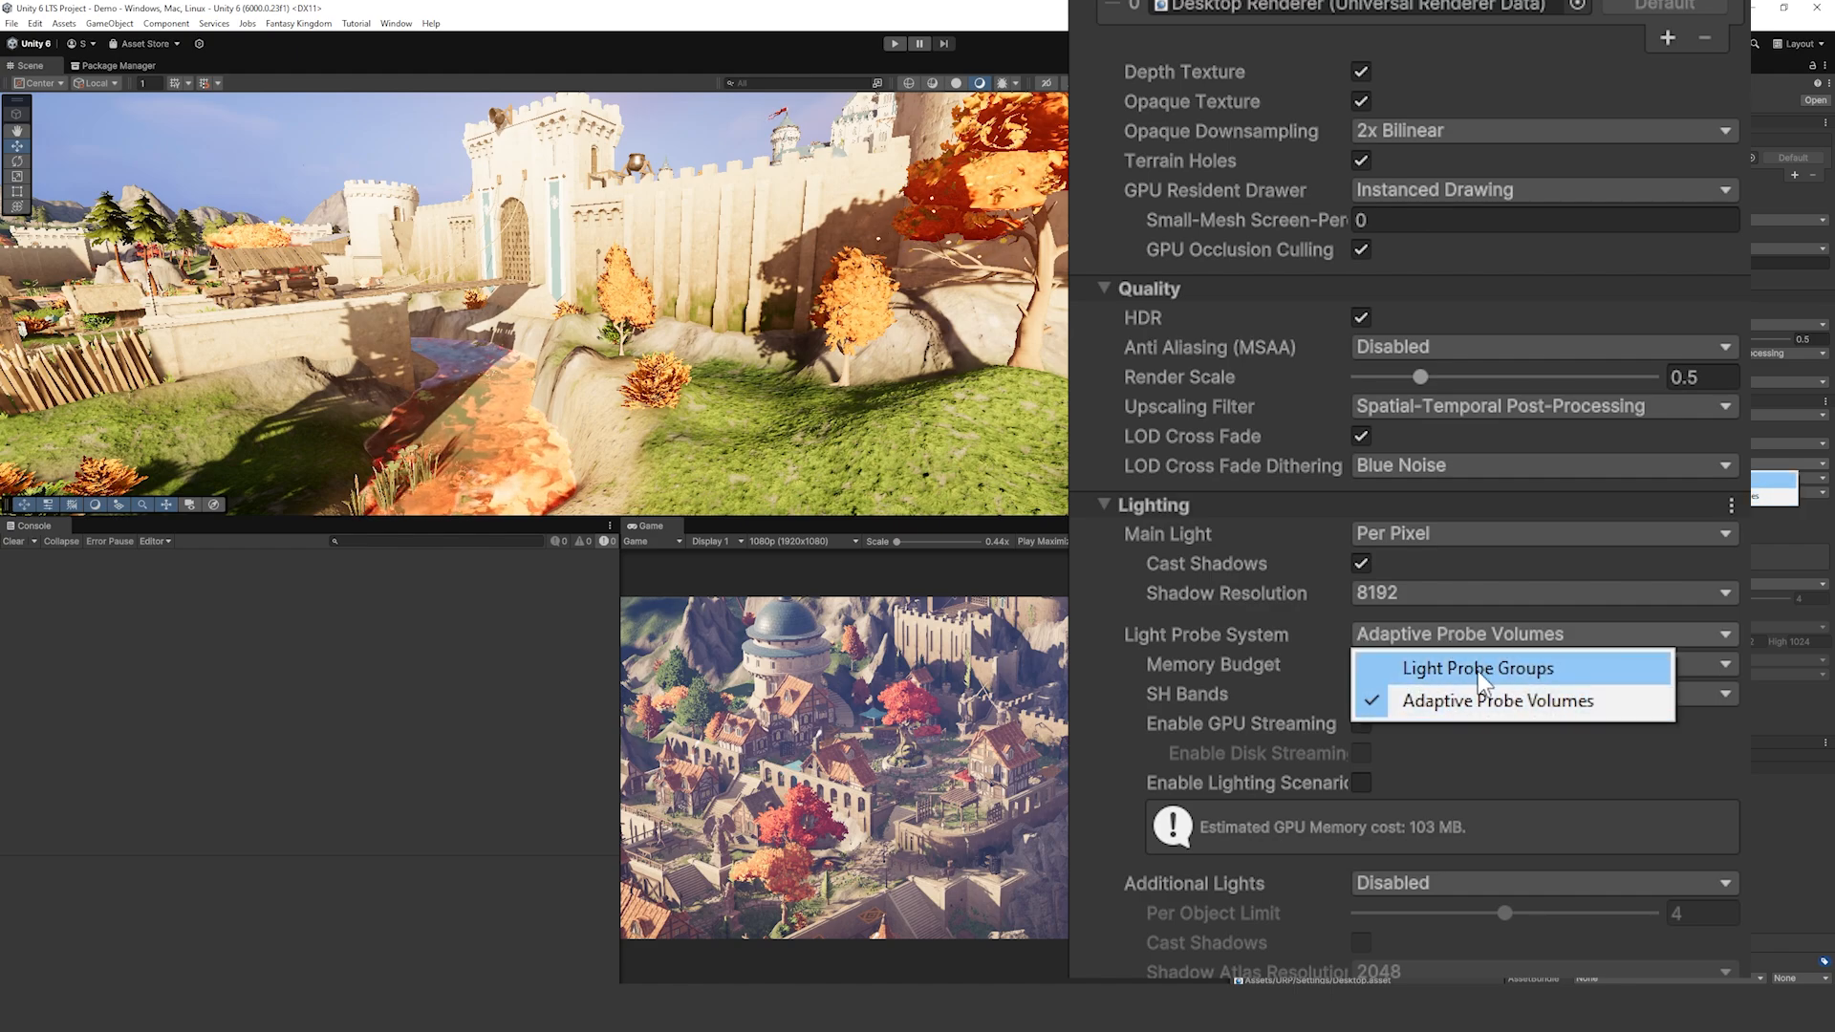
mouse_move(1486, 682)
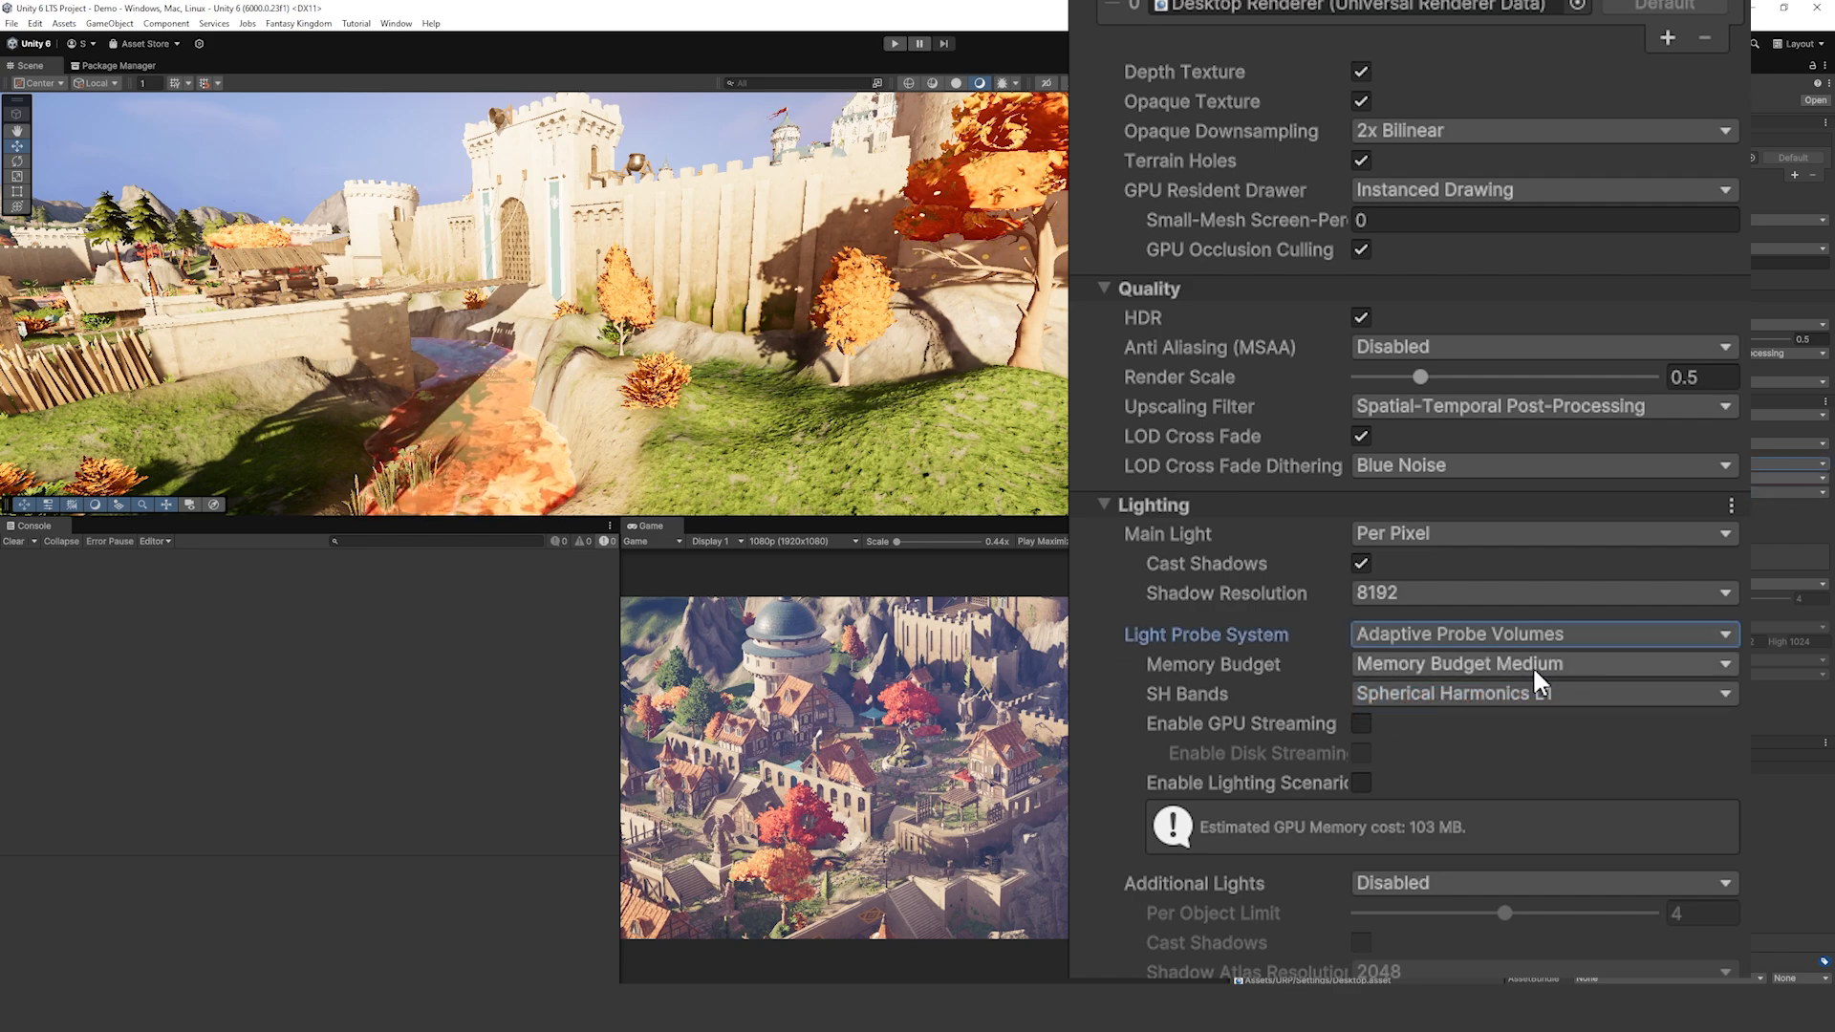
click(1538, 691)
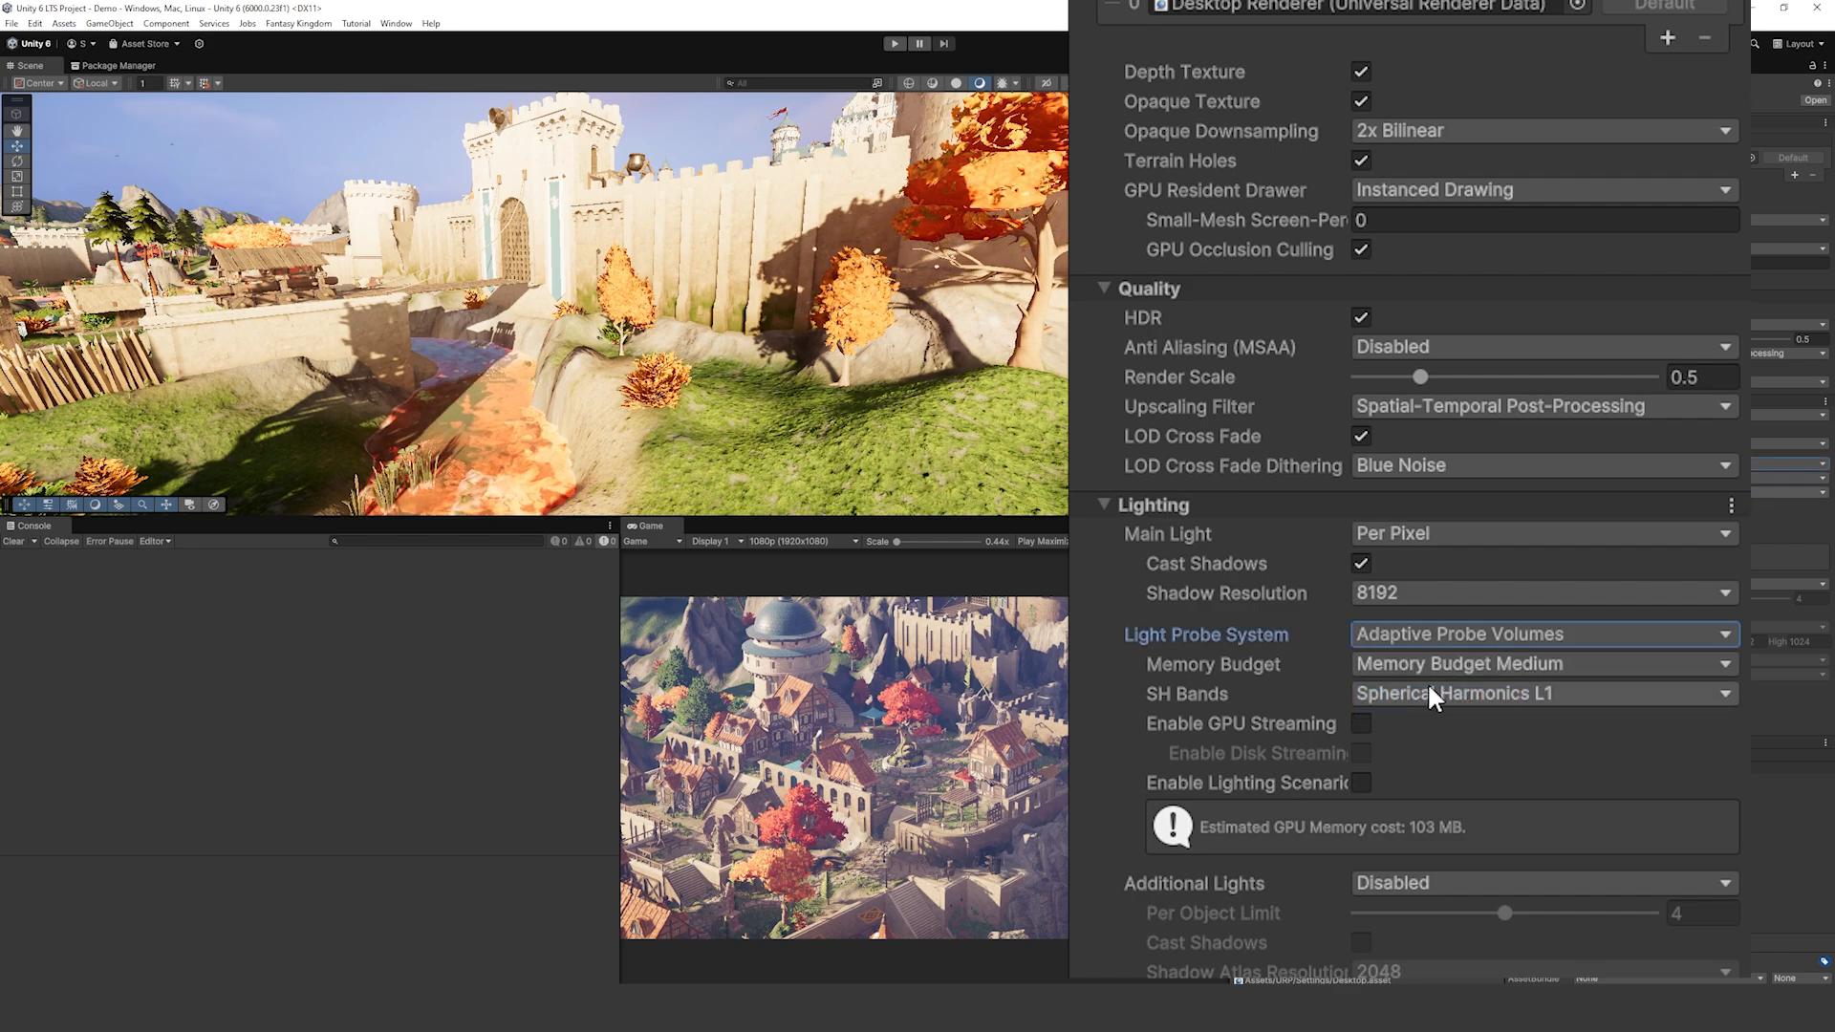
mouse_move(1481, 732)
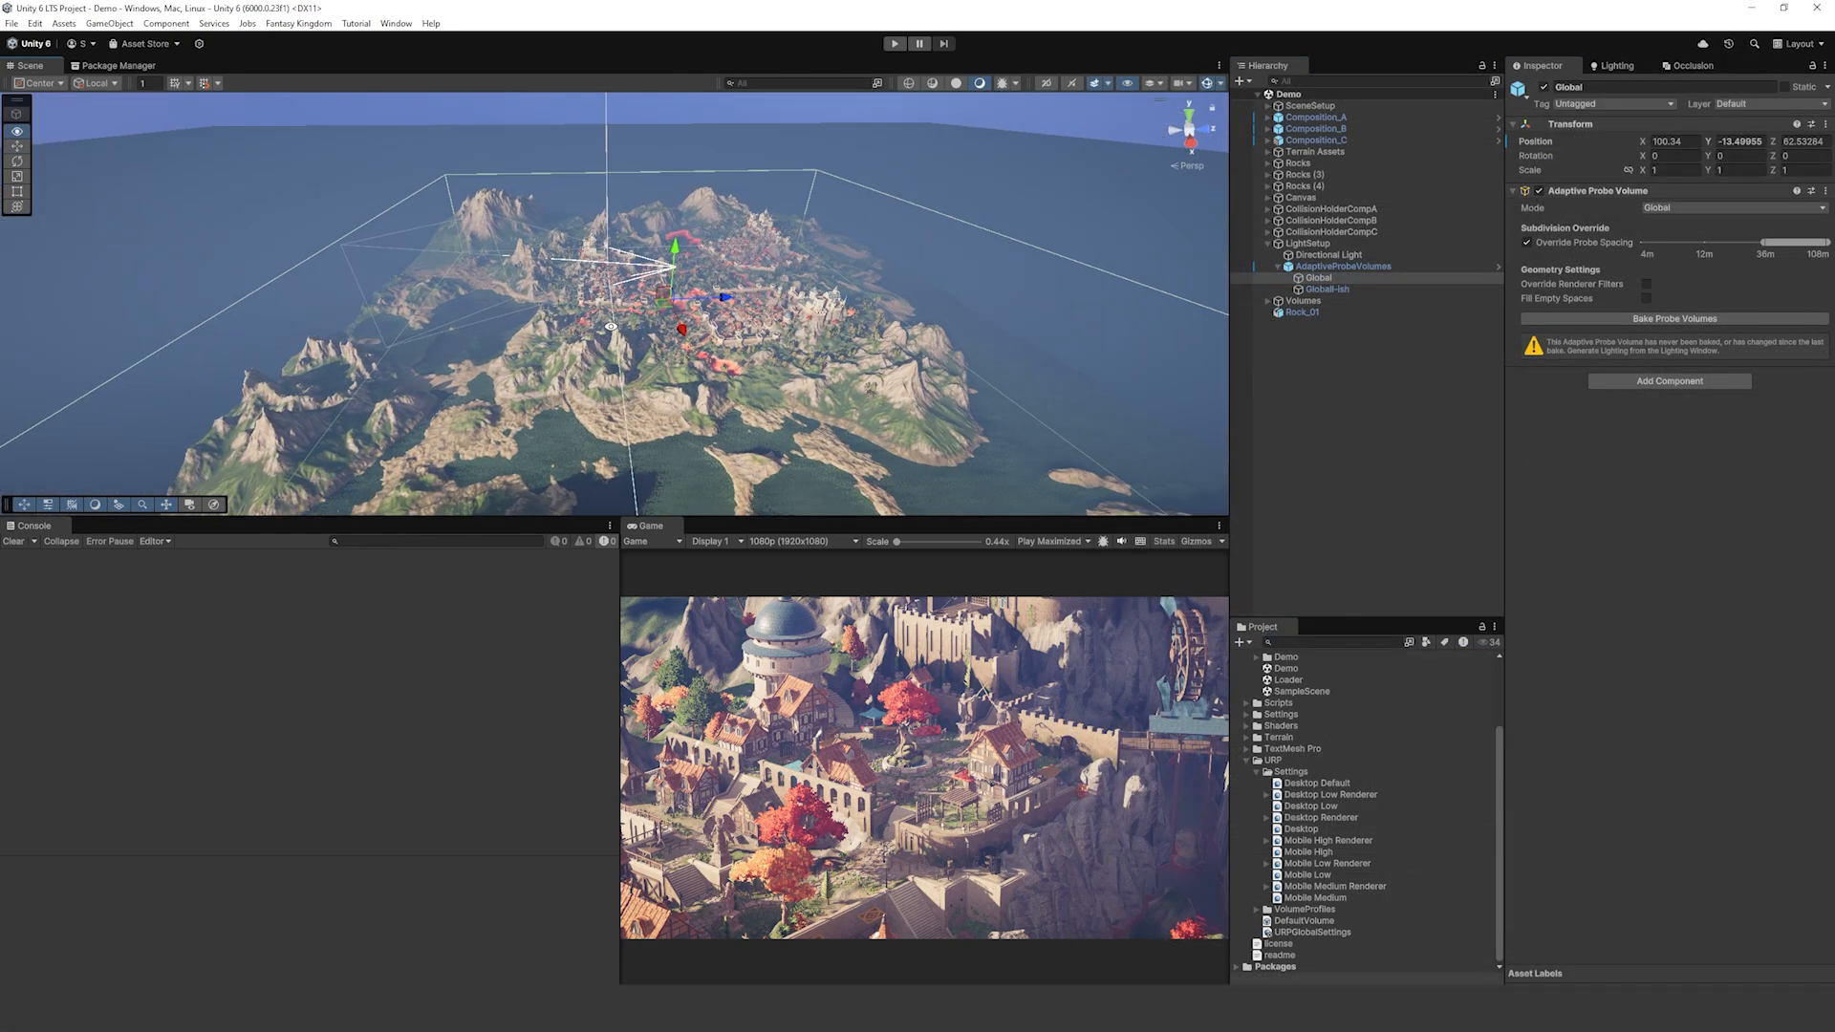
Step: Select Globall-ish to view its Local adaptive probe volume sized 650×100×1200
drag(607, 327, 816, 231)
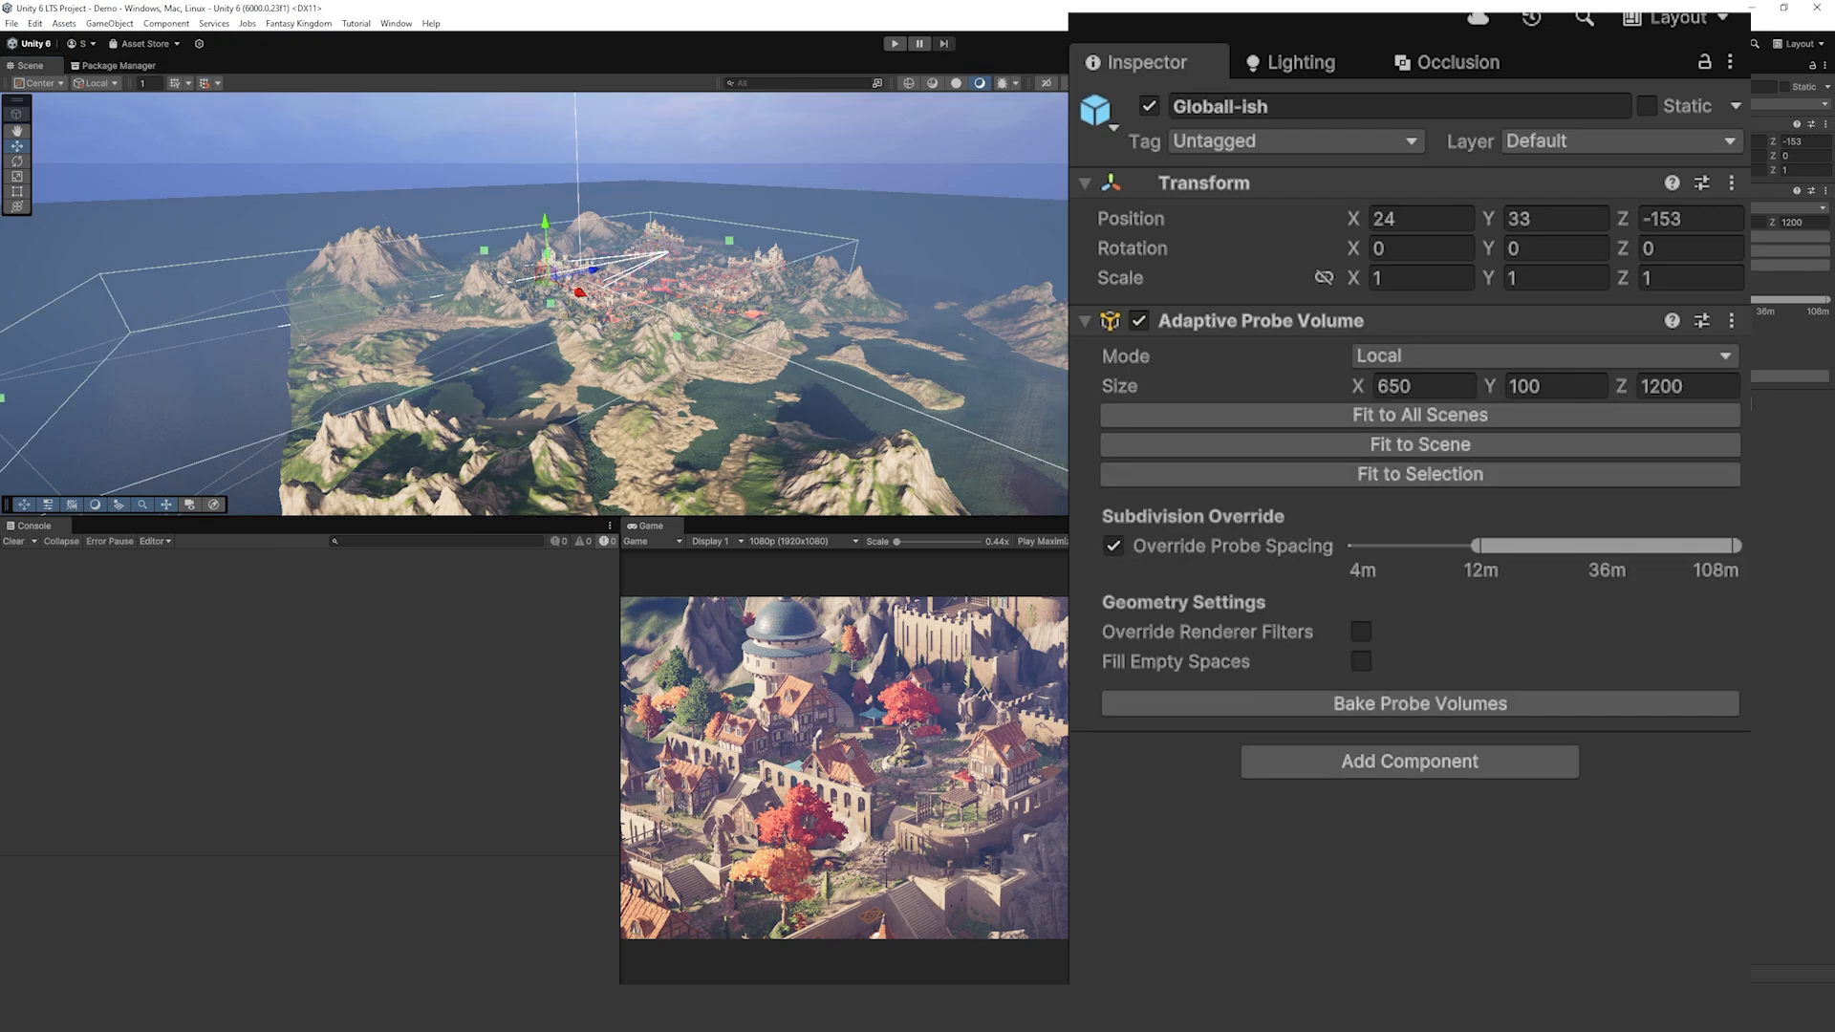
click(1420, 384)
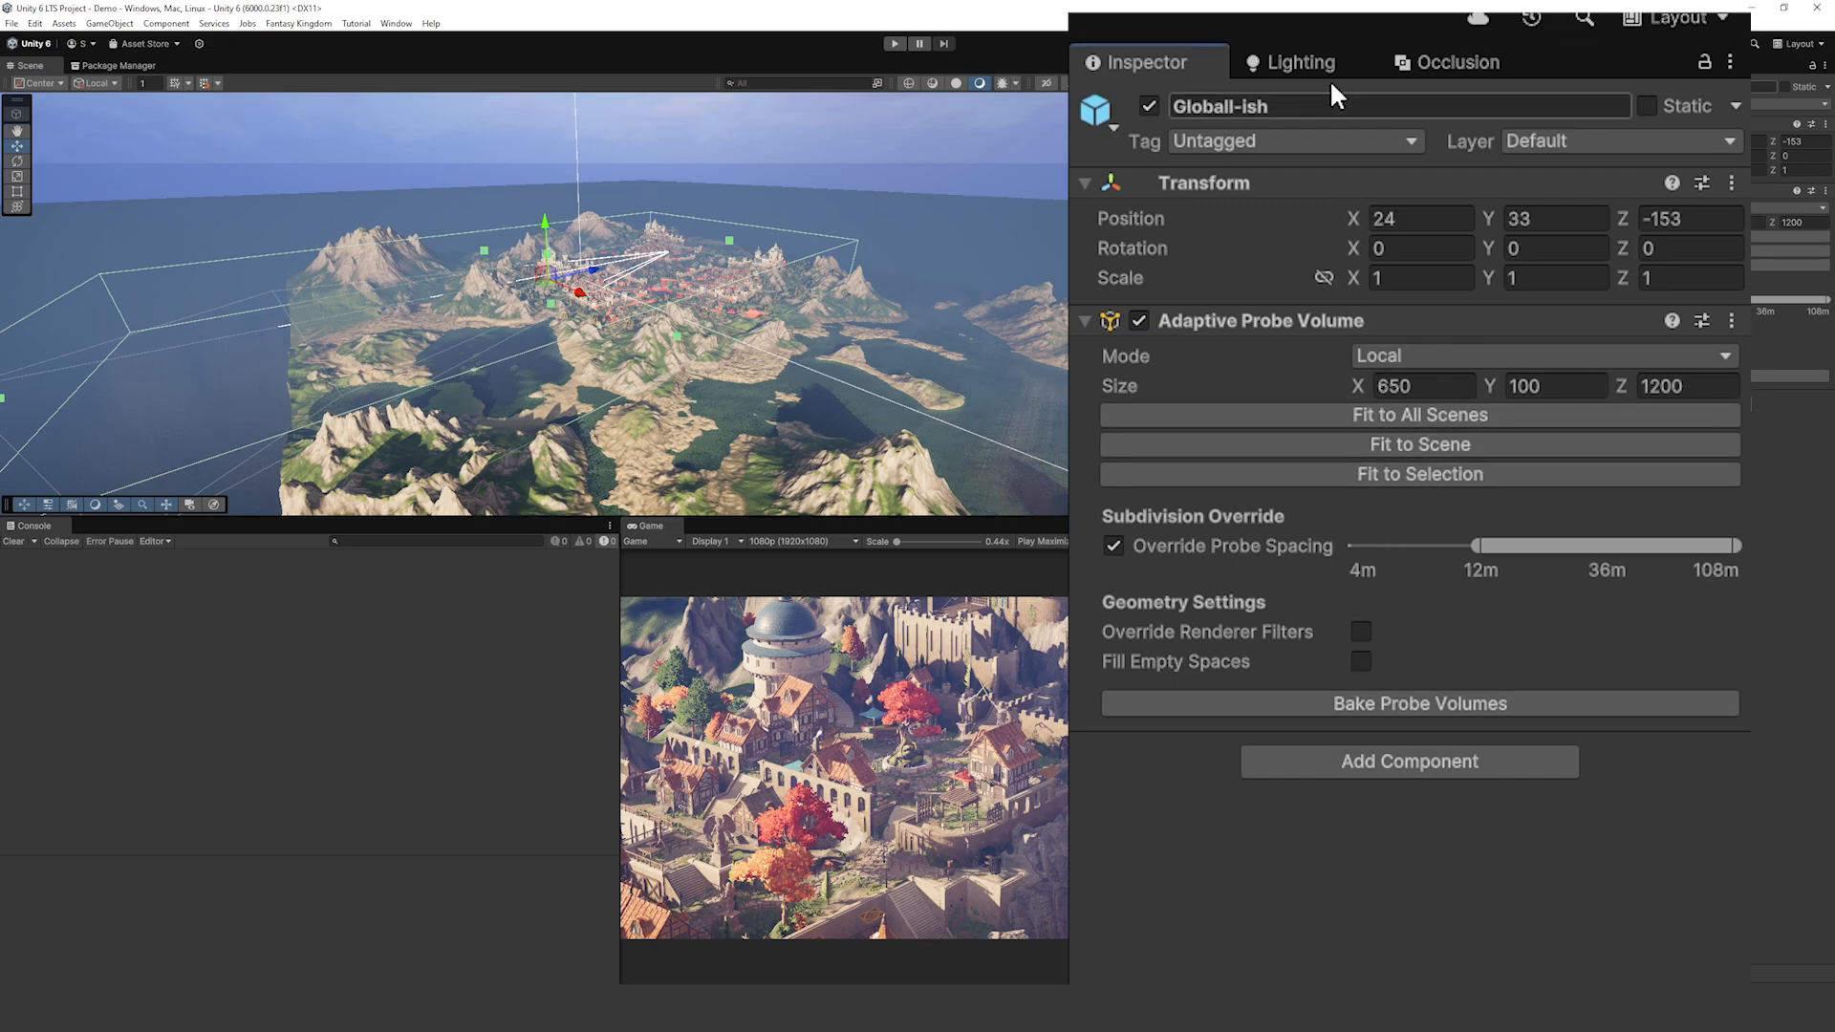
Step: Show the Lighting window's Adaptive Probe Volumes baking settings with the Demo baking set
click(1302, 62)
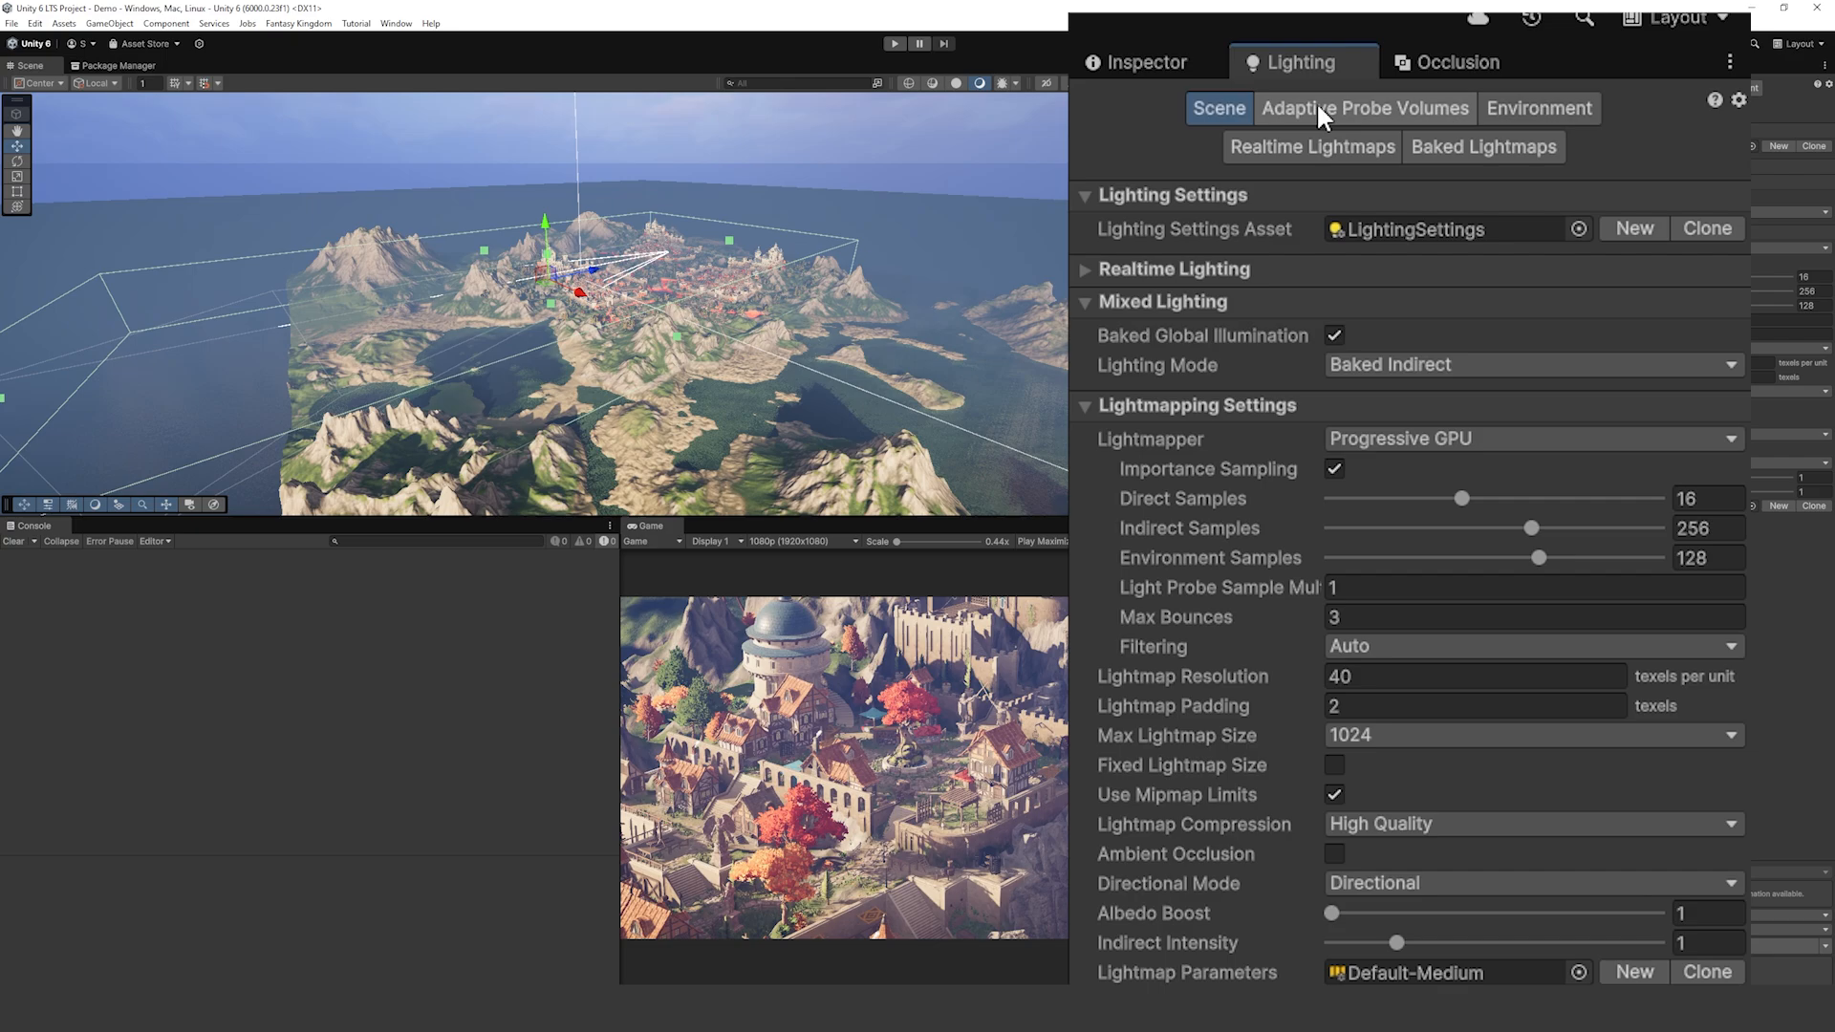
click(1365, 107)
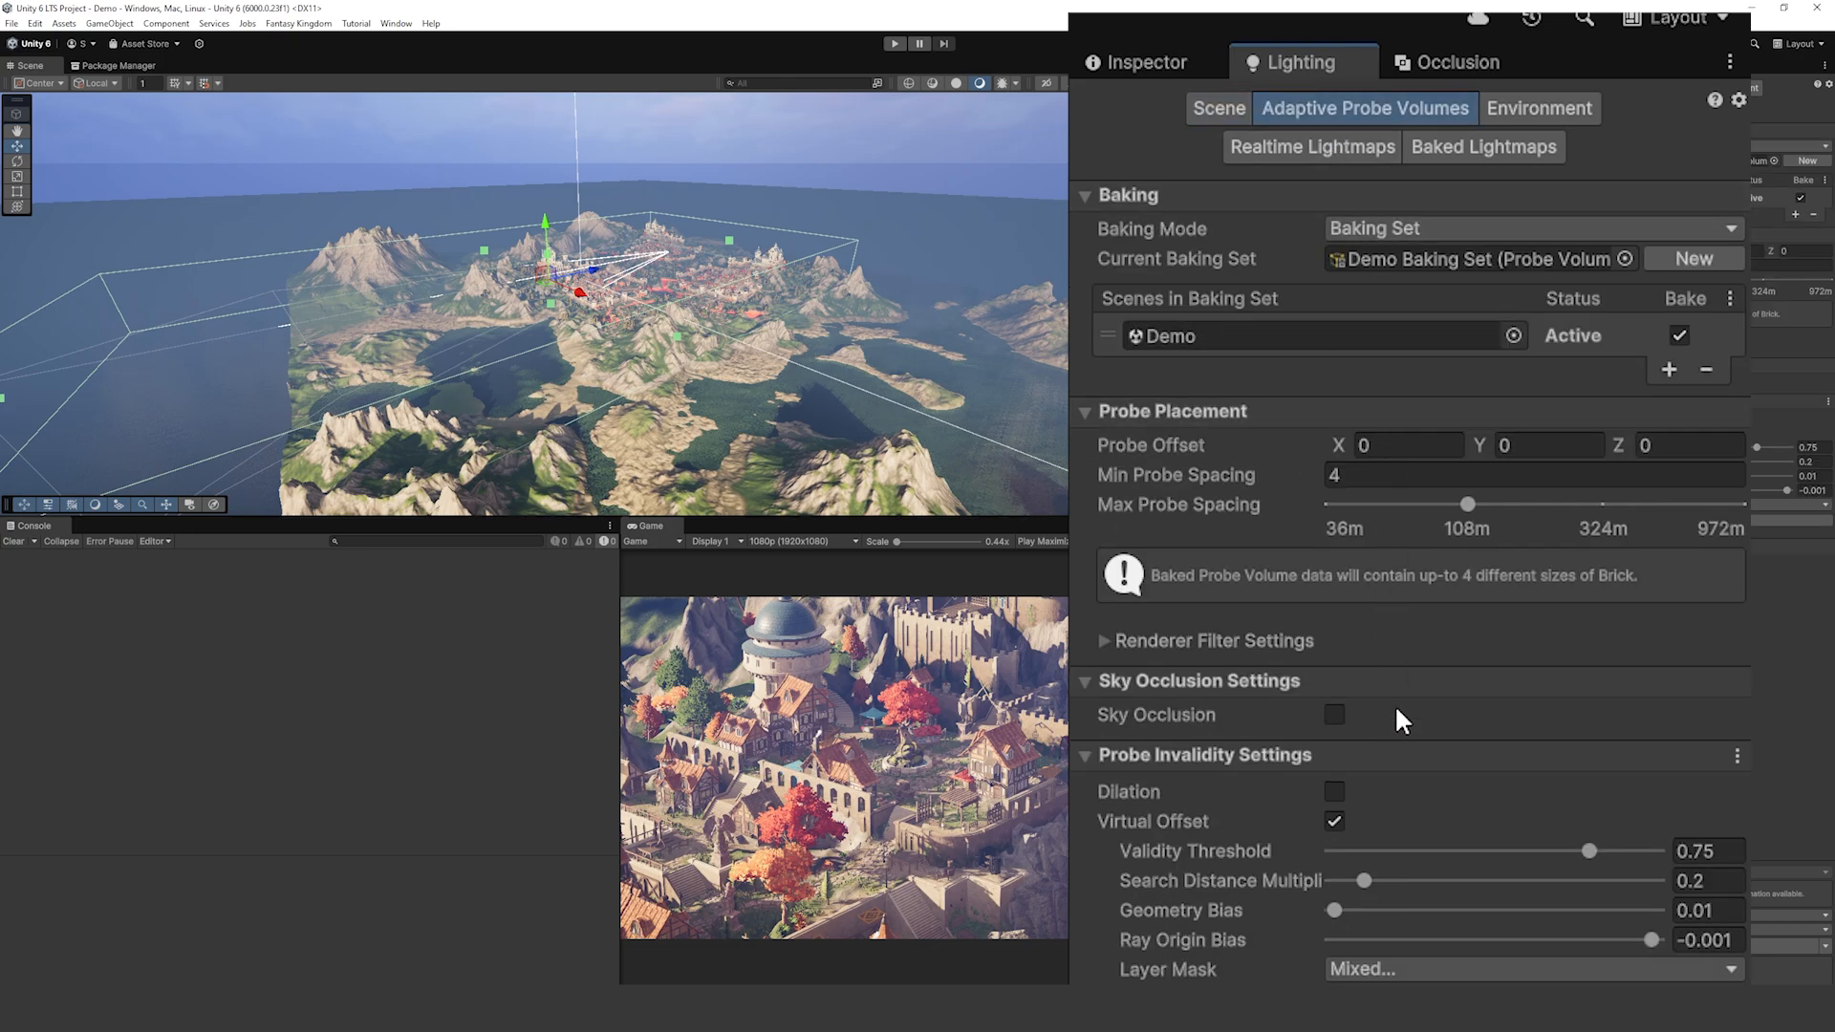
mouse_move(1455, 319)
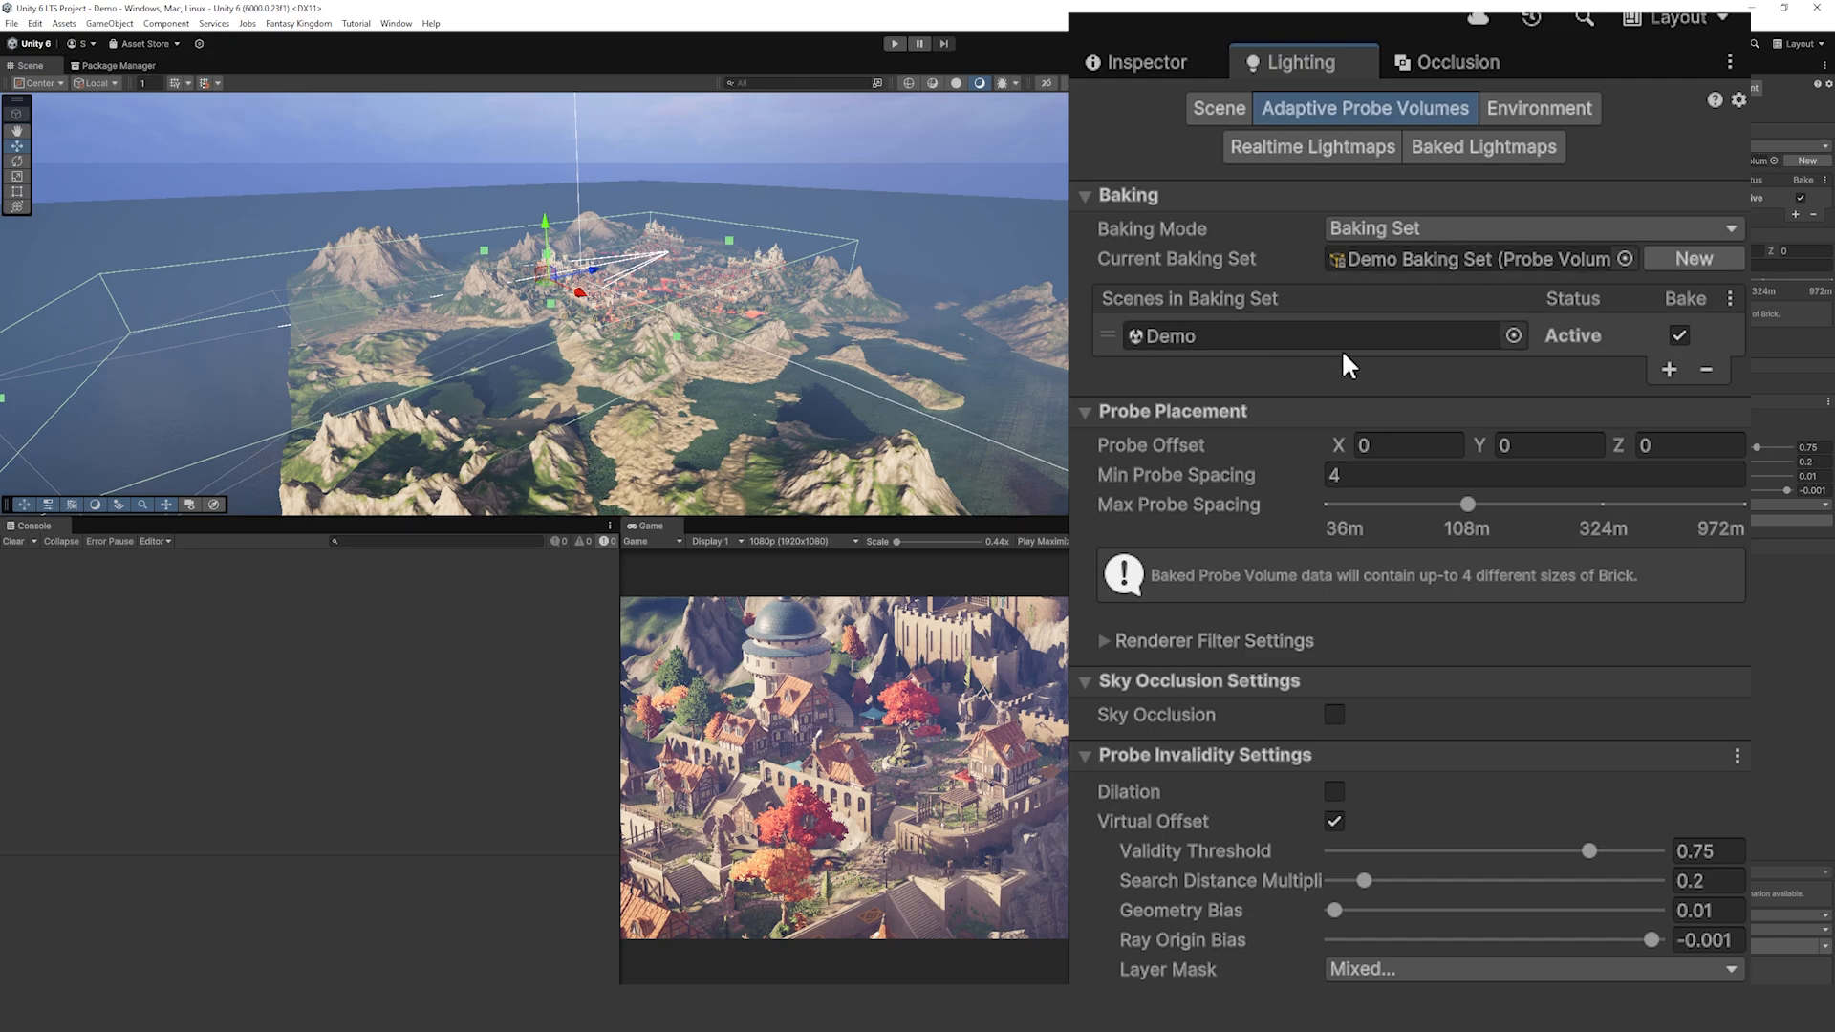
click(1521, 474)
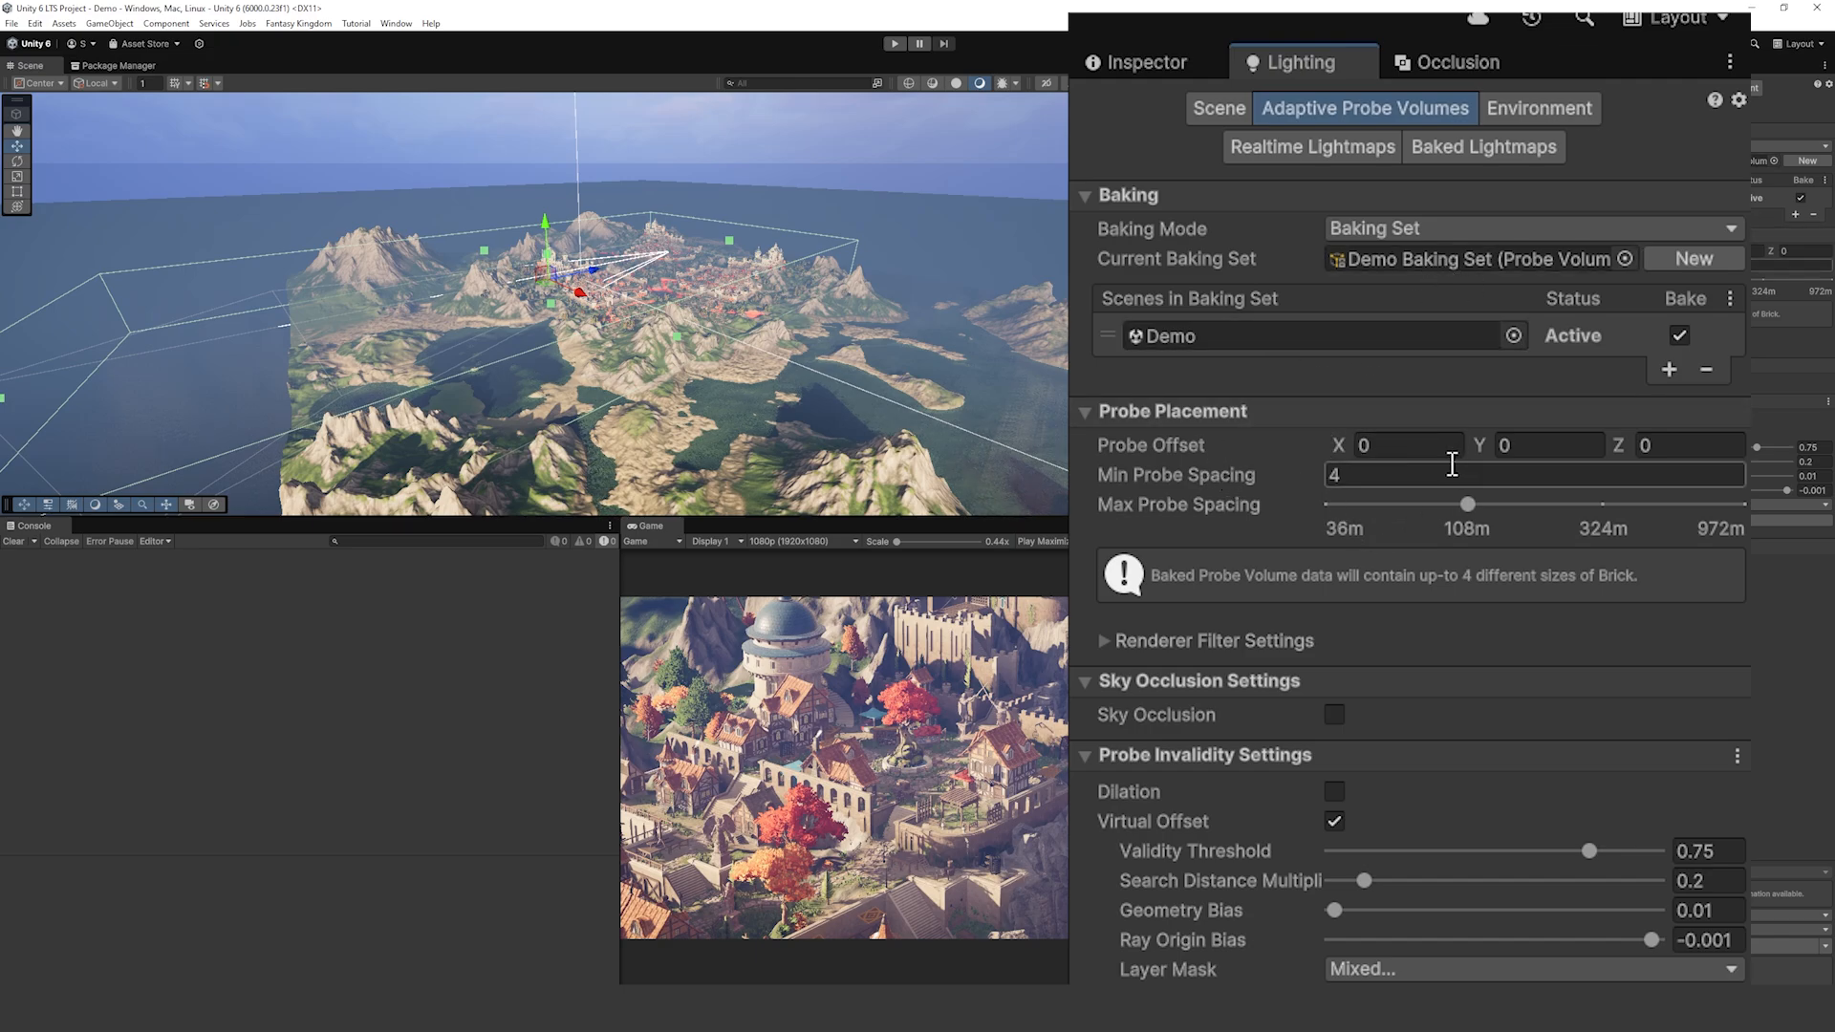
Step: Expand the Desktop URP asset's Adaptive Probe Volumes Options, then show Lake_02's Pond material
click(1144, 61)
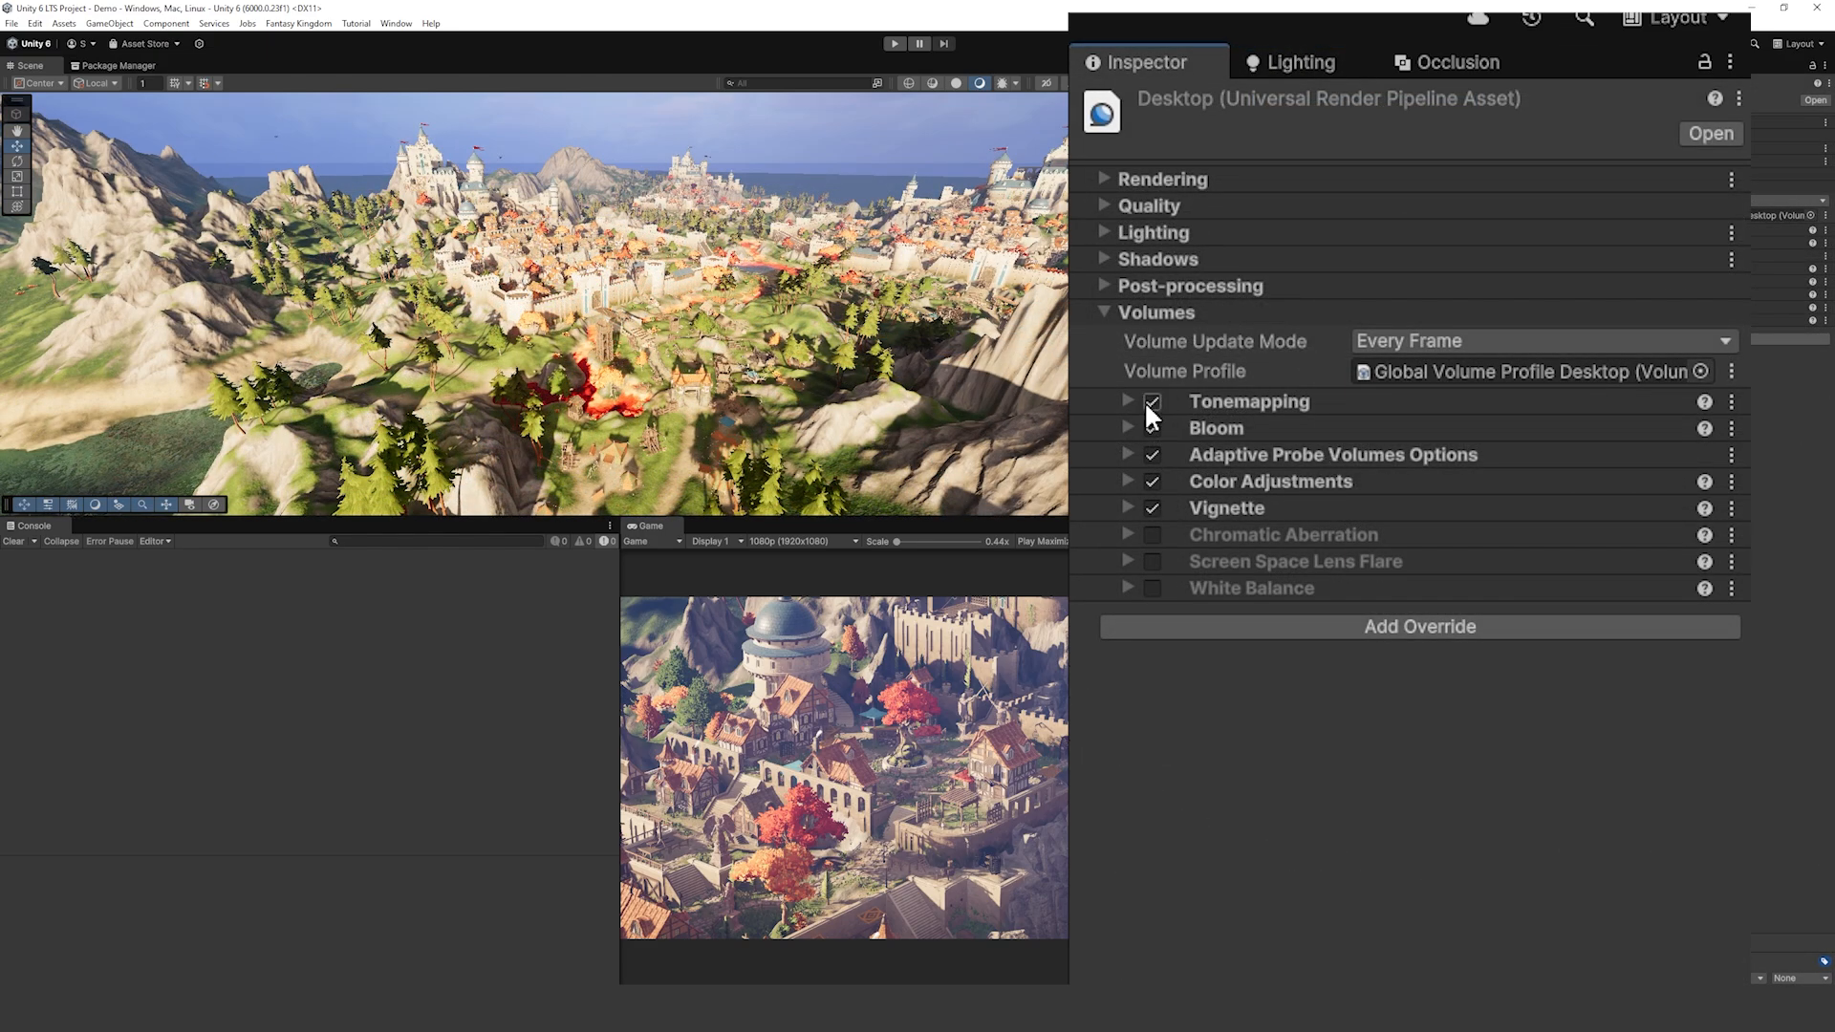
click(1123, 454)
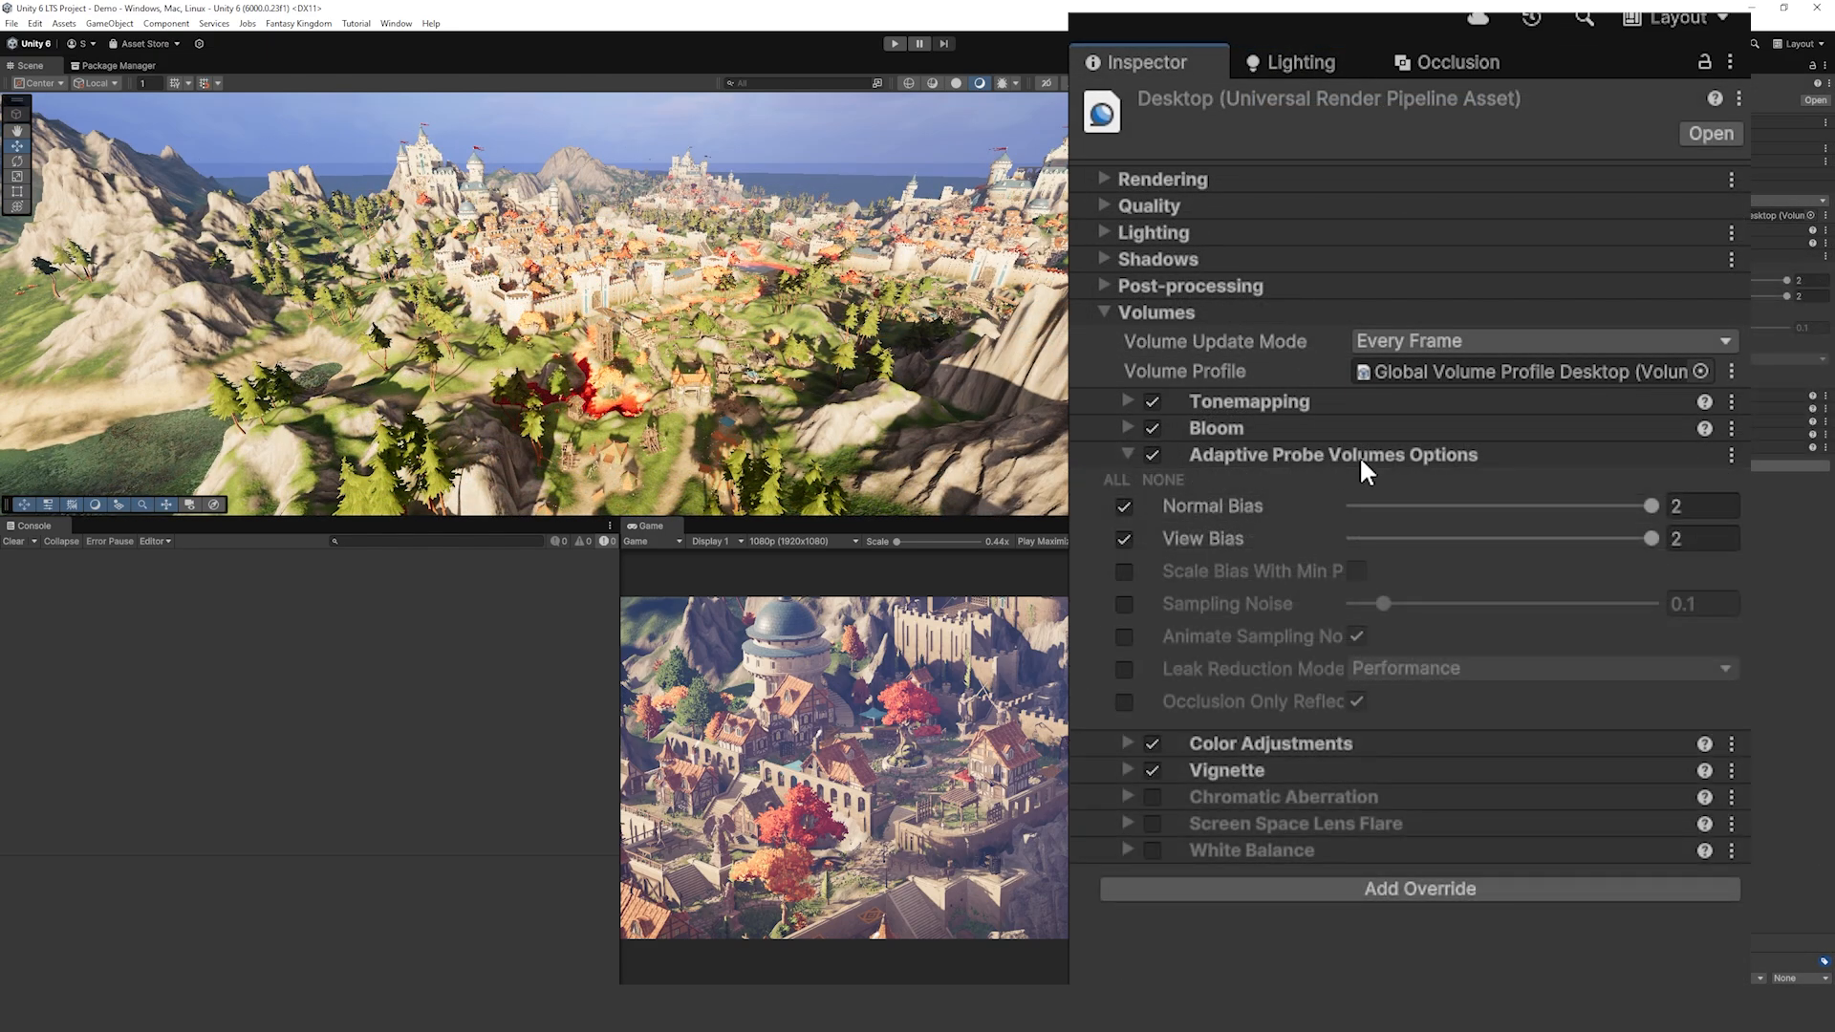
mouse_move(1355, 513)
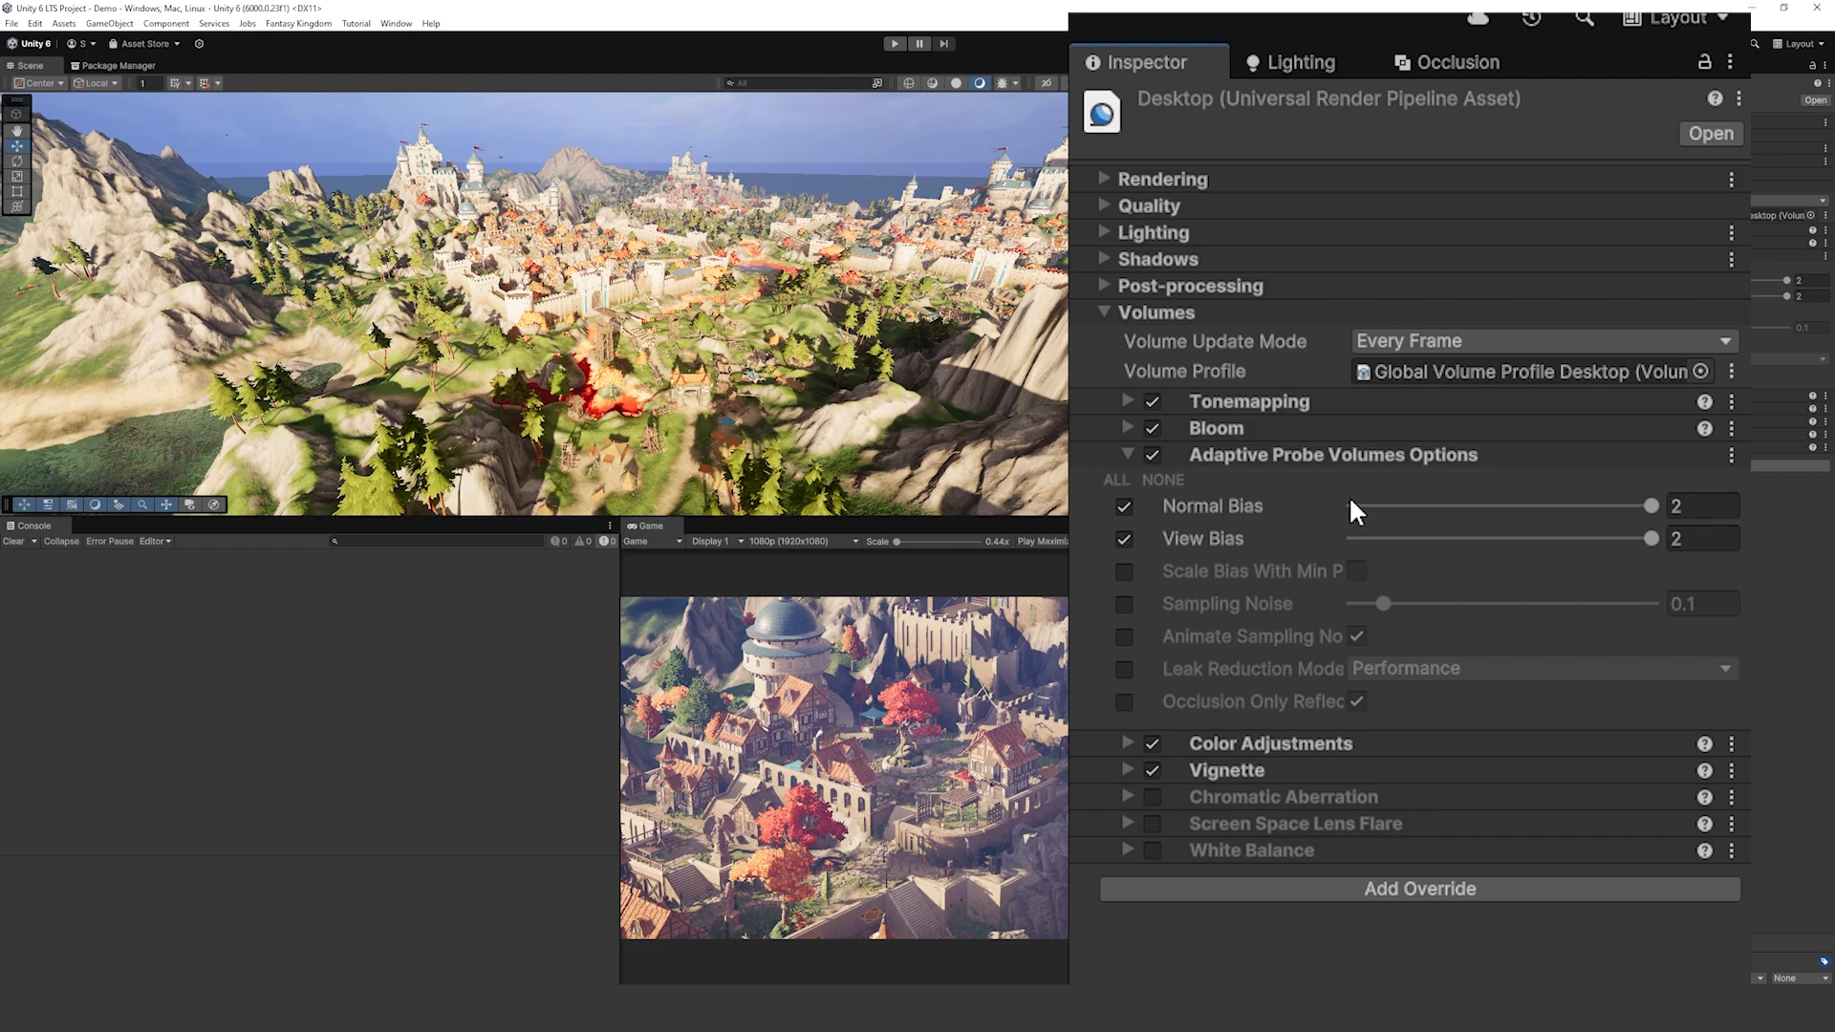
click(1126, 455)
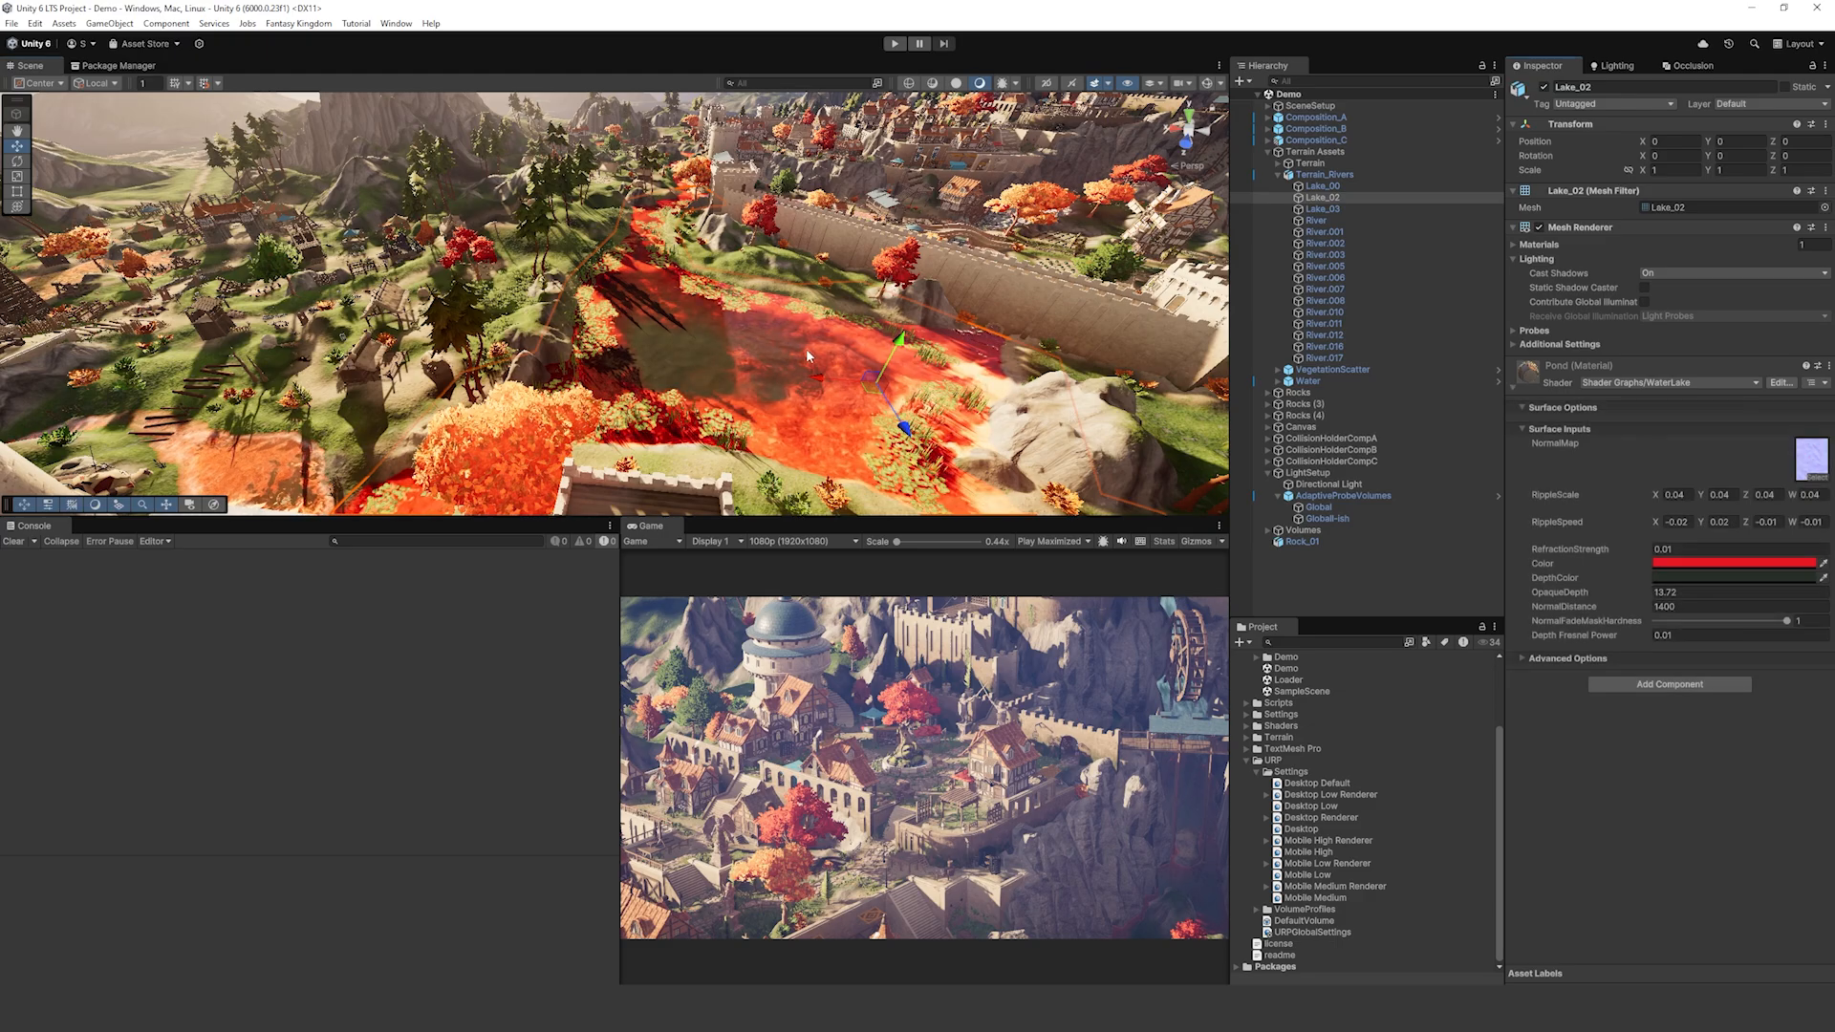
Step: Expand the Cube Map Fog feature in the Desktop Renderer's renderer features
click(1733, 562)
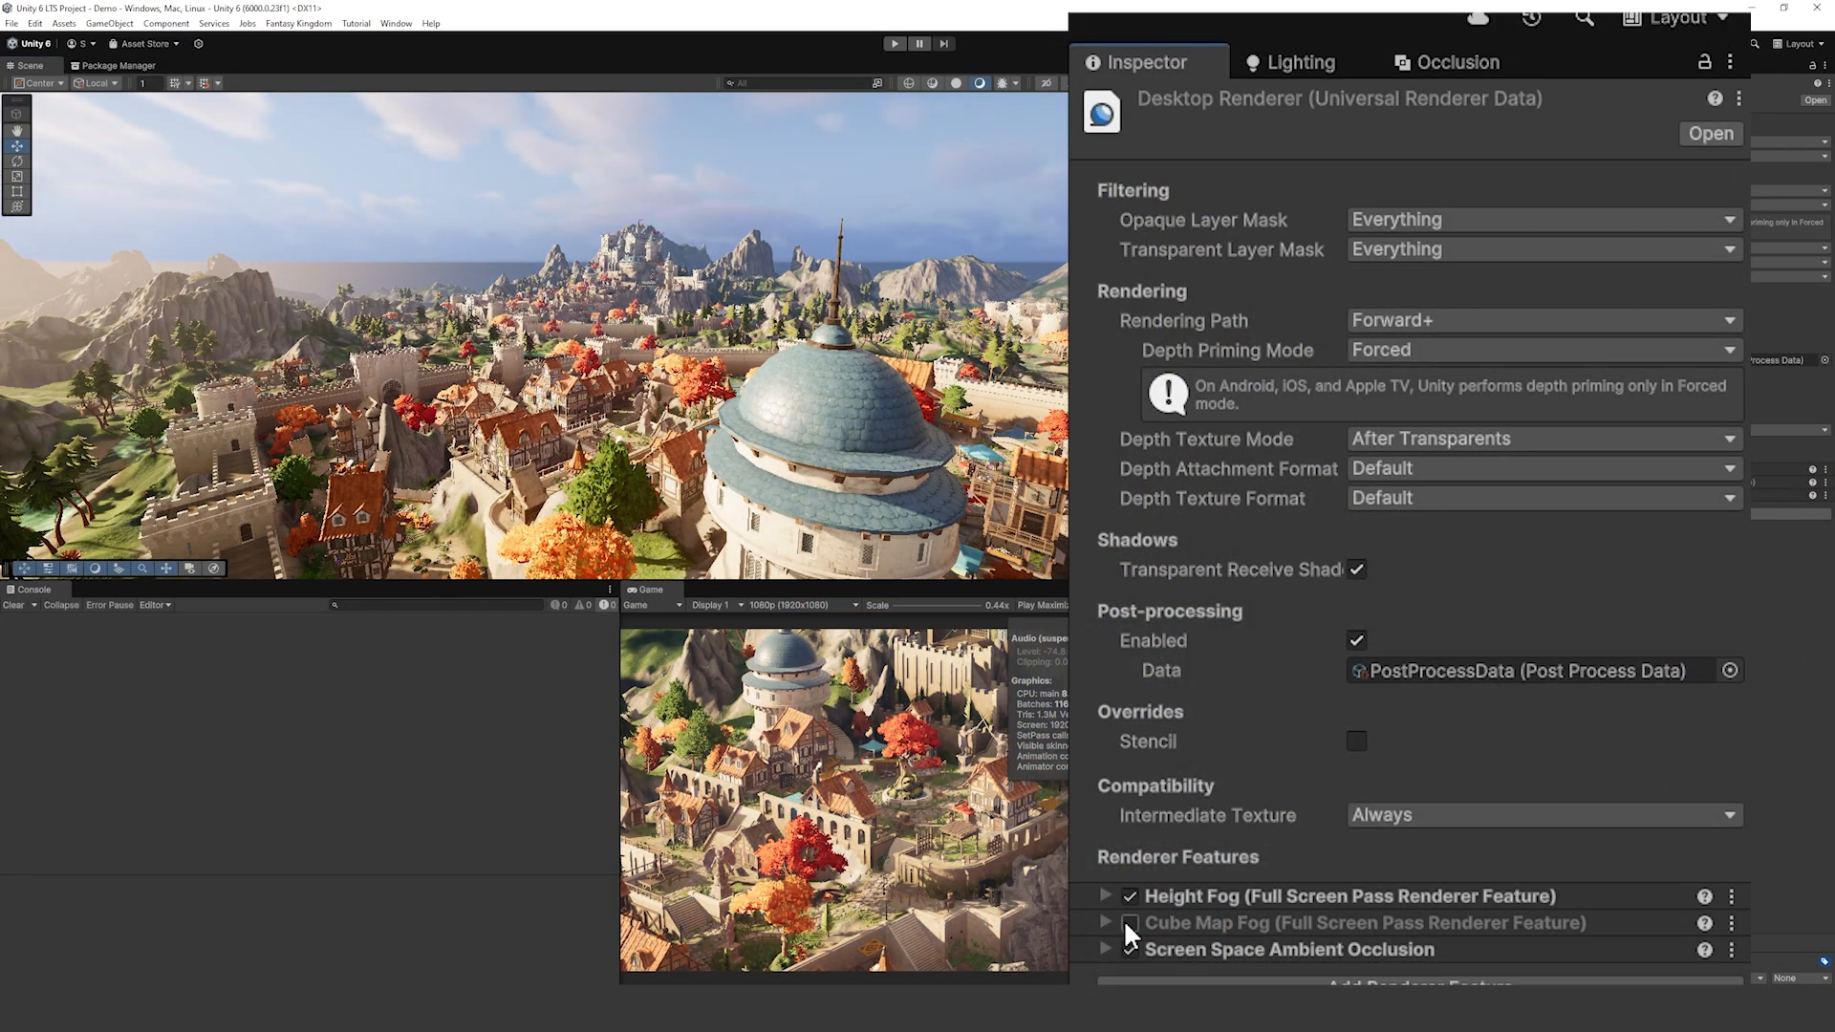
click(1129, 923)
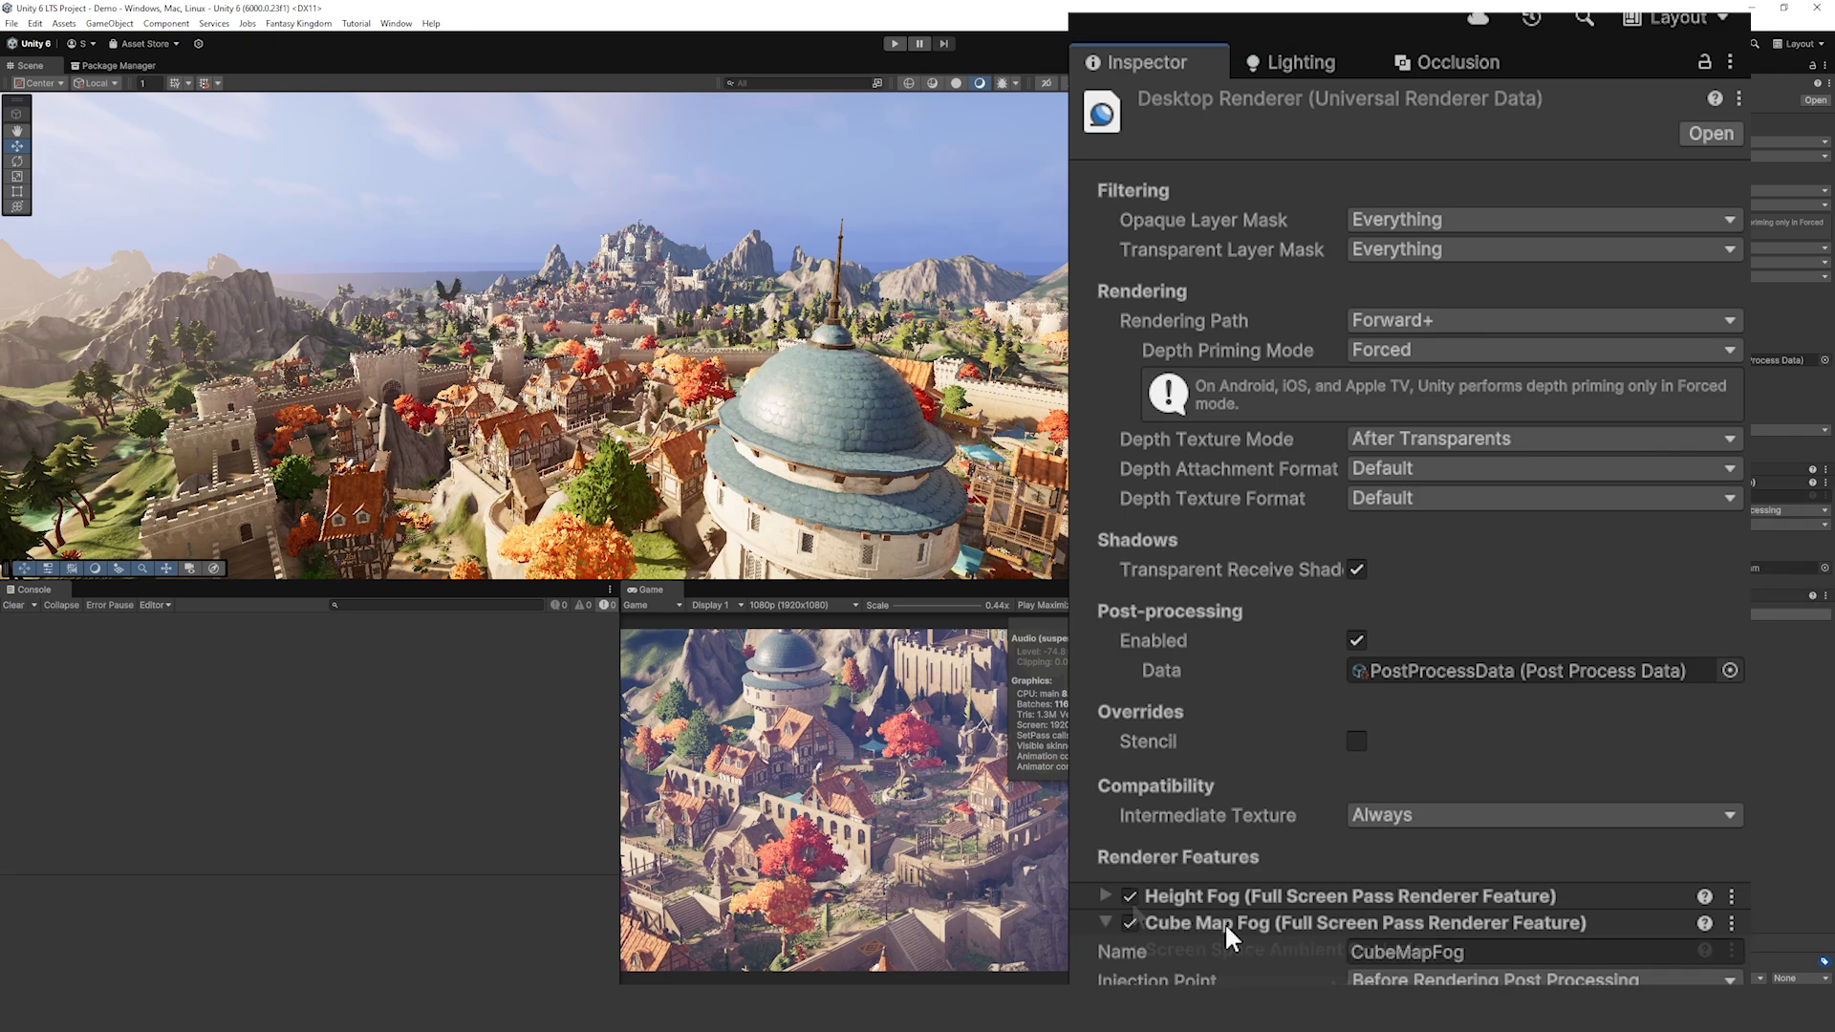
click(1106, 921)
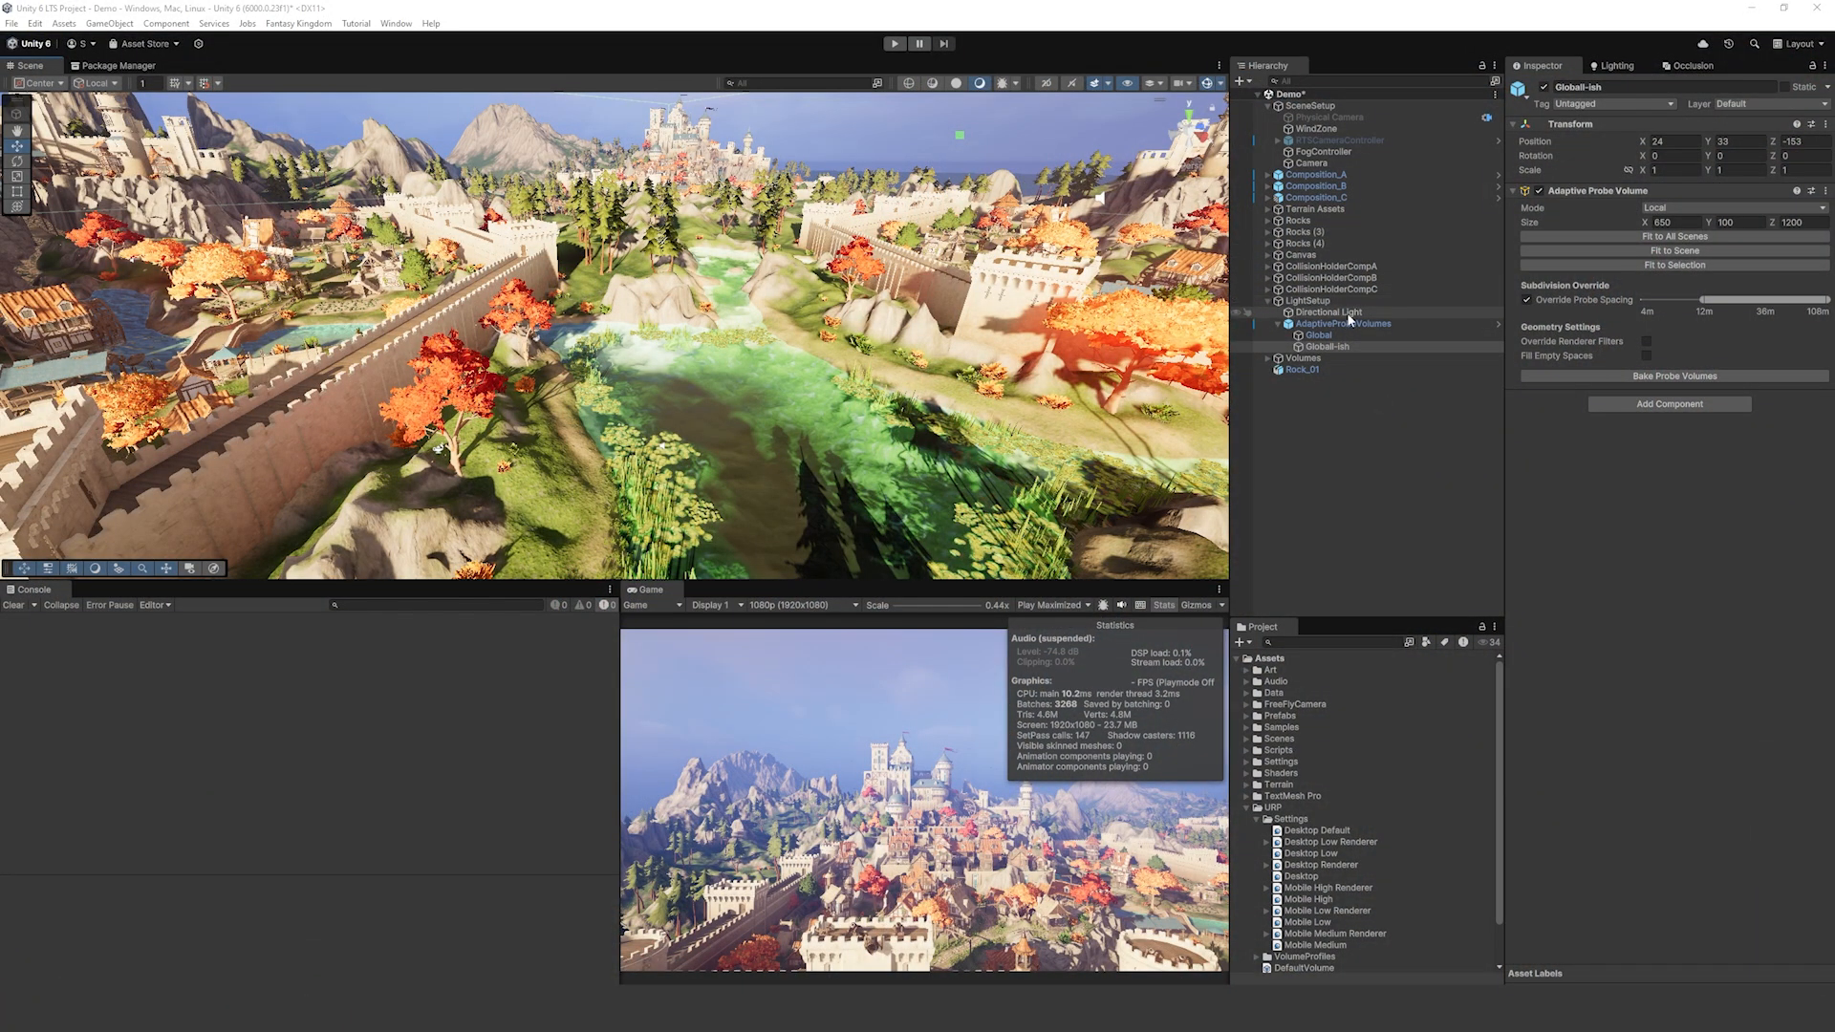
Step: Show the scene's Lightmapping Settings with baked indirect lighting and Progressive GPU
click(1325, 312)
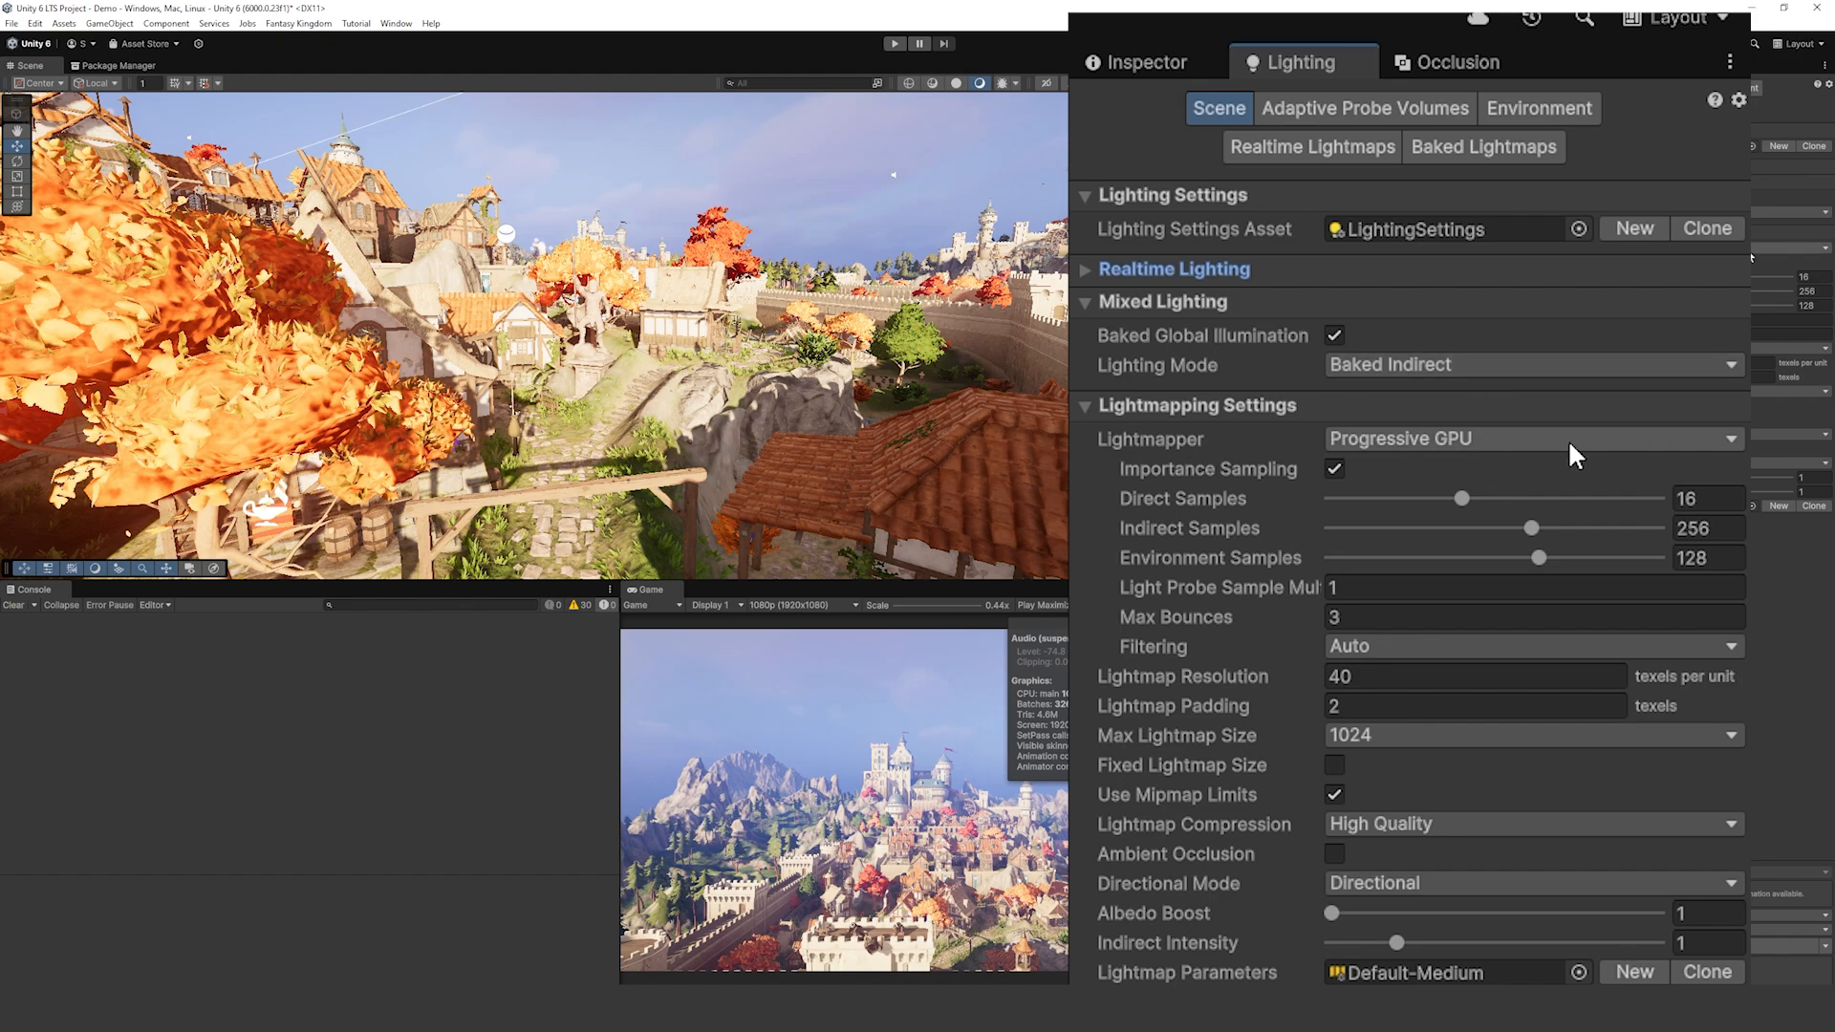
click(1521, 587)
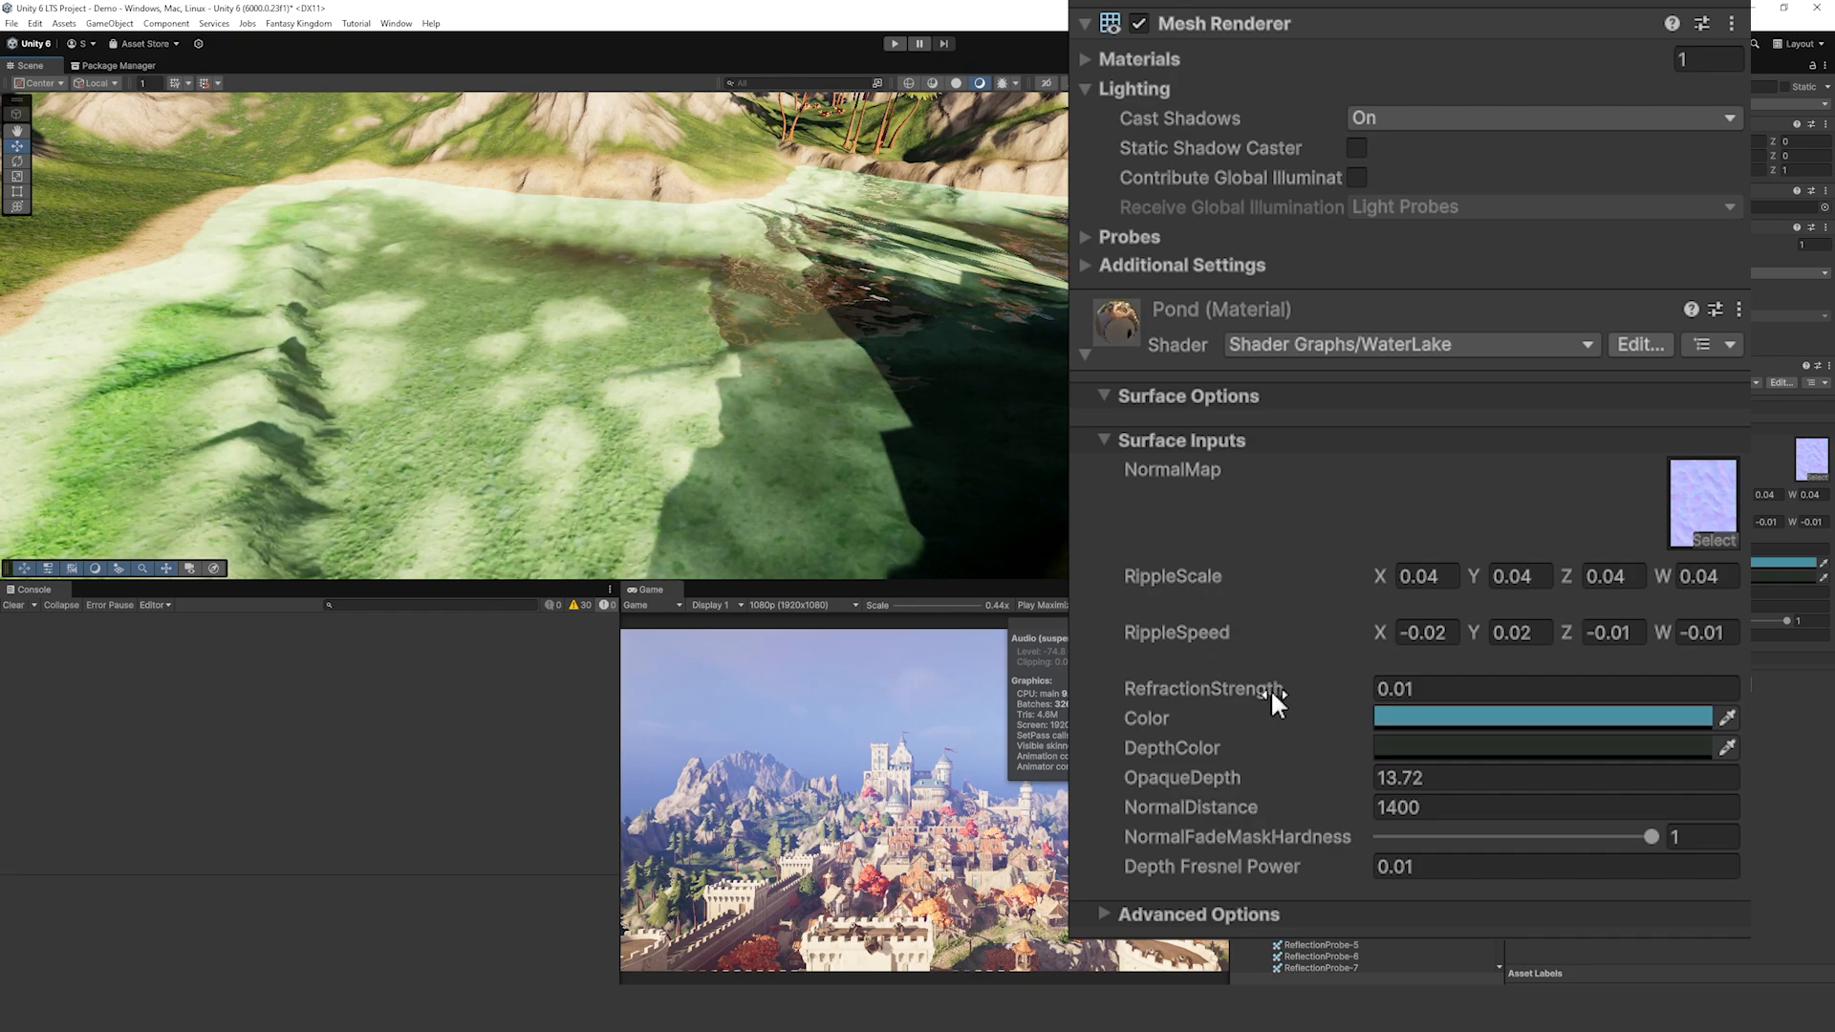
Step: Set the lake's Pond material colour to a bright red
click(1540, 716)
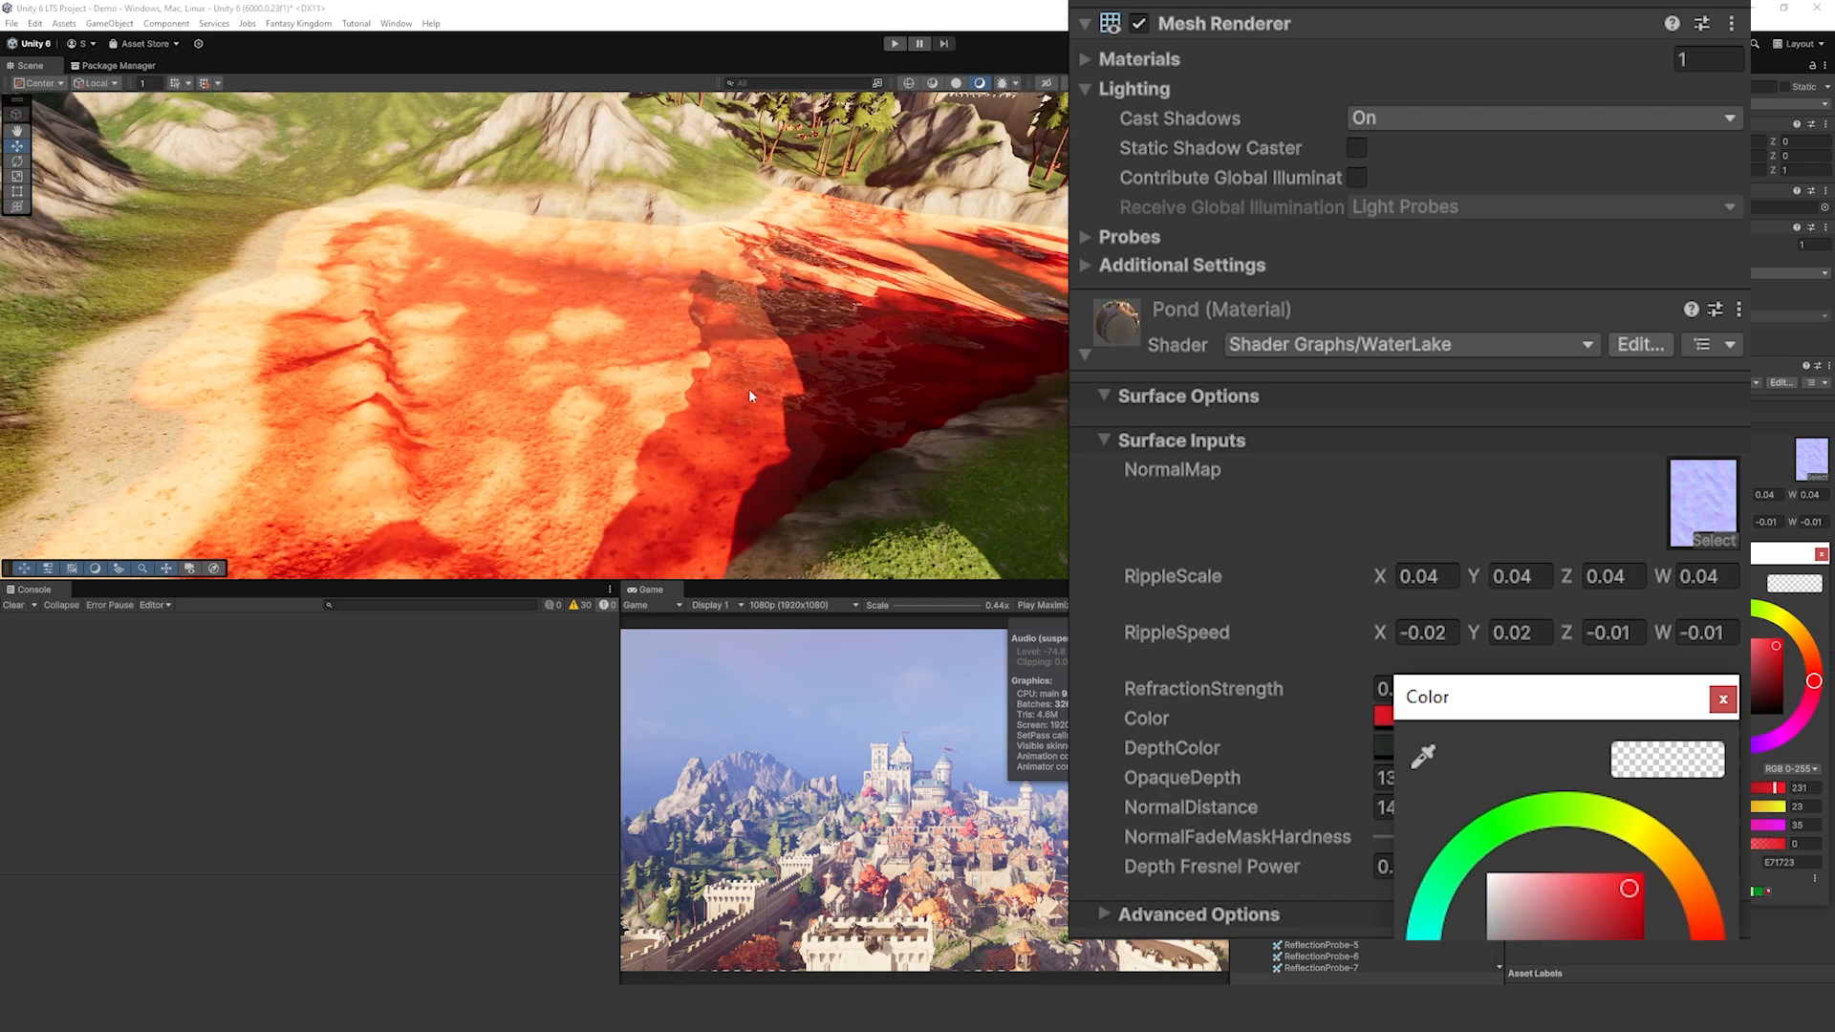
click(1720, 697)
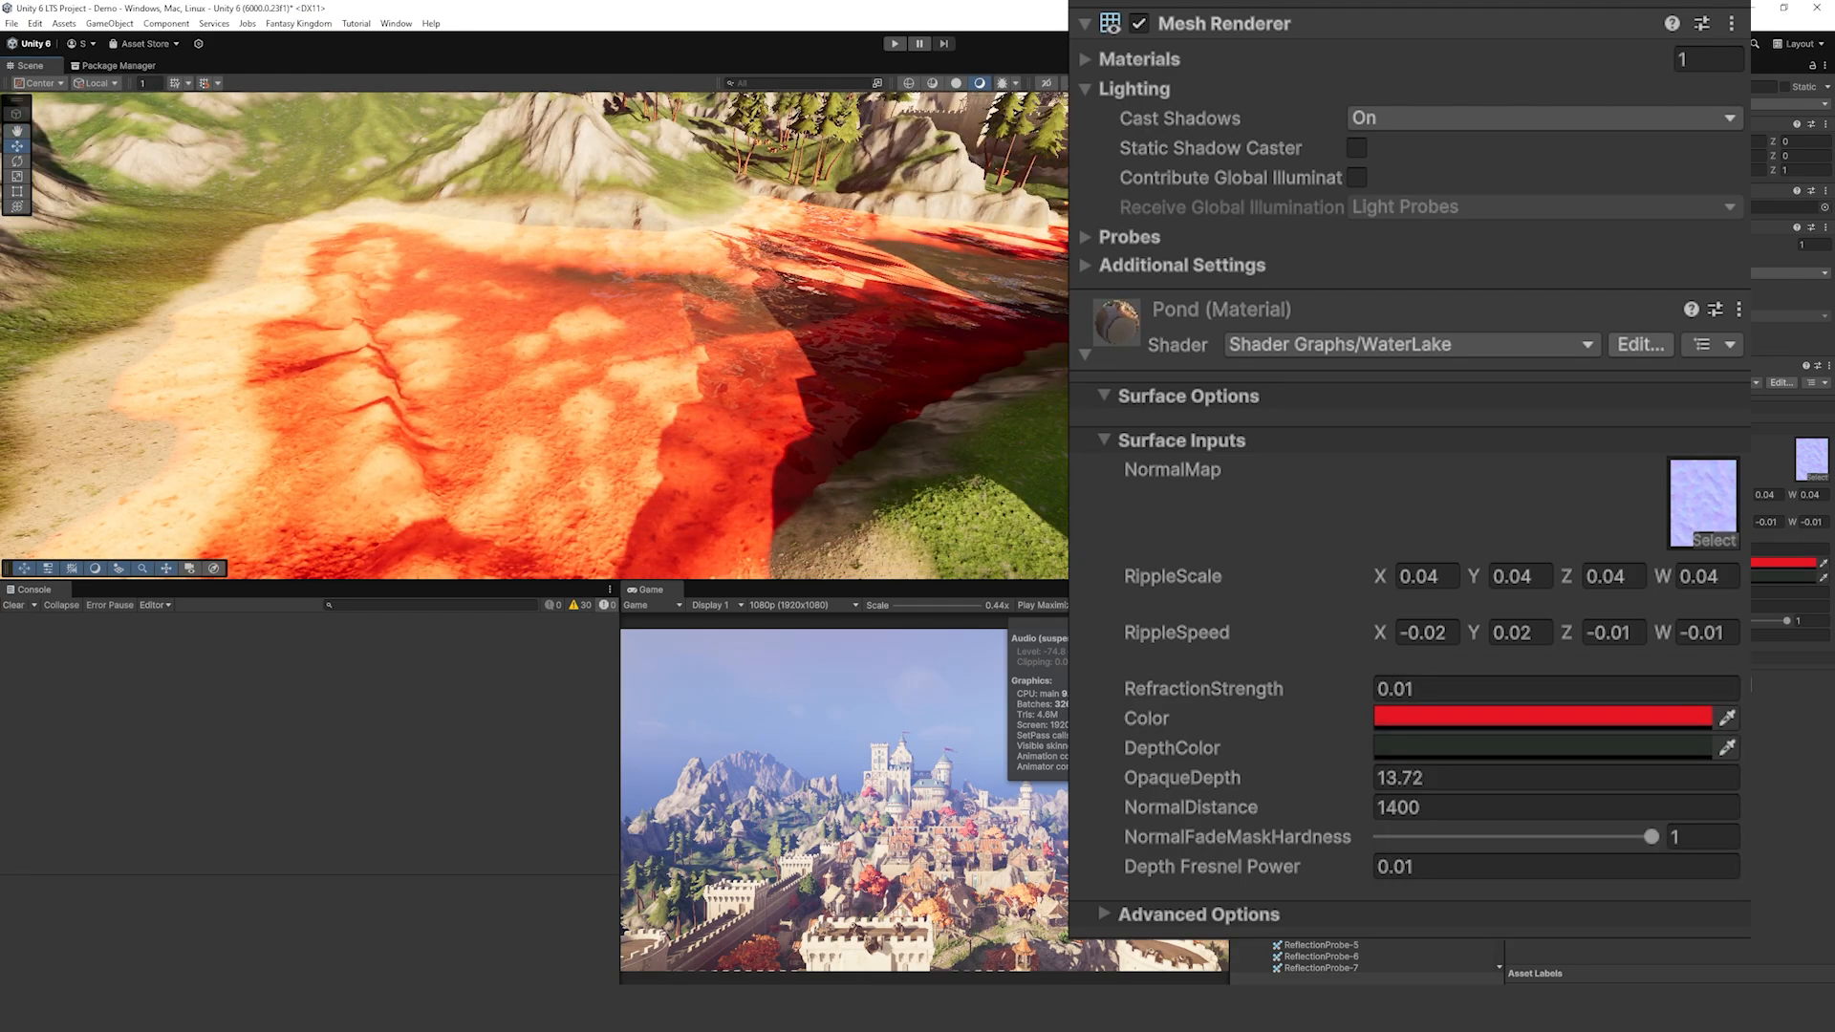